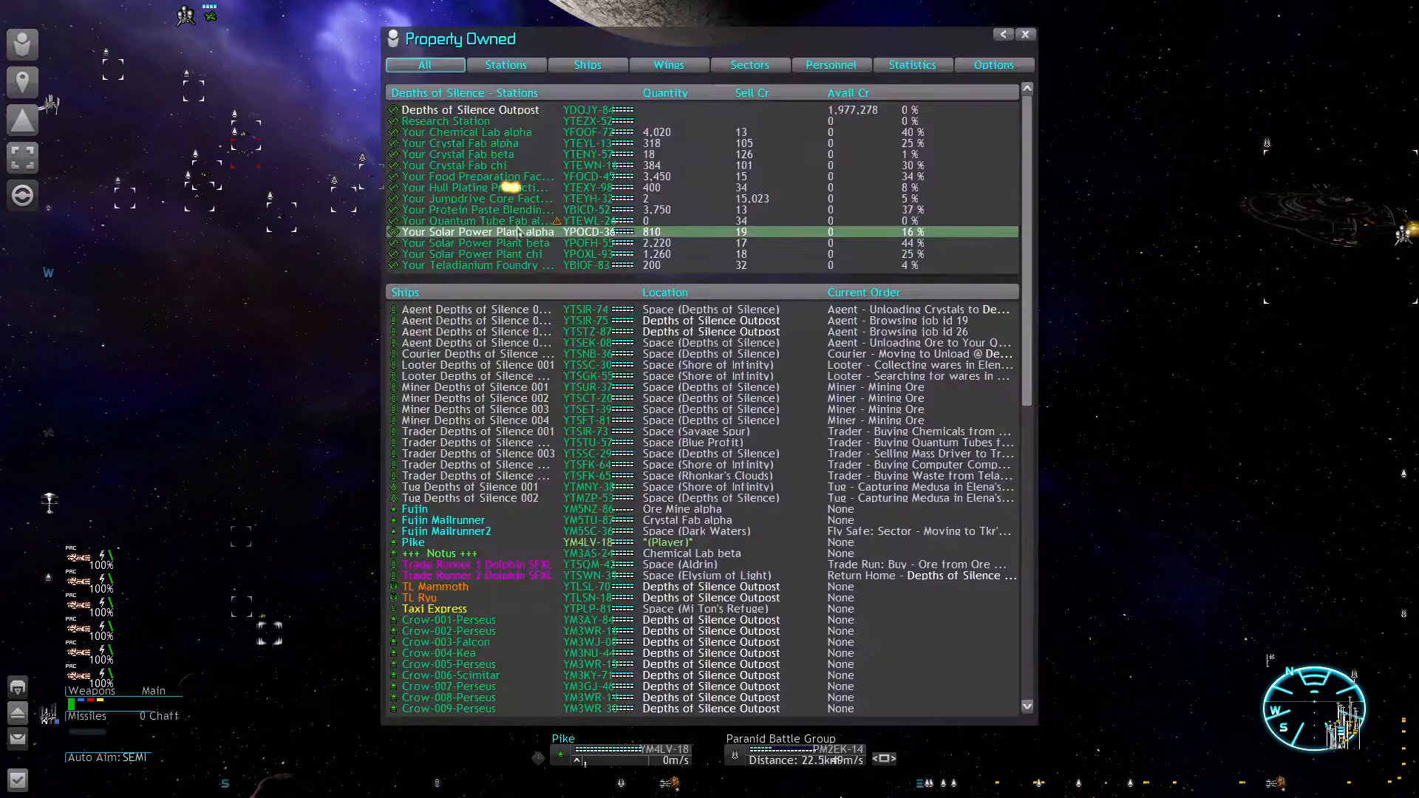
Step: Scroll the Property Owned list down to the patrol fleets and back, then bring up the Depths of Silence sector map
scroll(down, 3)
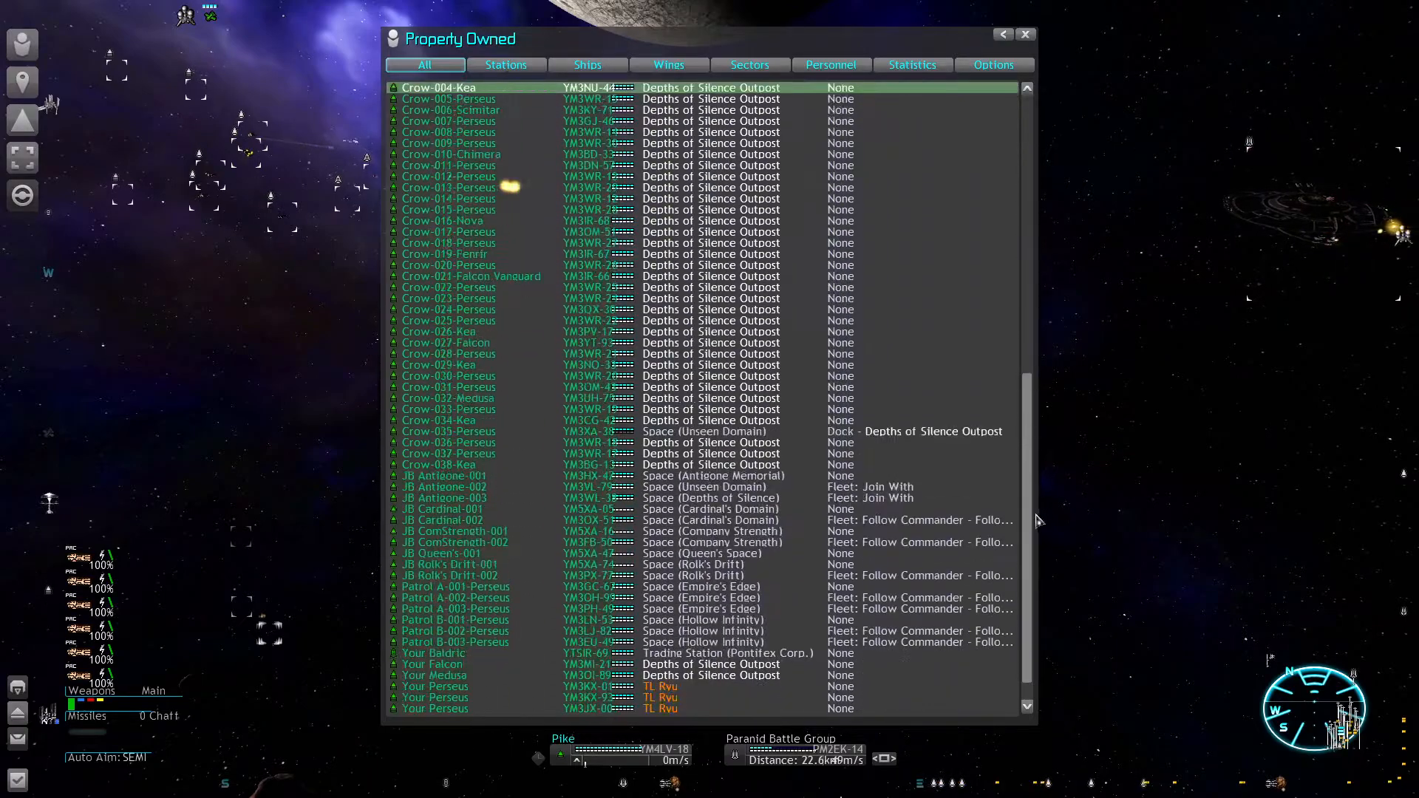
scroll(down, 3)
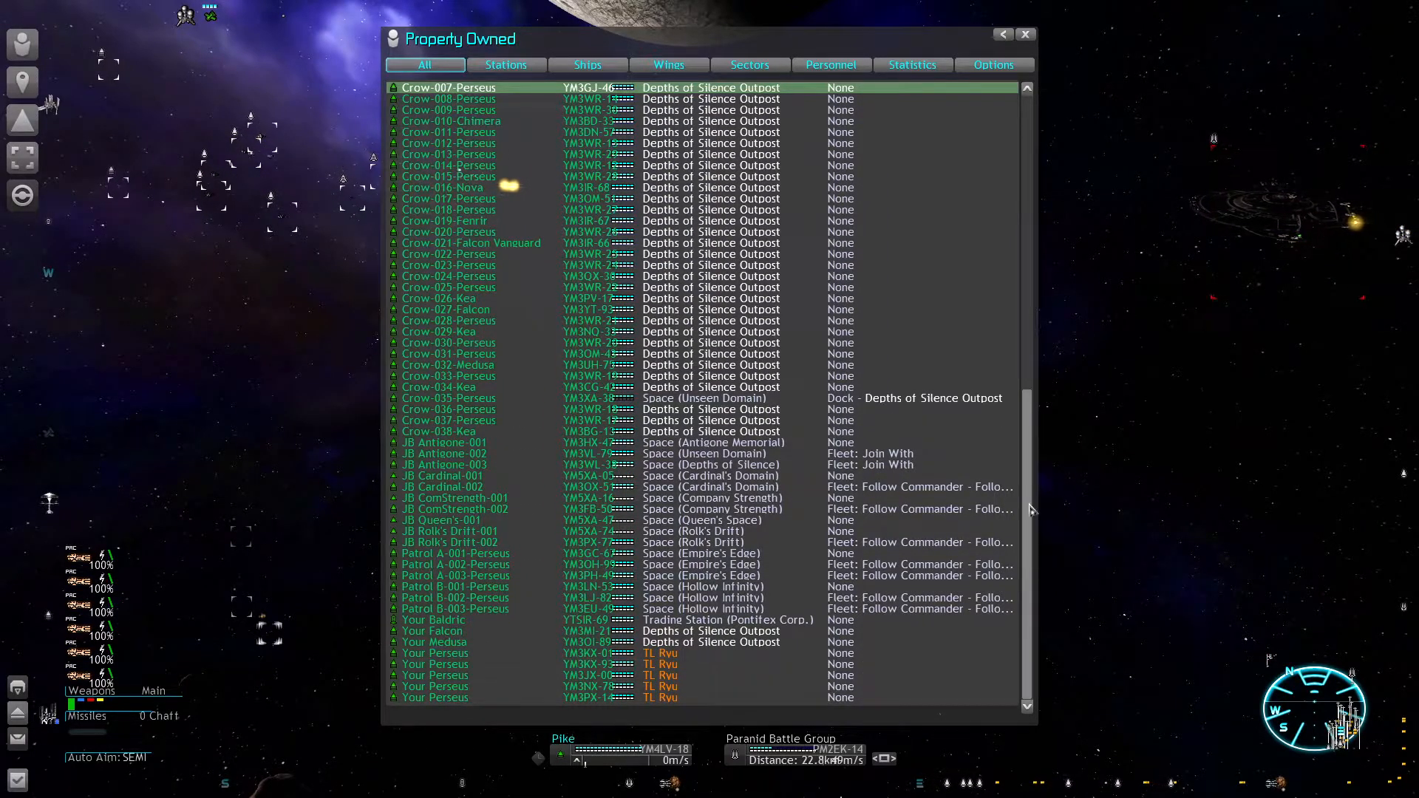
scroll(up, 3)
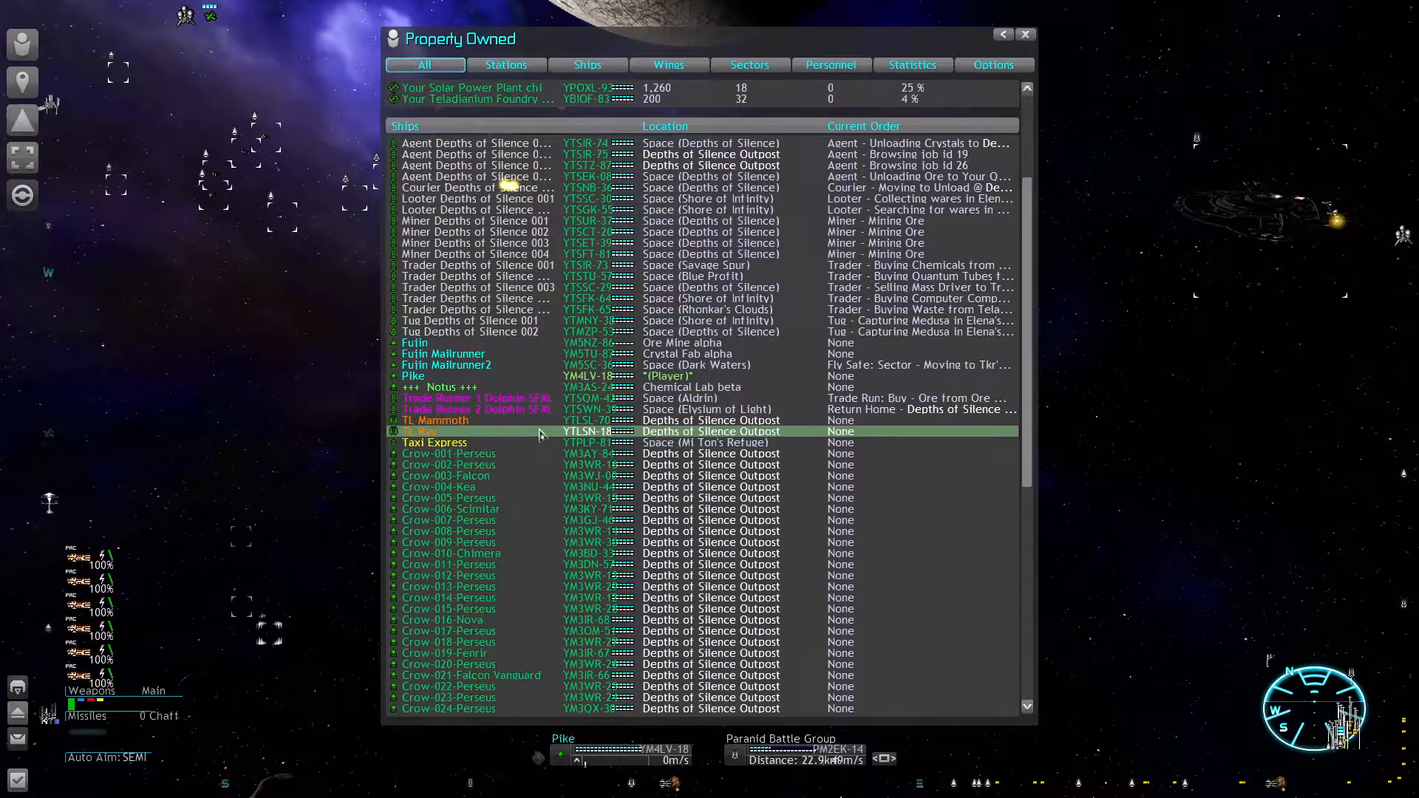
click(469, 420)
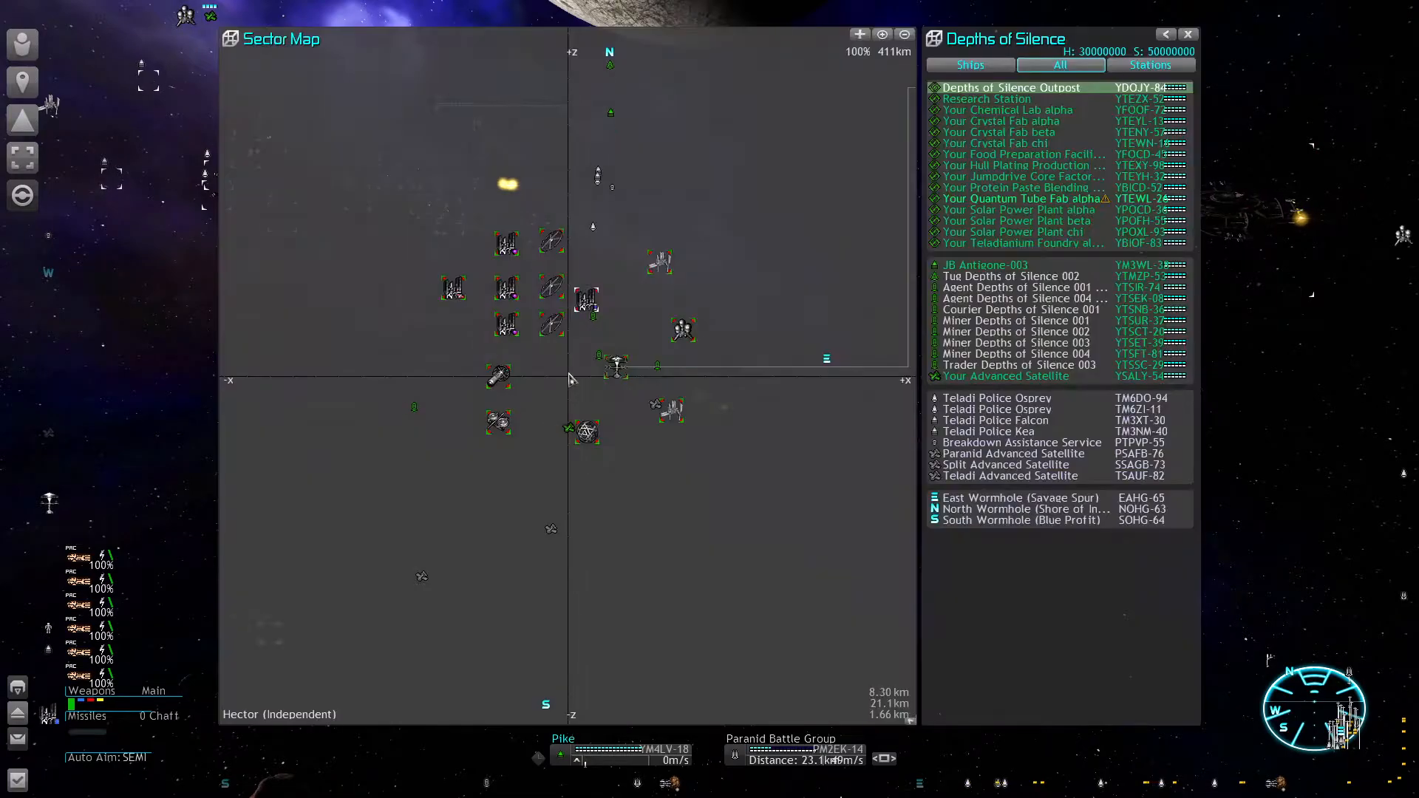
Step: Locate Crystal Fab beta and Quantum Tube Fab alpha, view the Quantum Tube Fab's station info, then leave the sector map
click(994, 132)
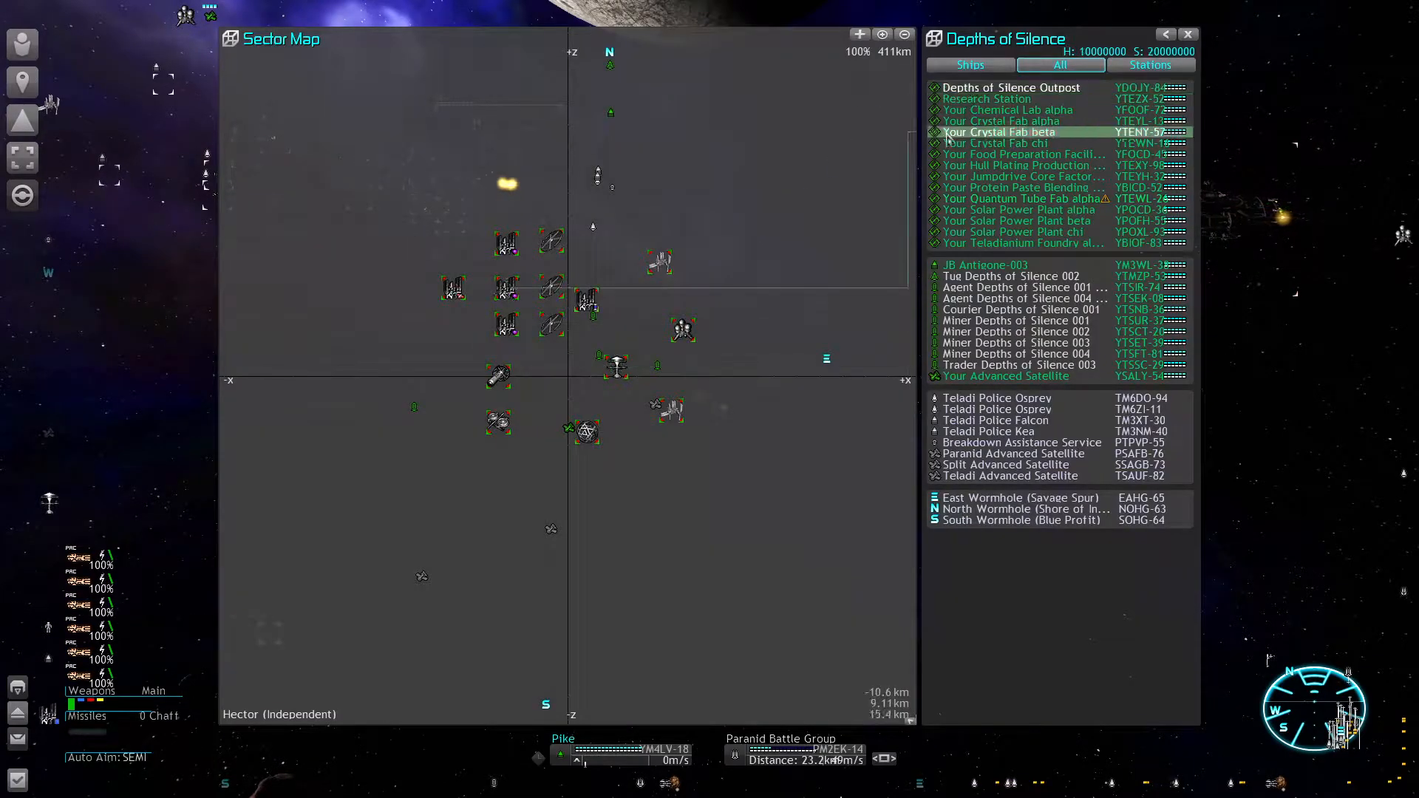
click(1021, 198)
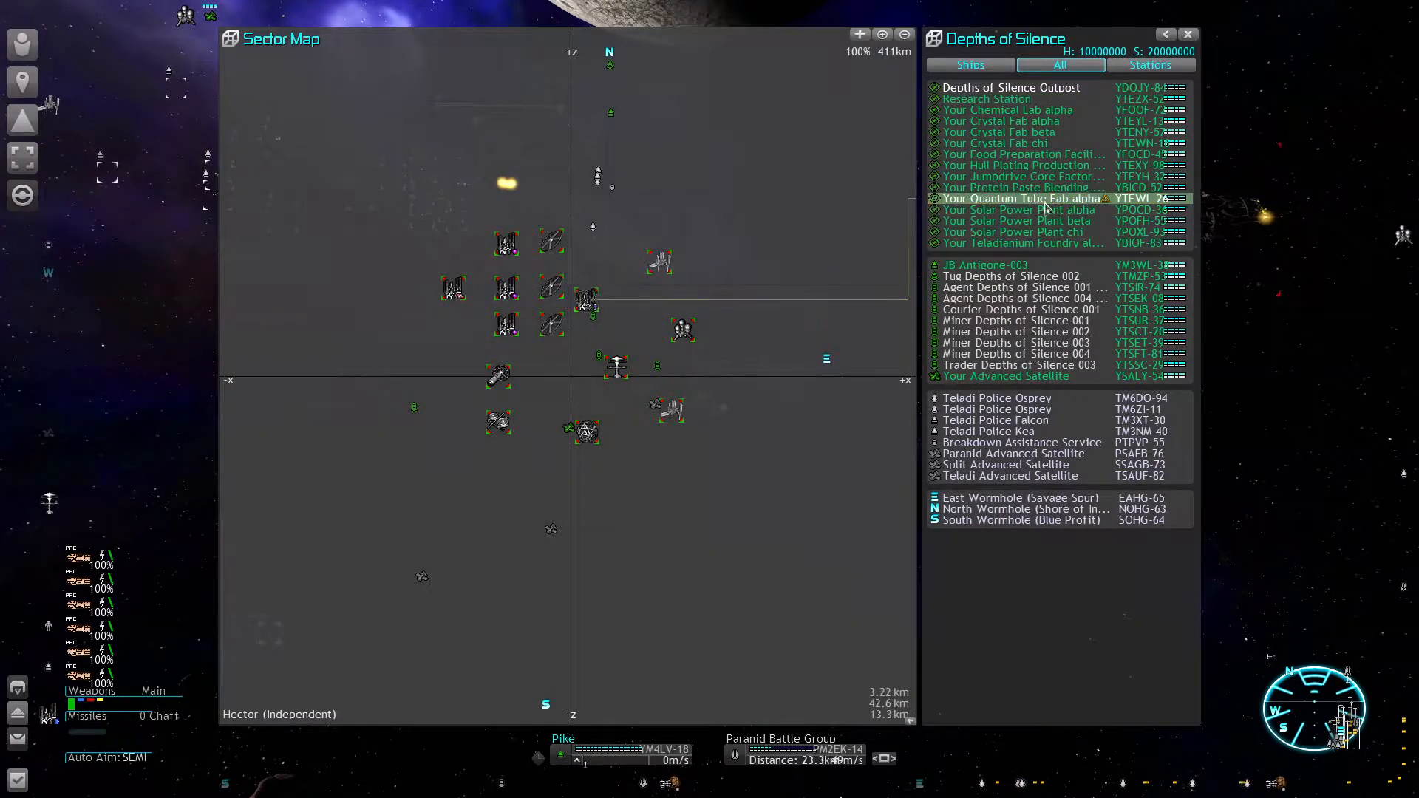
click(1021, 198)
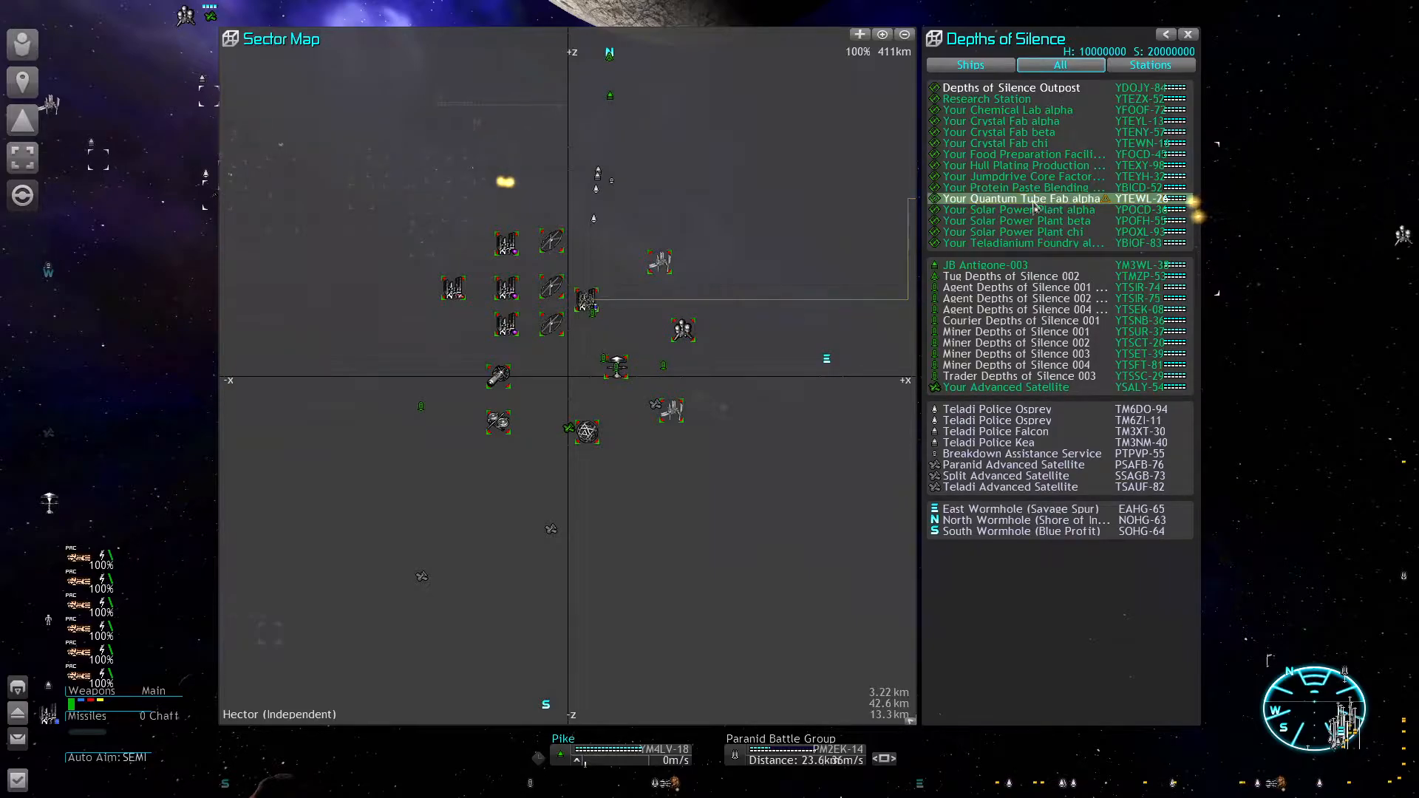
click(1022, 198)
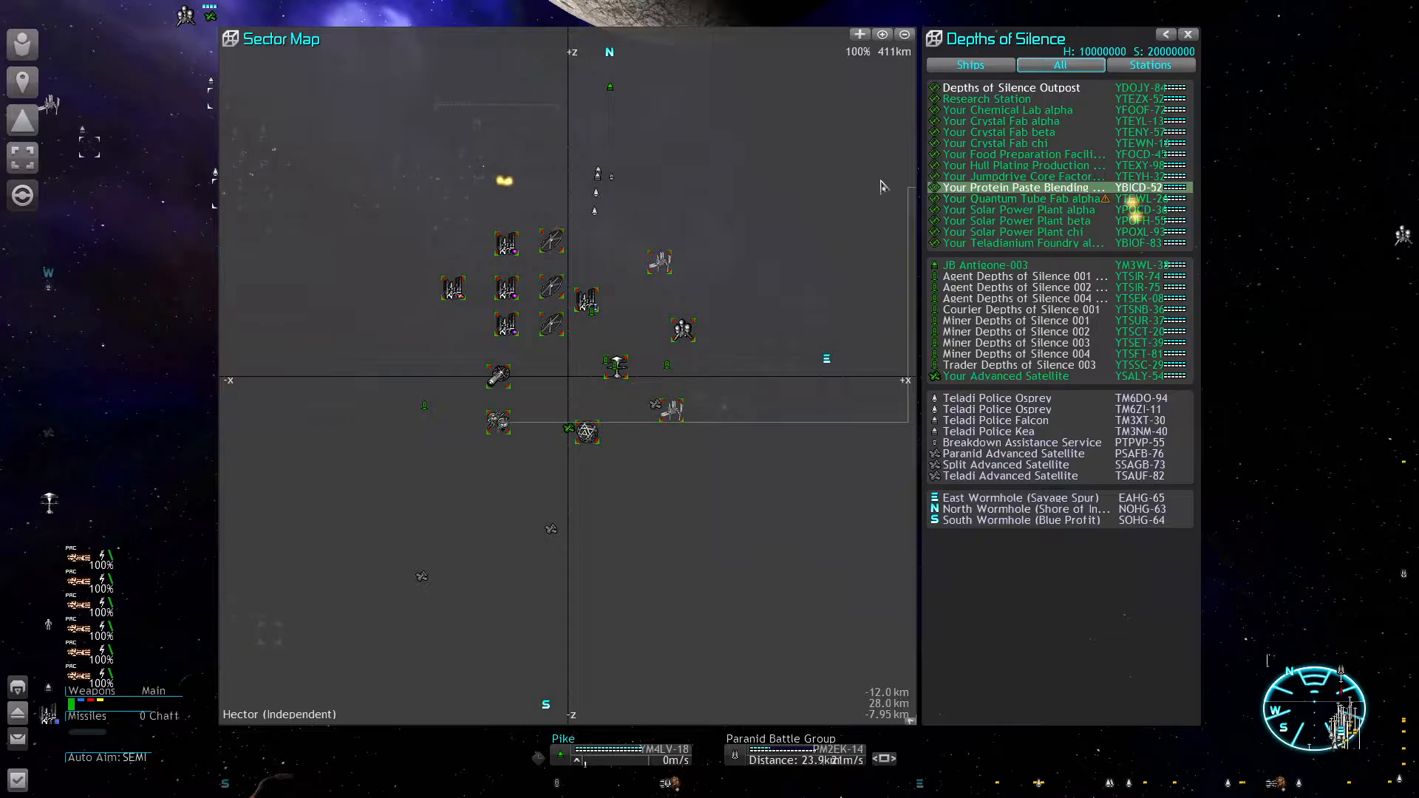
click(1014, 198)
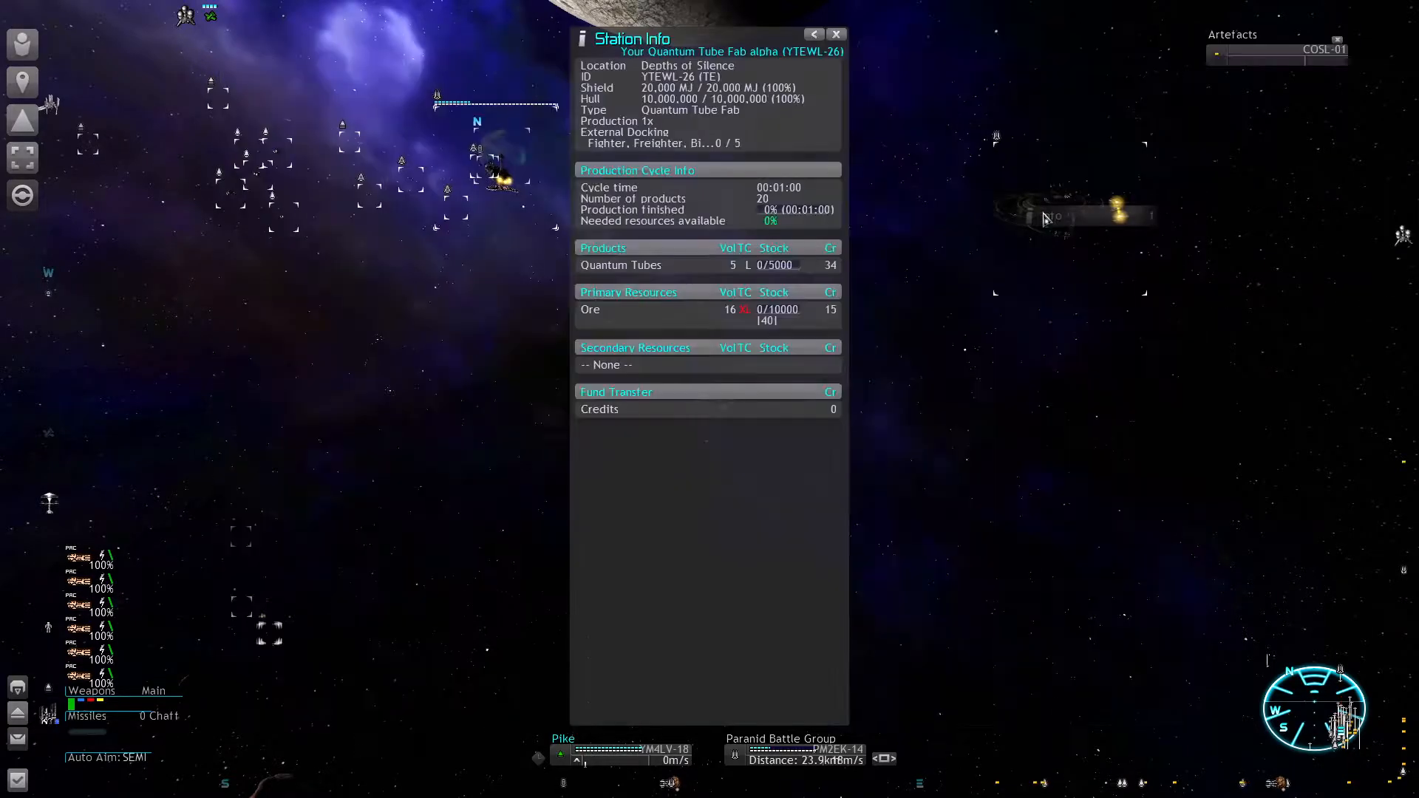
mouse_move(561, 322)
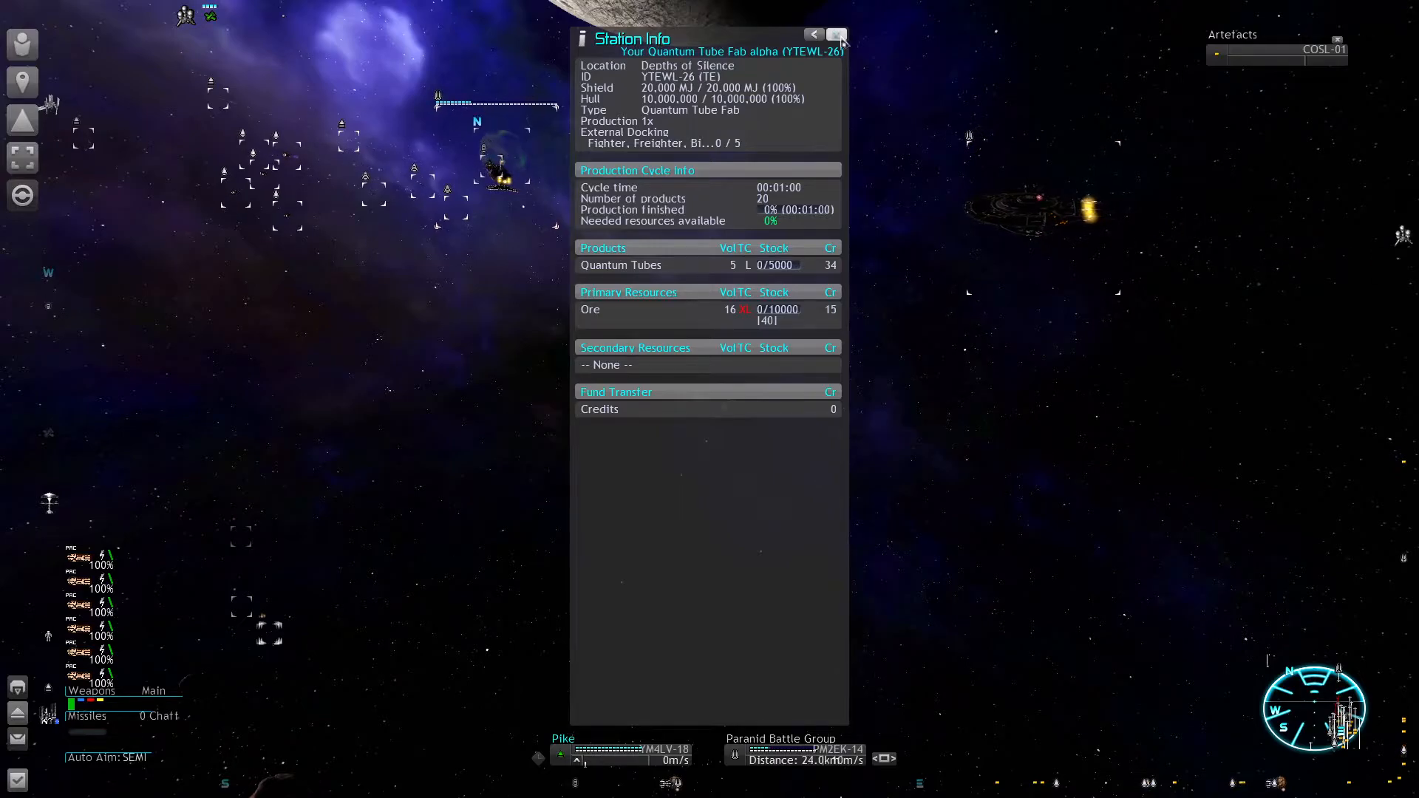
mouse_move(833, 36)
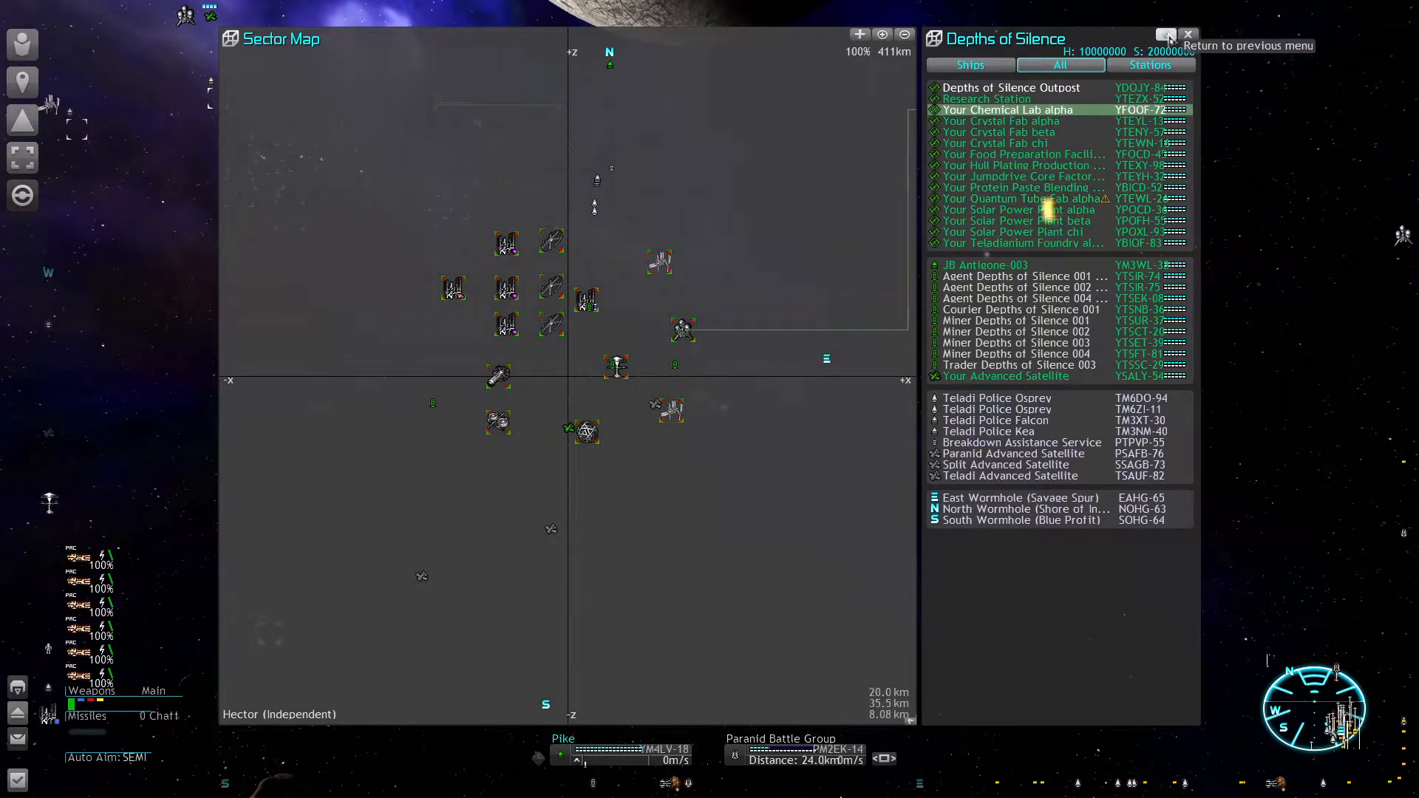
click(1186, 34)
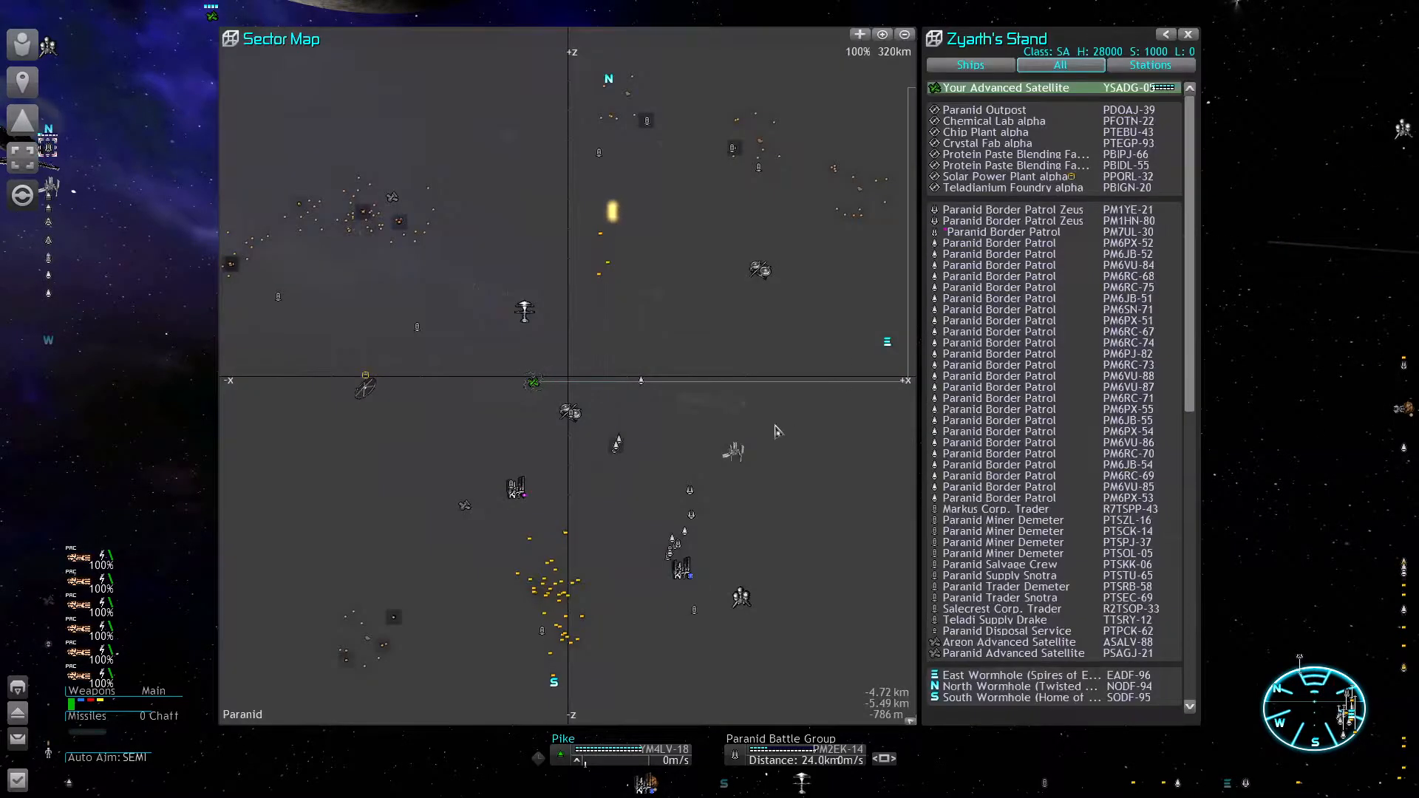
Step: Scroll the Zyarth's Stand object list through its asteroids and dropped equipment
scroll(down, 3)
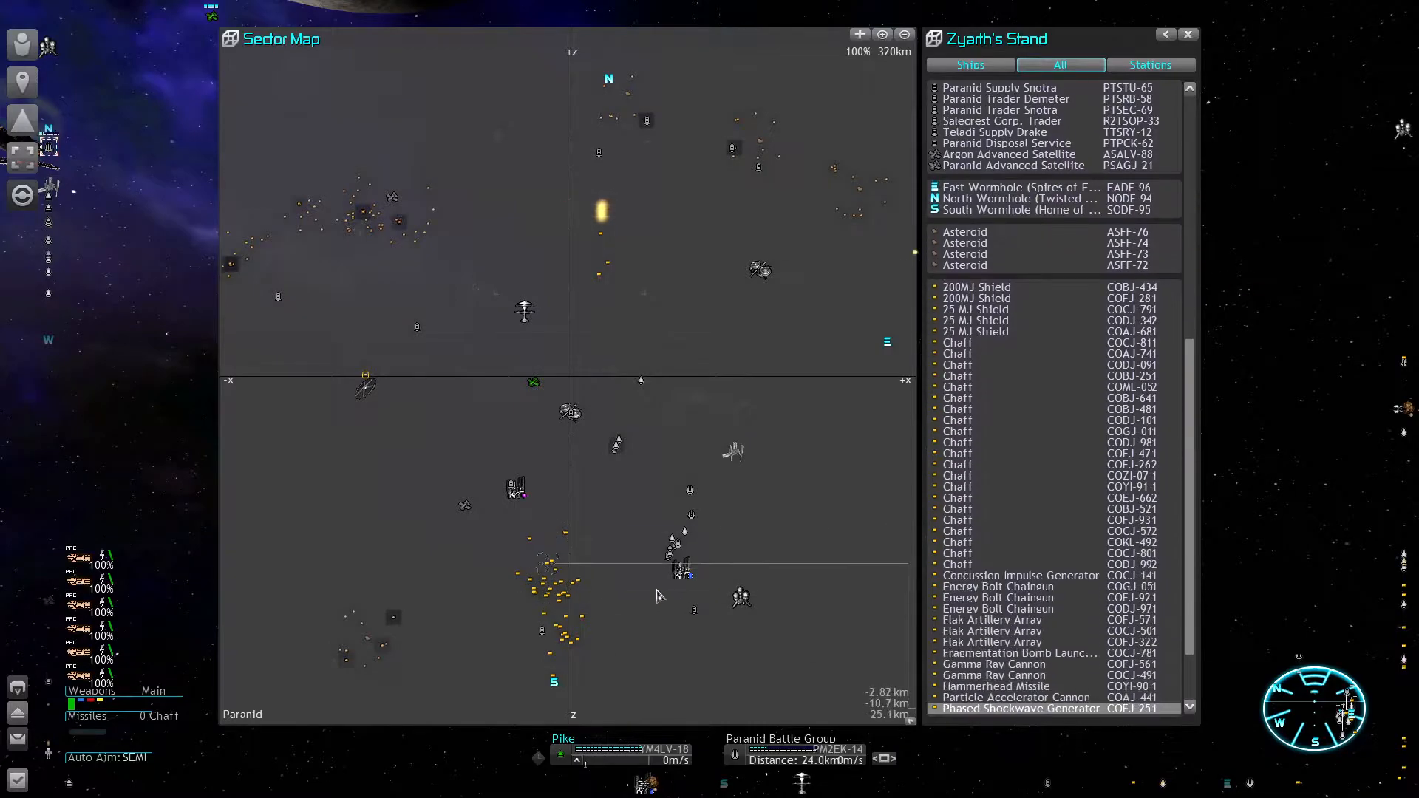
scroll(down, 3)
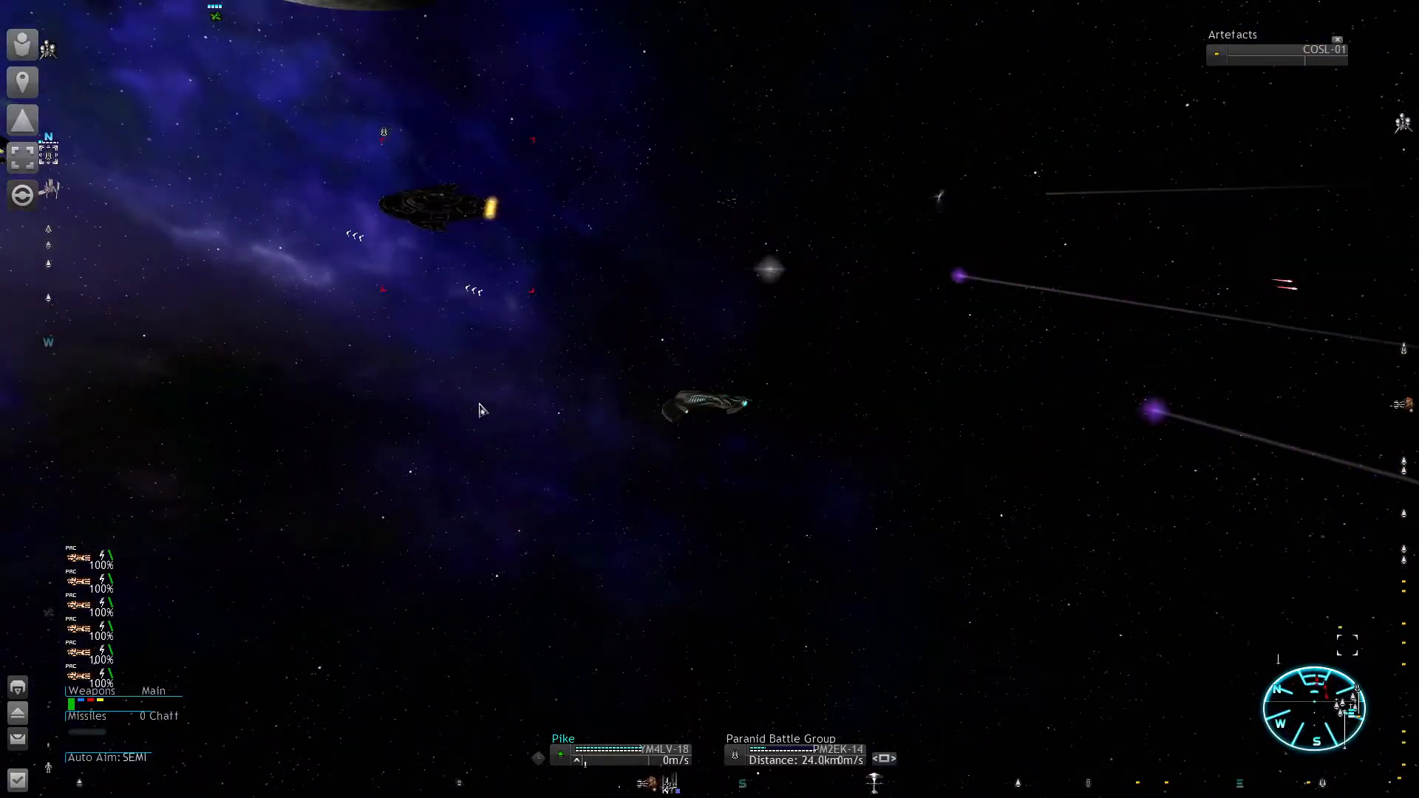
mouse_move(443, 271)
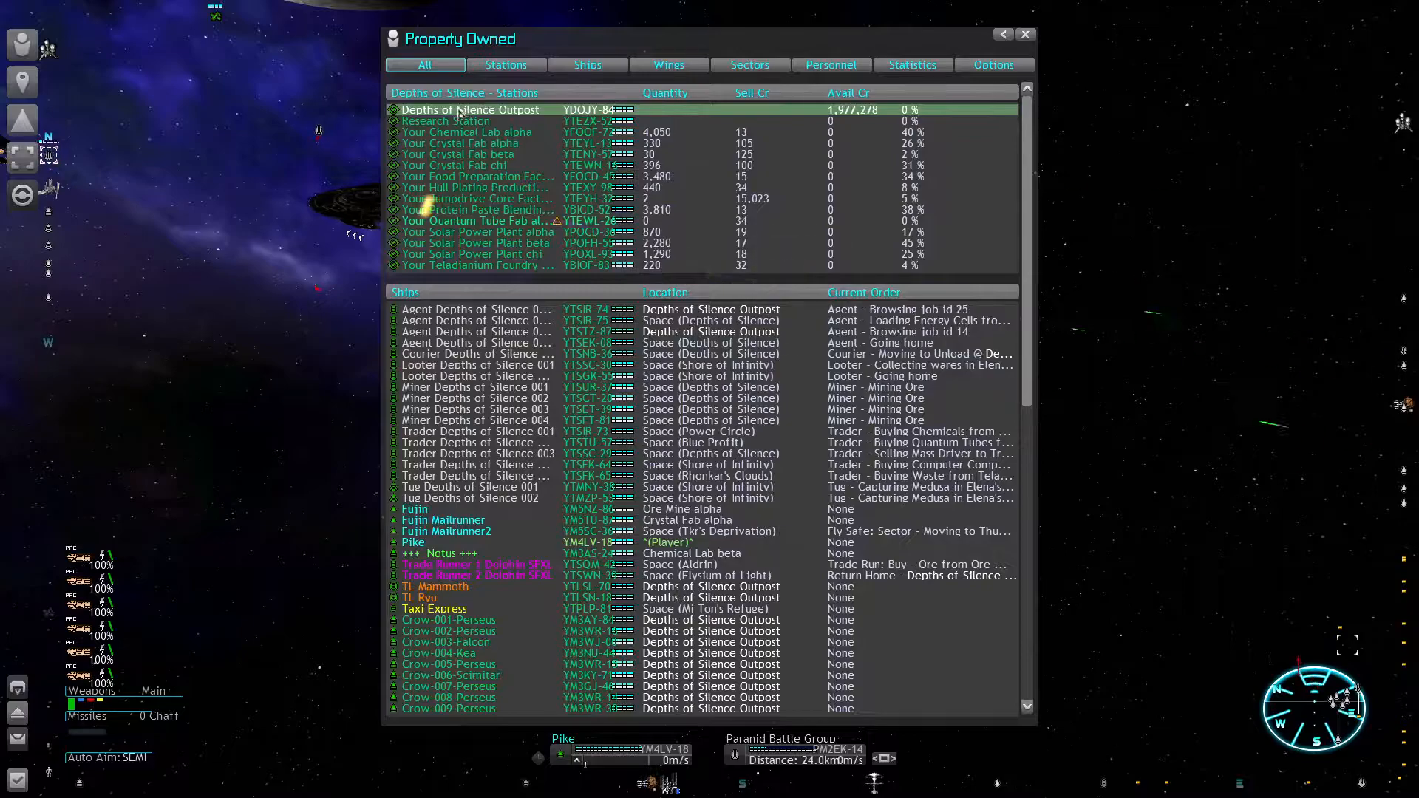
Step: In the Outpost Manager, switch production to stations and request a Jump Beacon, refused for missing Jumpdrive Cores
double_click(469, 109)
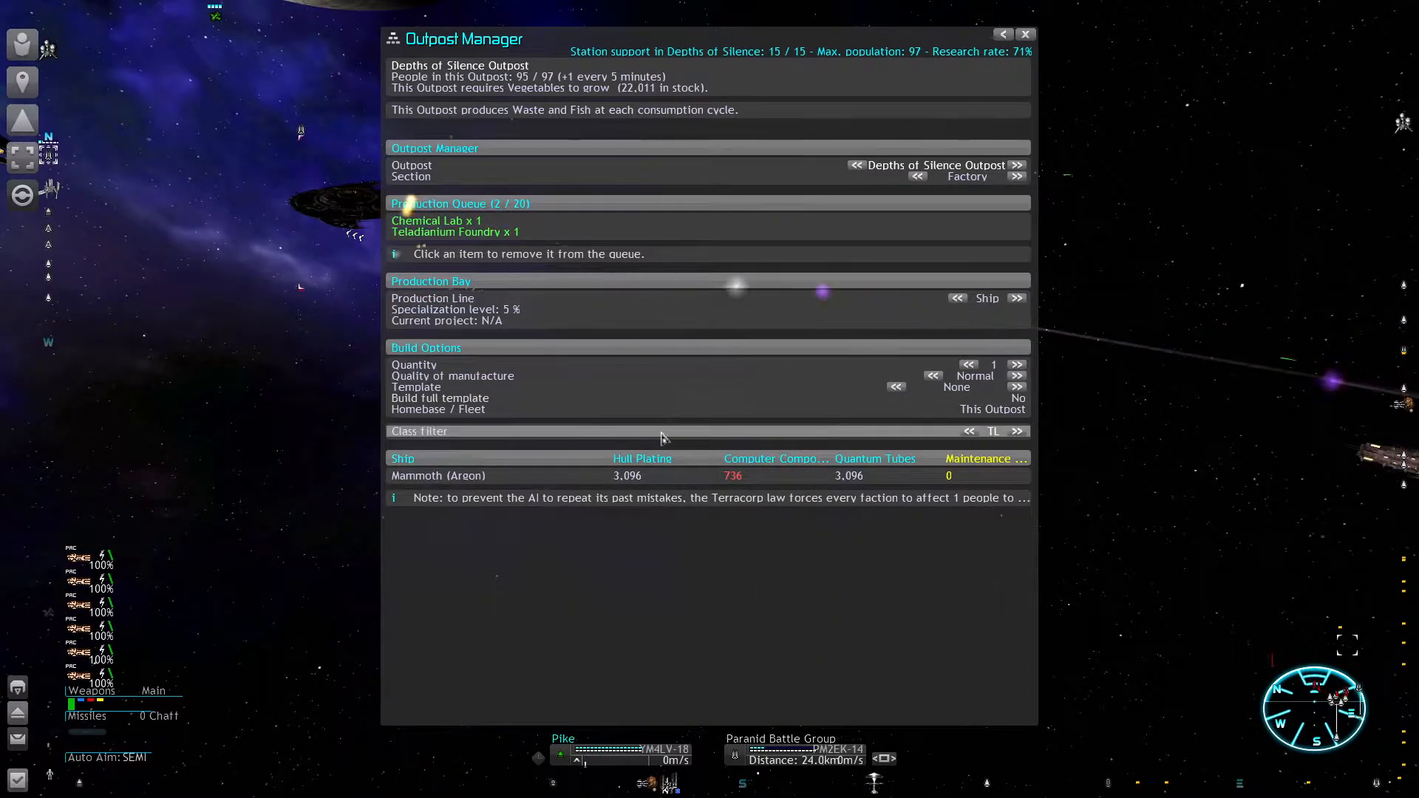
click(1017, 297)
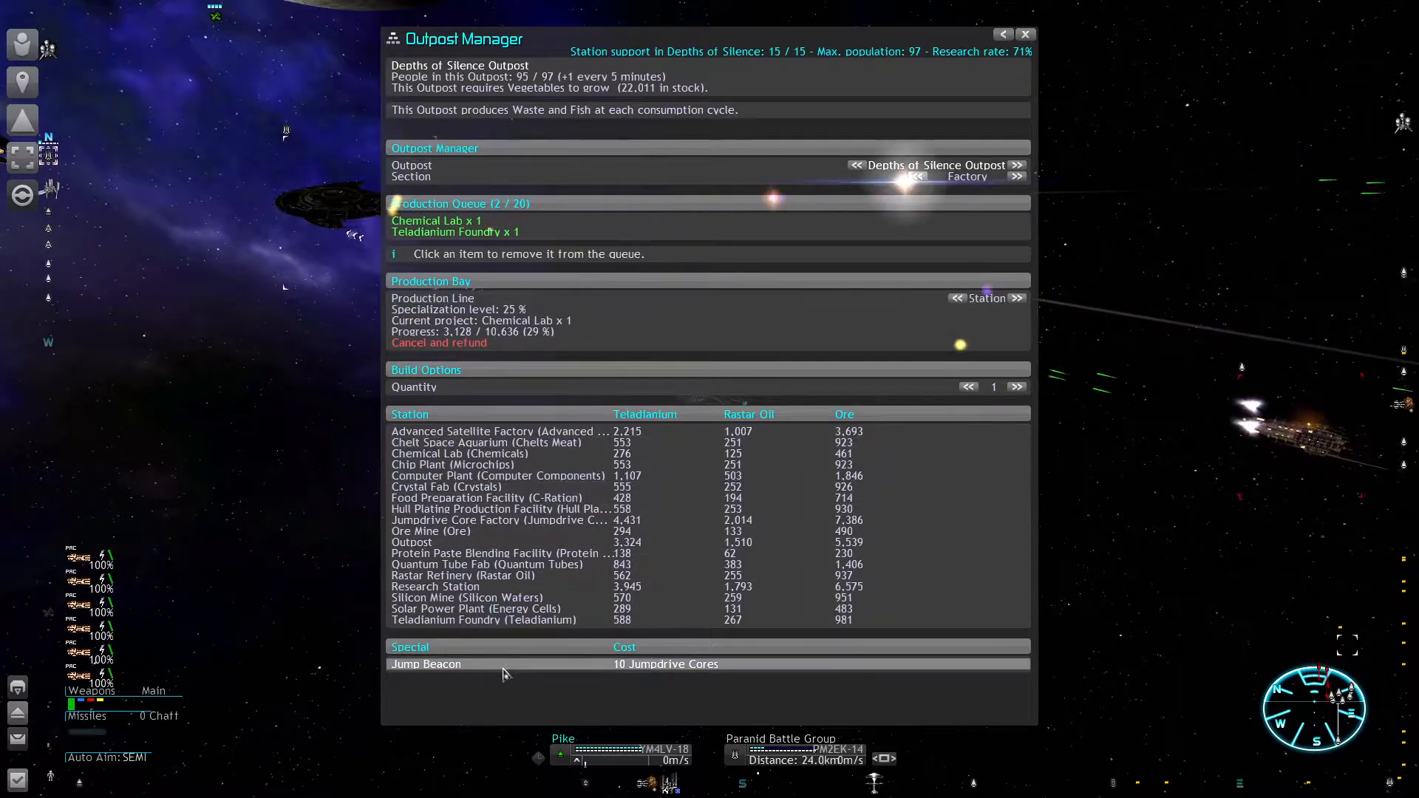
click(426, 664)
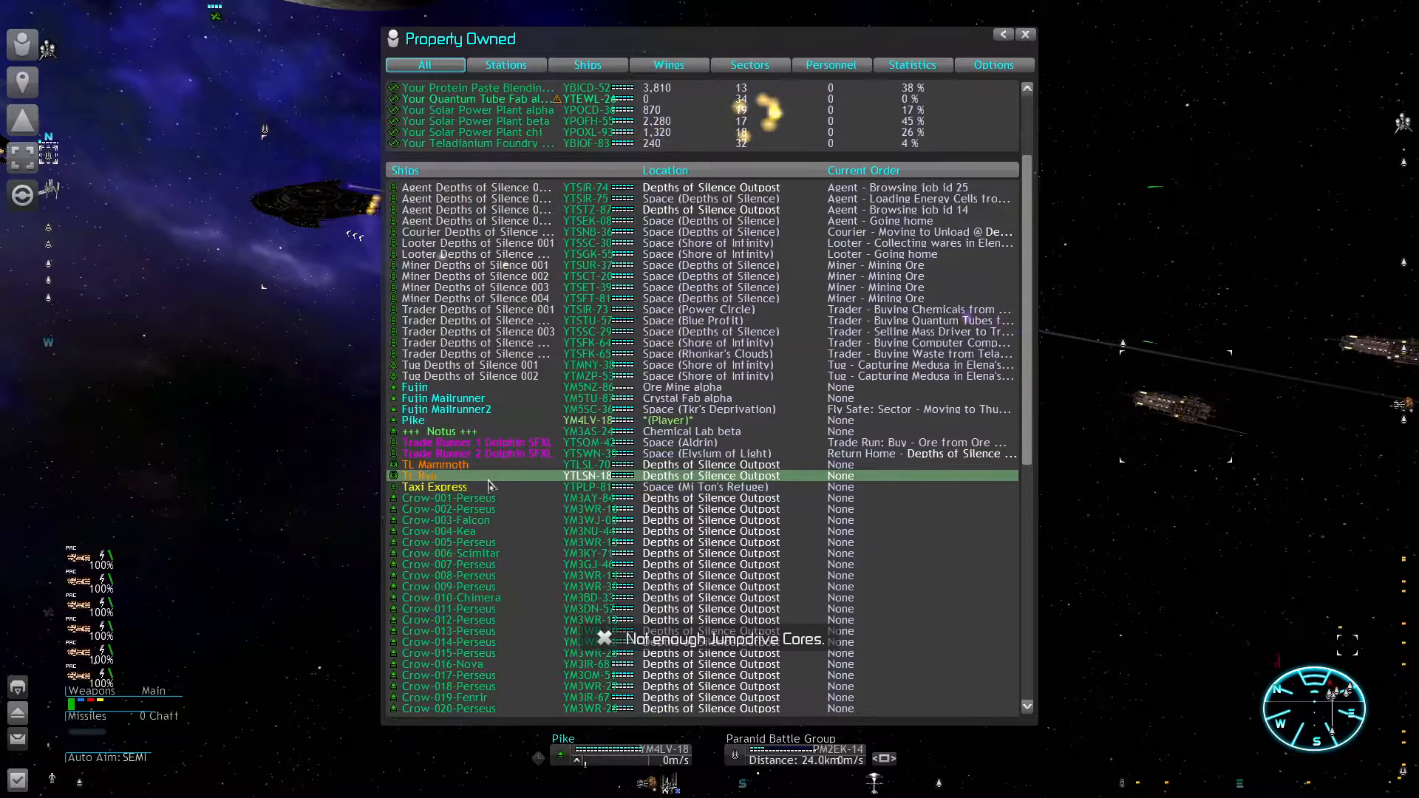
Step: Bring up TL Mammoth's command menu, pick an option and exit back to the cockpit
click(434, 464)
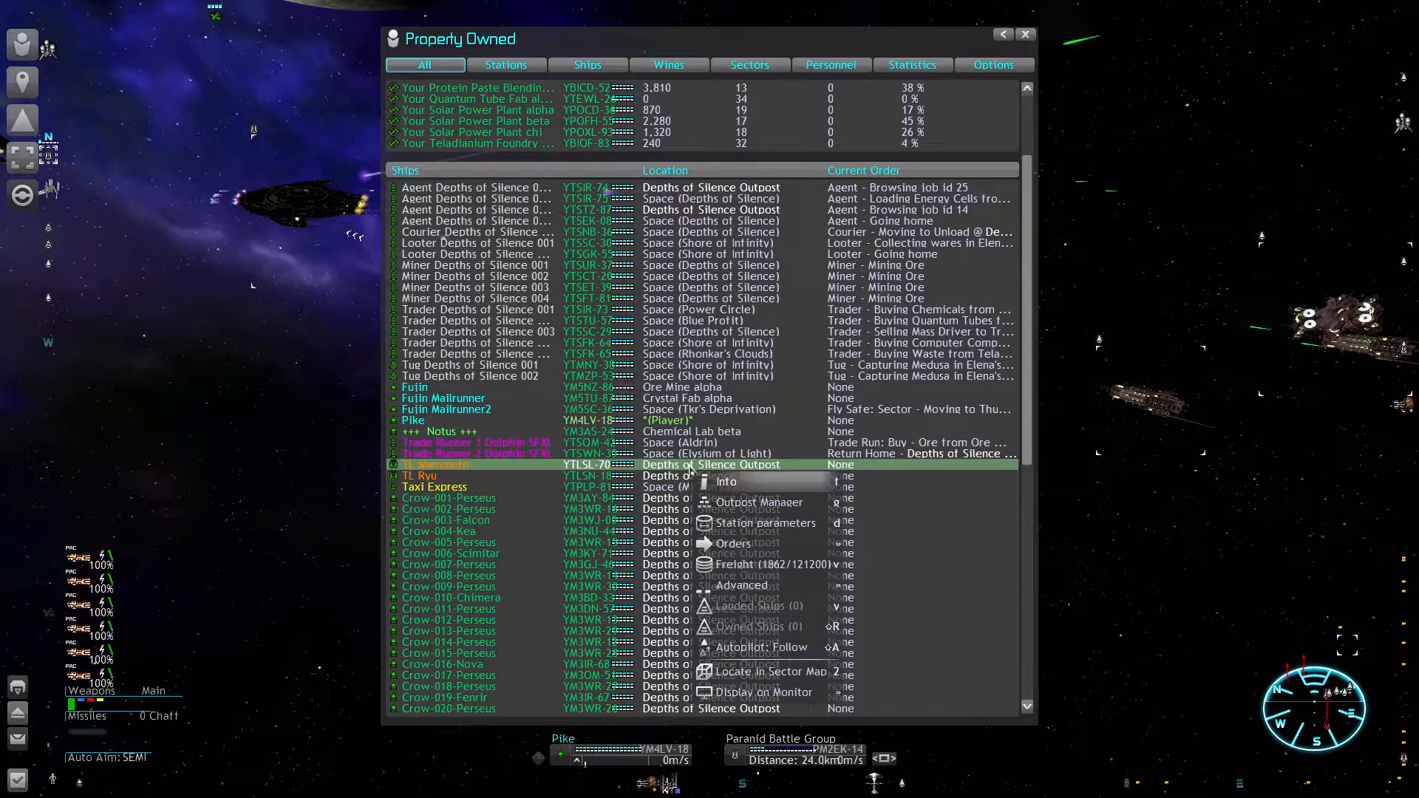
click(756, 522)
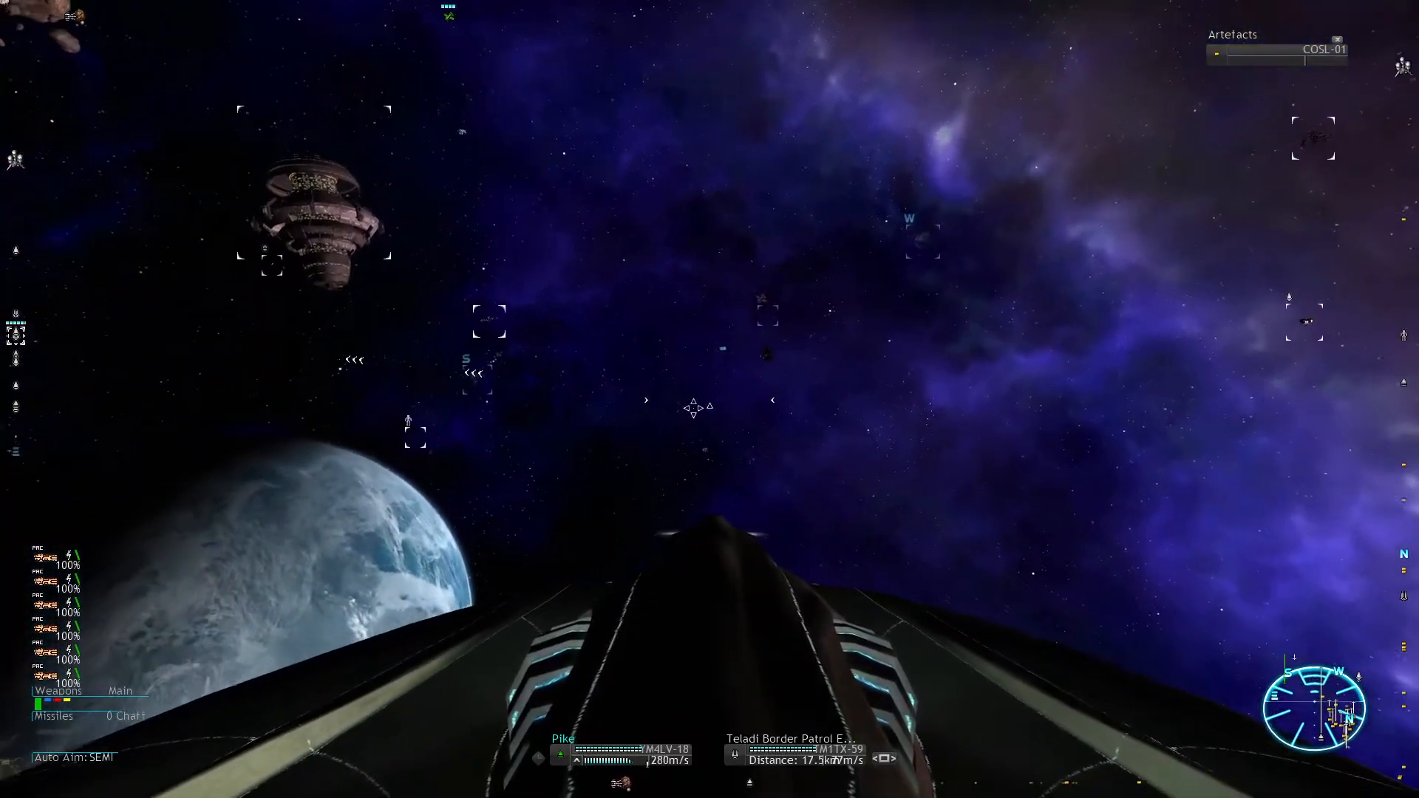
Step: Show the Protein Paste Blending Facility's station parameters with its ware stock via the M hotkey
key(m)
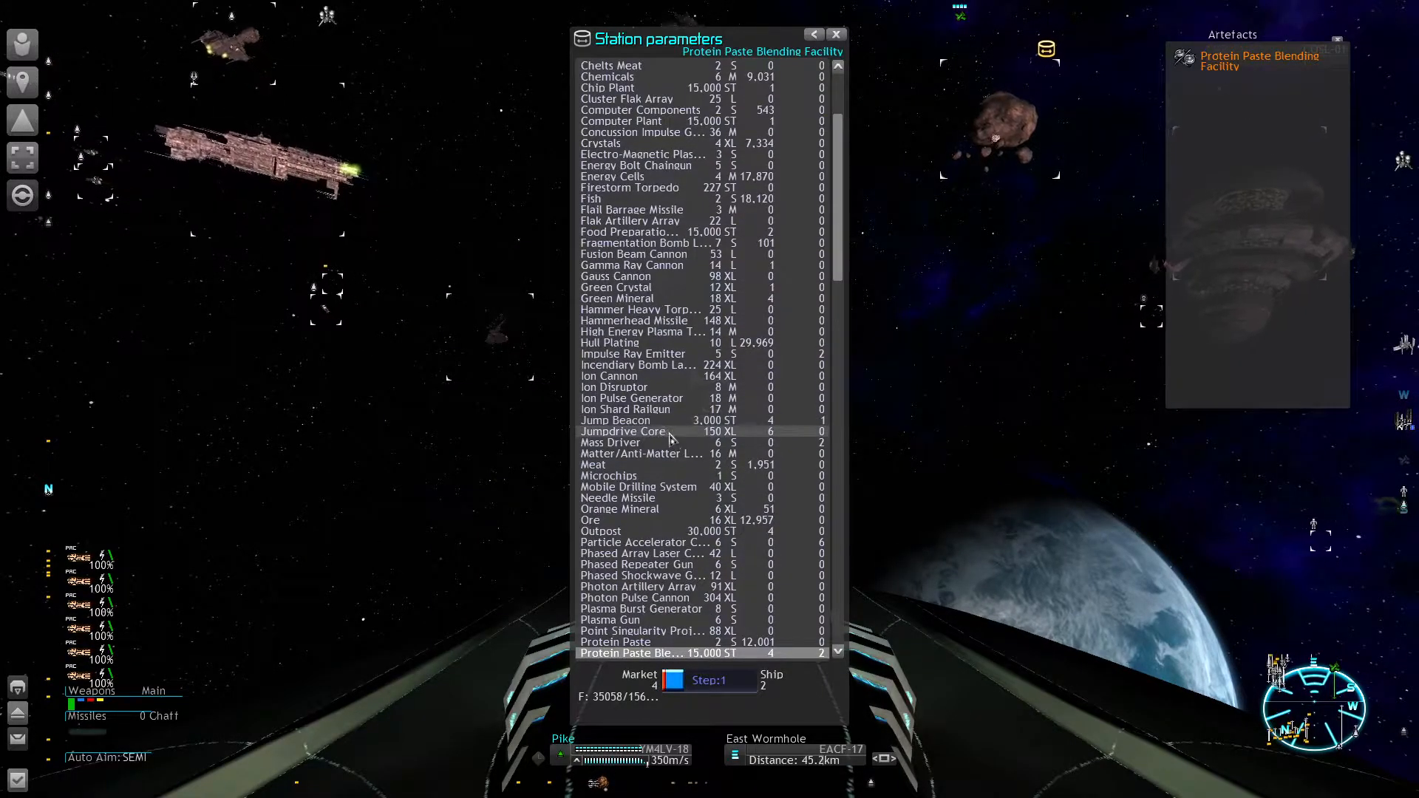
Step: View TL Ryu's freight bay from Property Owned, then bring up the Universe Map at Depths of Silence
click(615, 420)
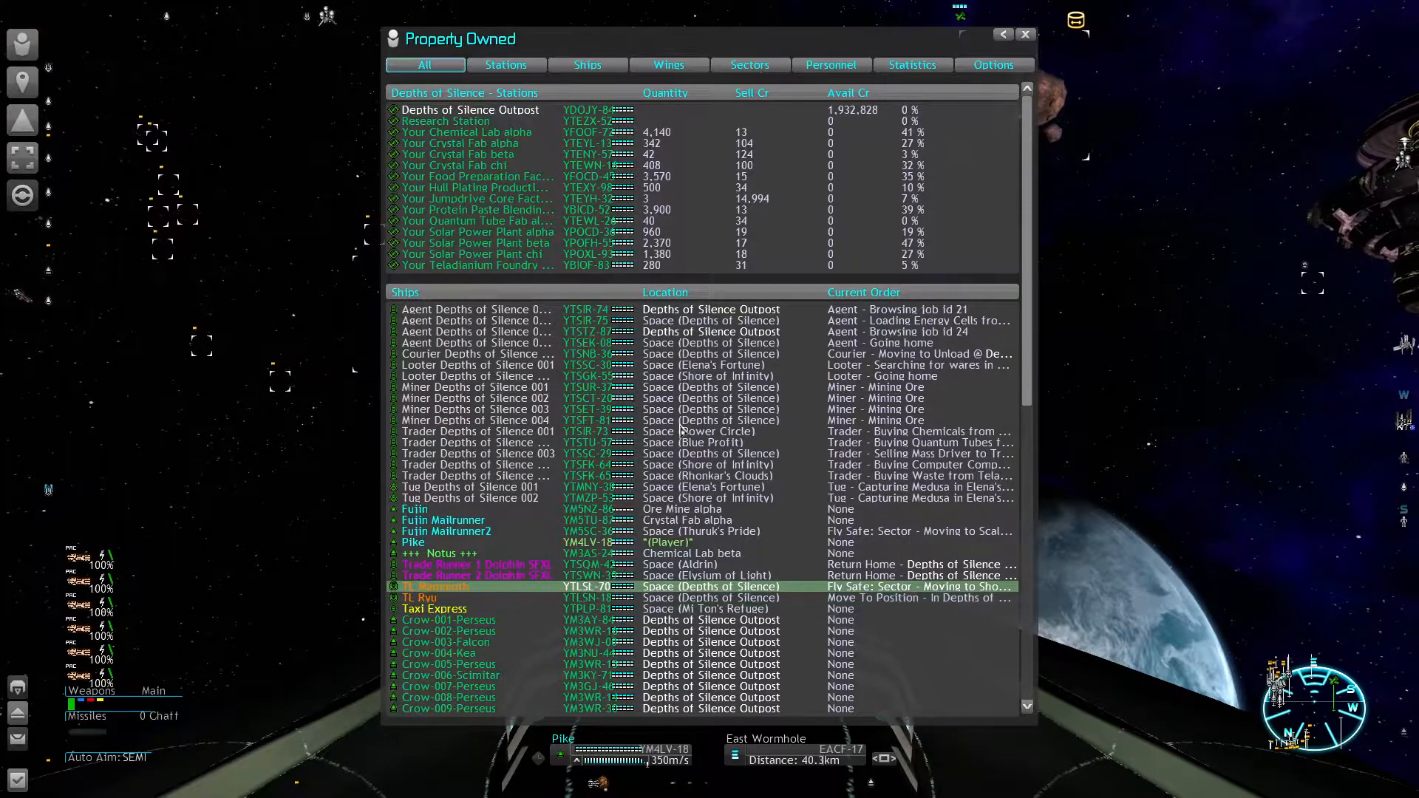
double_click(420, 597)
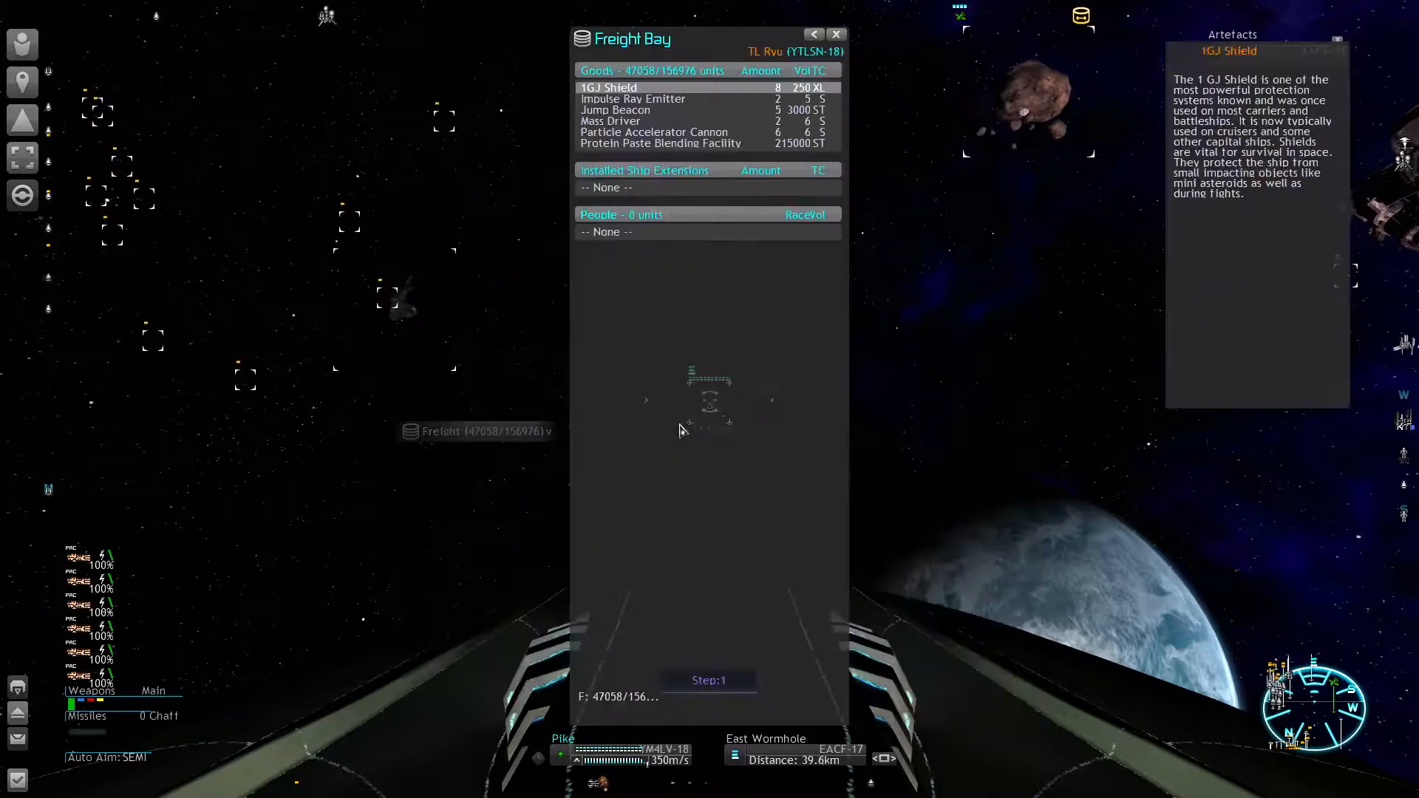
click(615, 109)
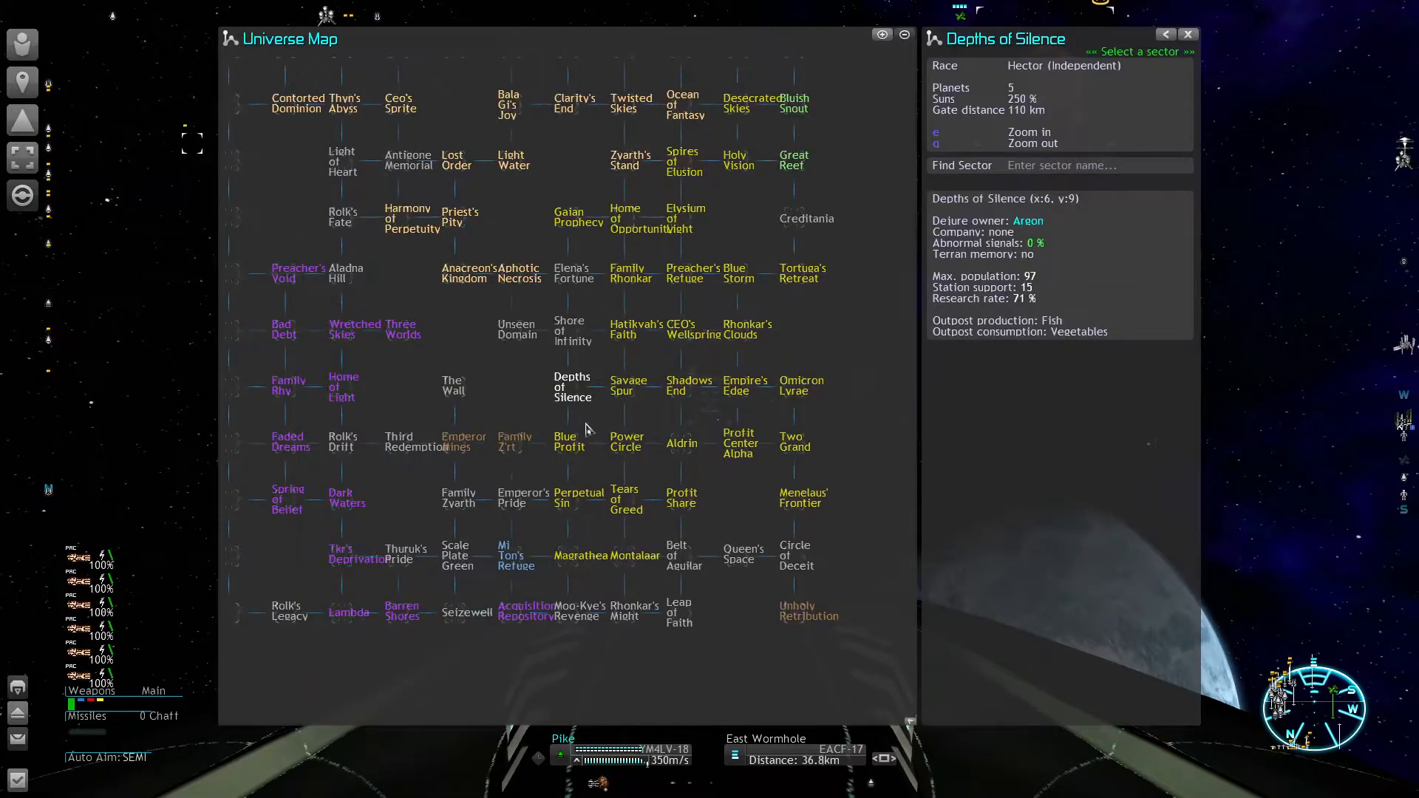
Step: Pan the Universe Map south to read Moo-Kye's Revenge details, then return to Property Owned
click(576, 610)
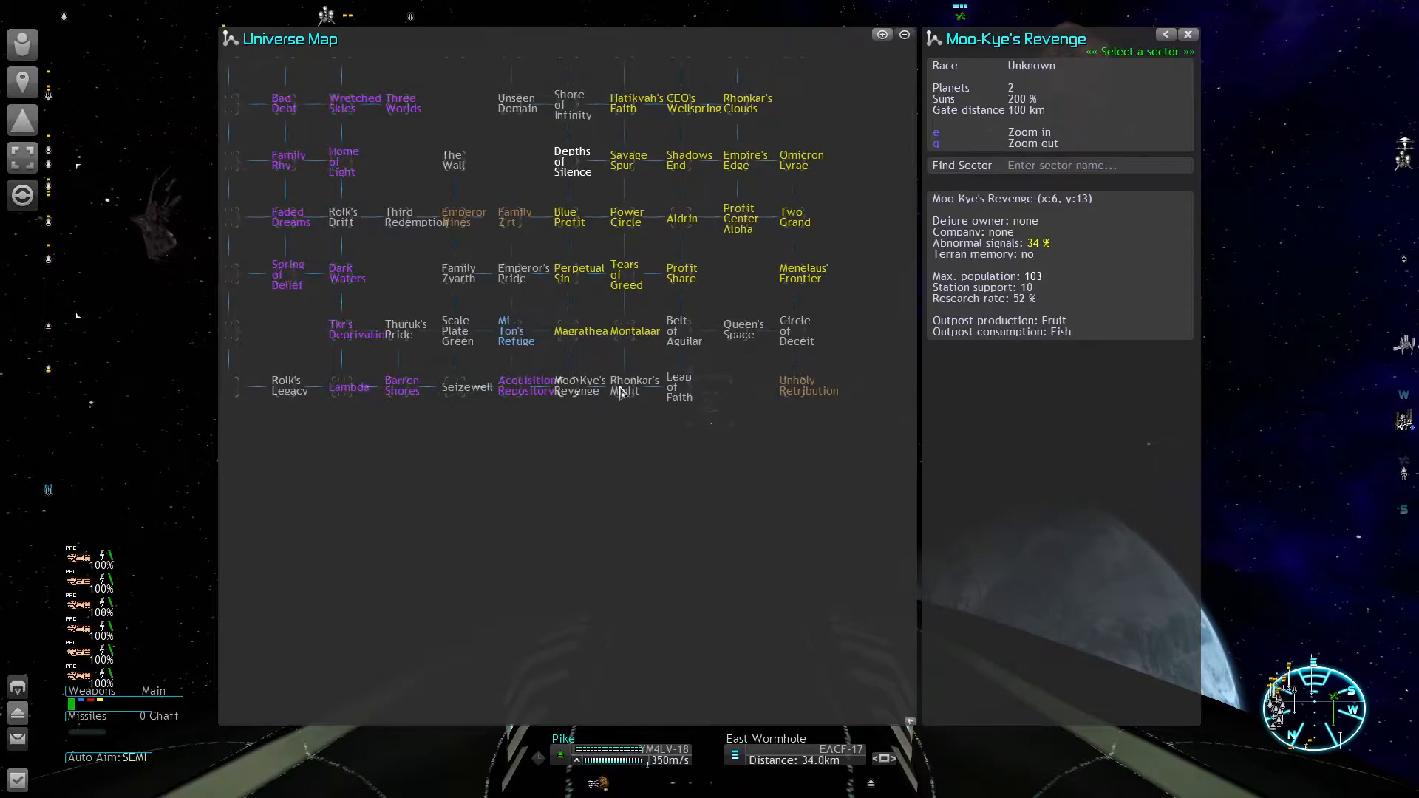
click(575, 384)
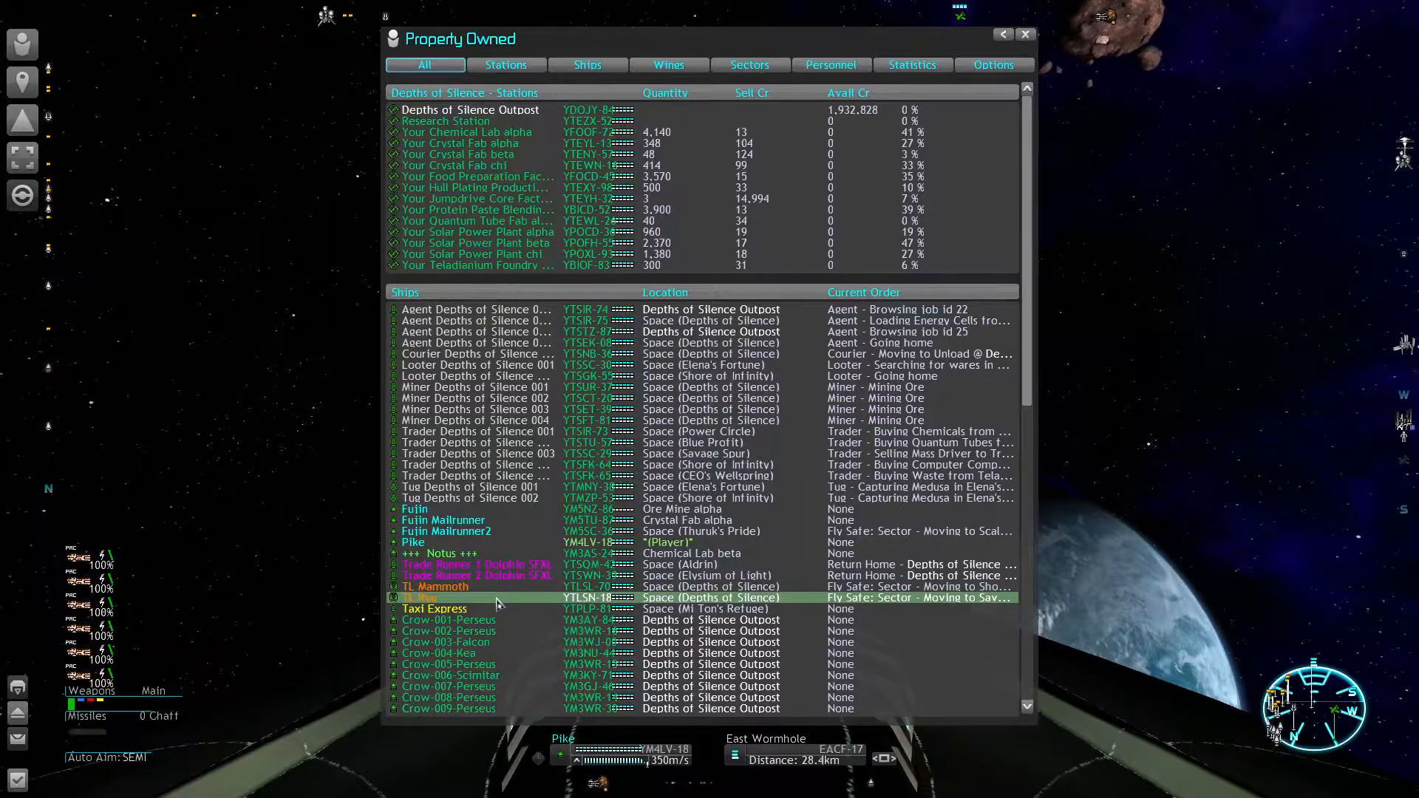
Step: Scroll to the Crow fleet and compare Crow-001, Crow-002 and Crow-005-Perseus rows
scroll(down, 3)
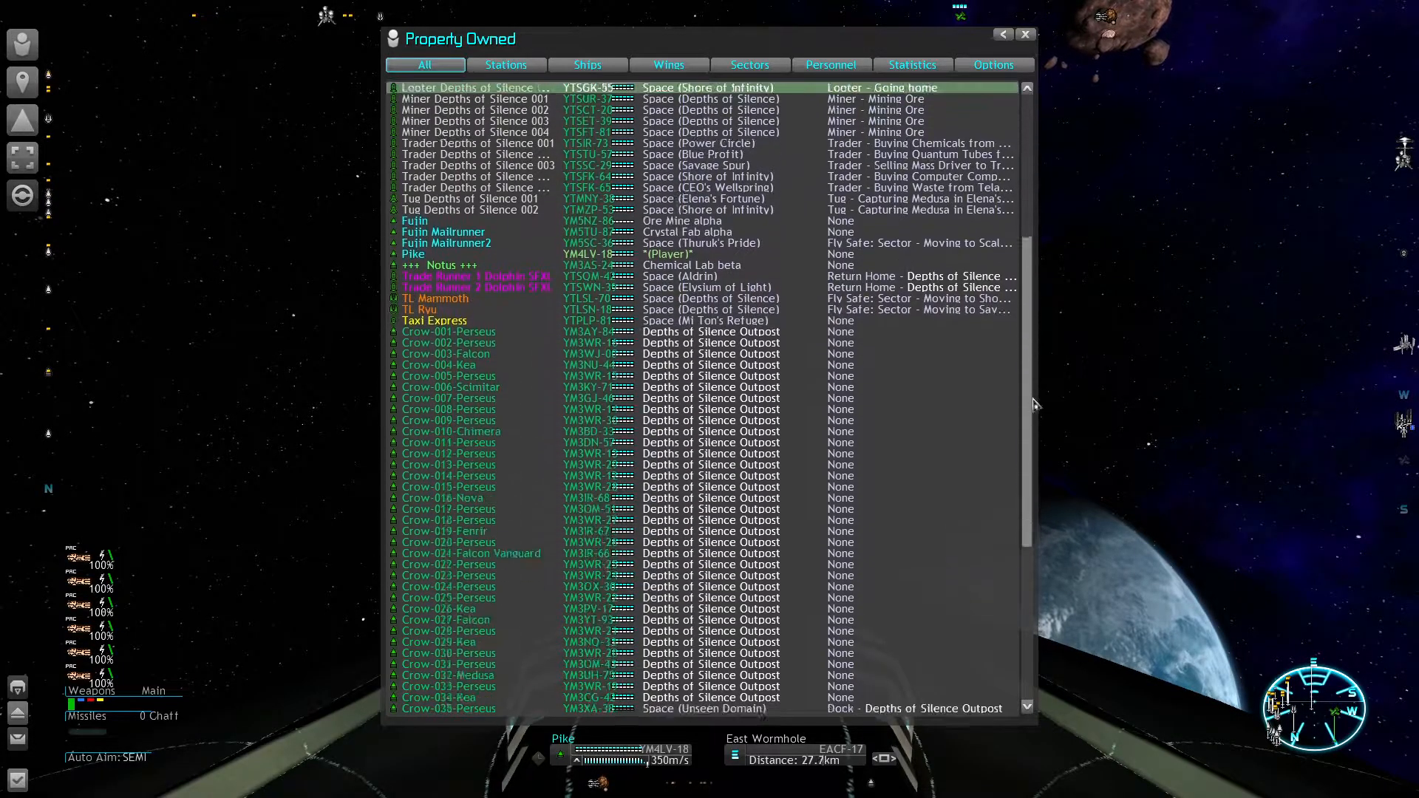
scroll(down, 3)
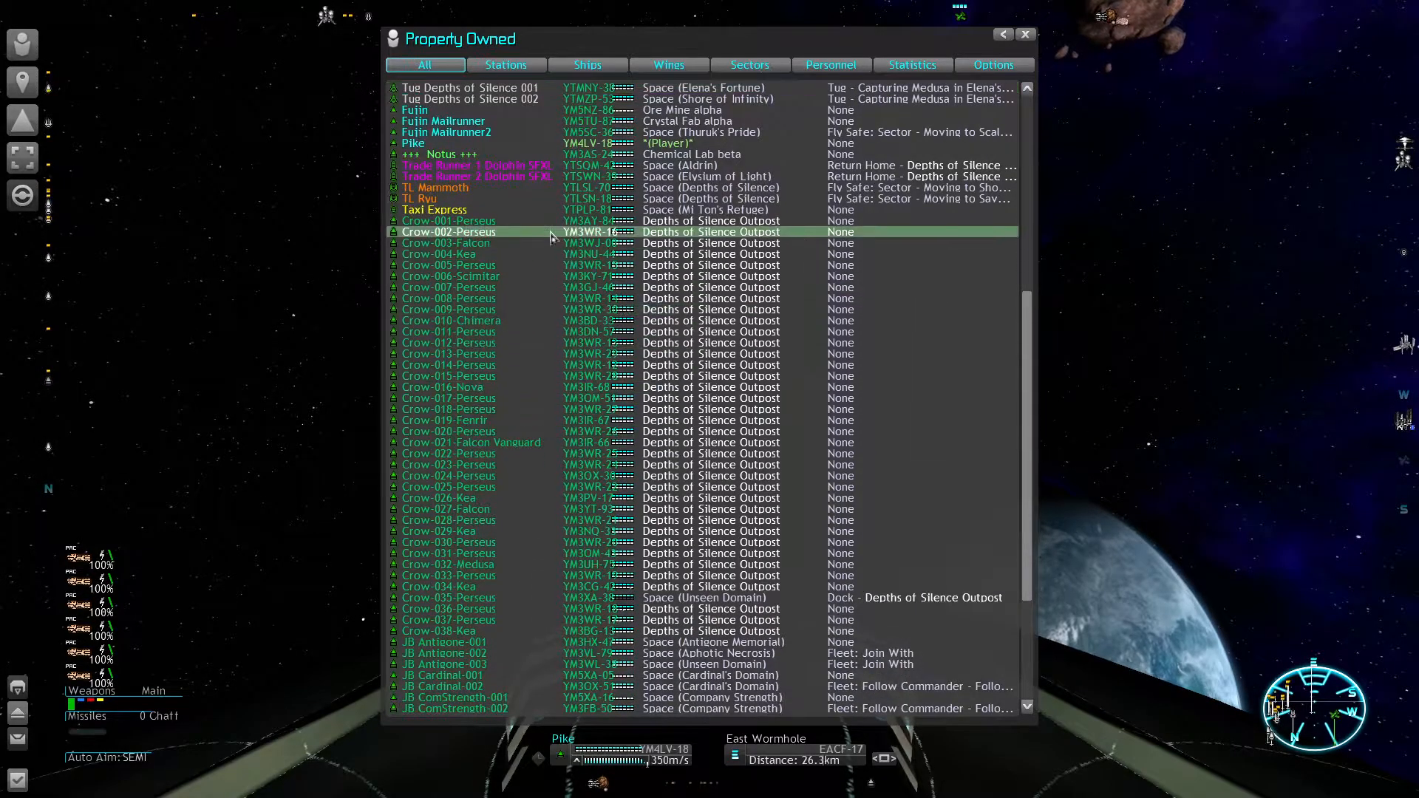
click(448, 220)
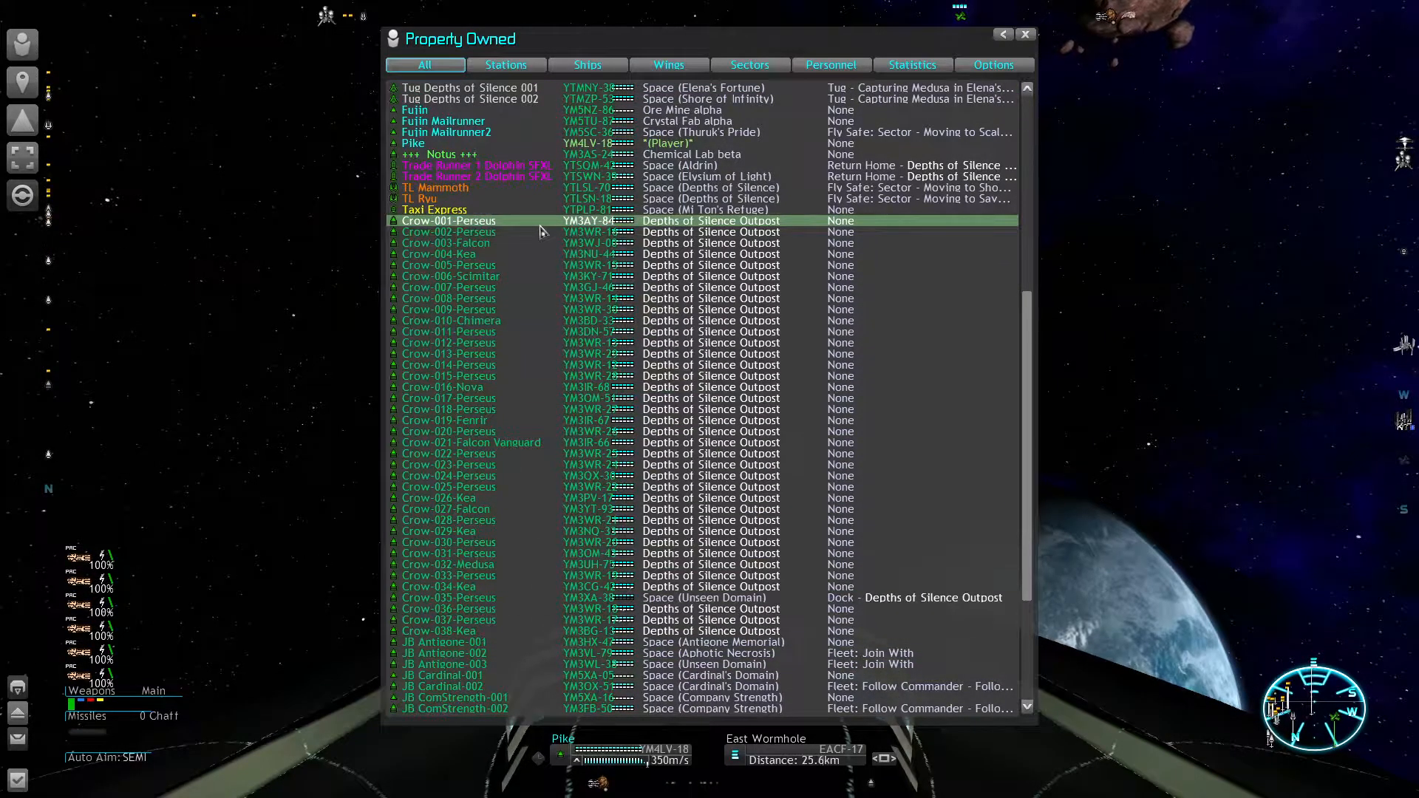
click(449, 232)
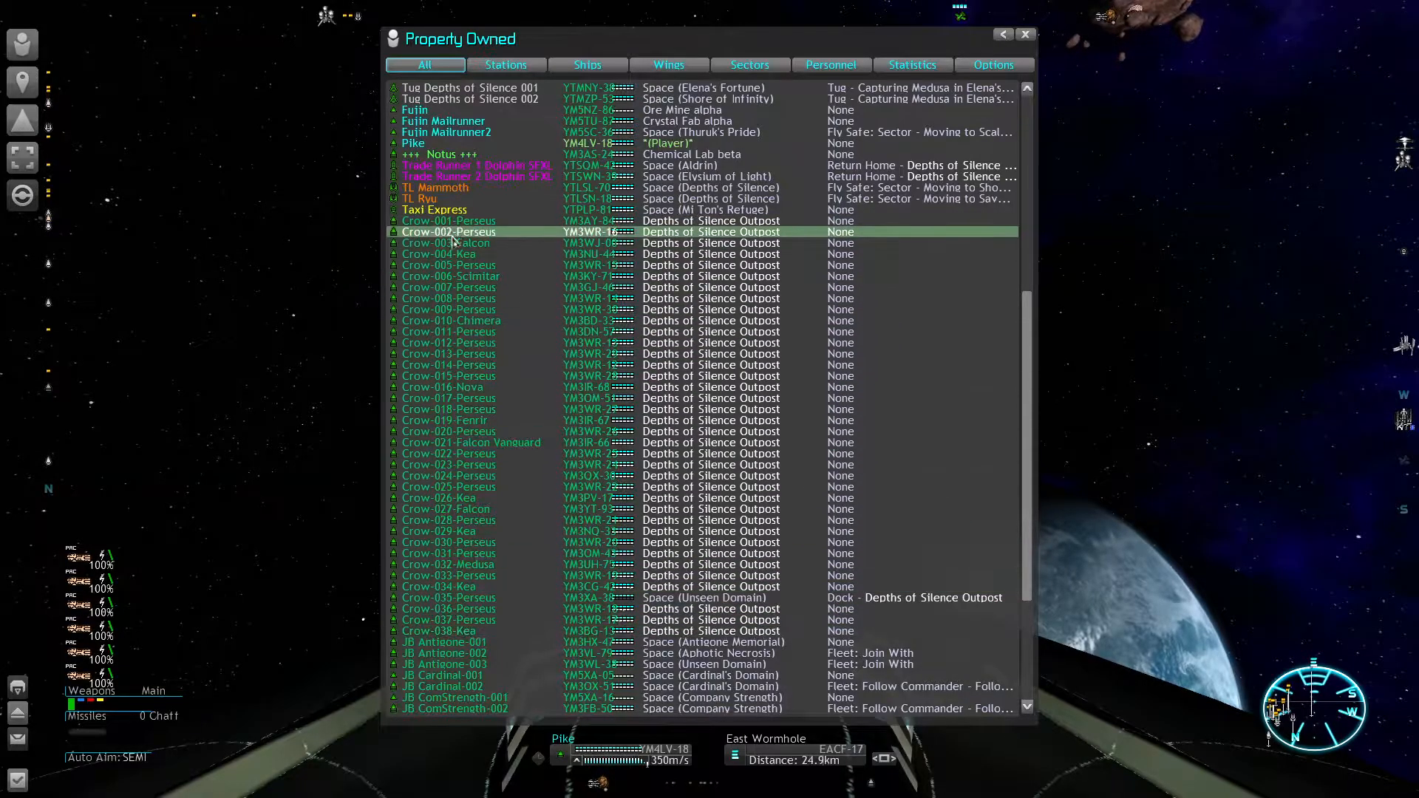
click(448, 221)
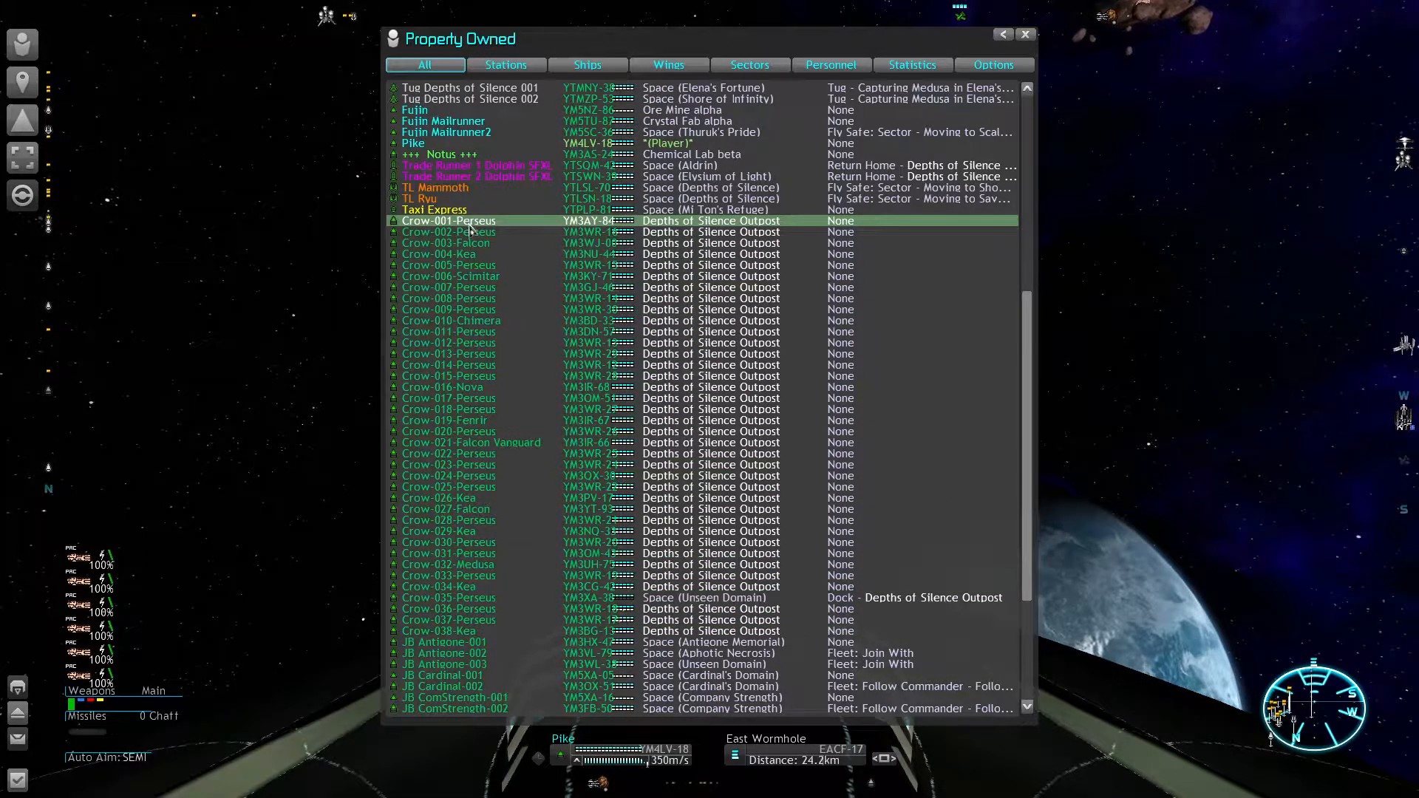
click(448, 264)
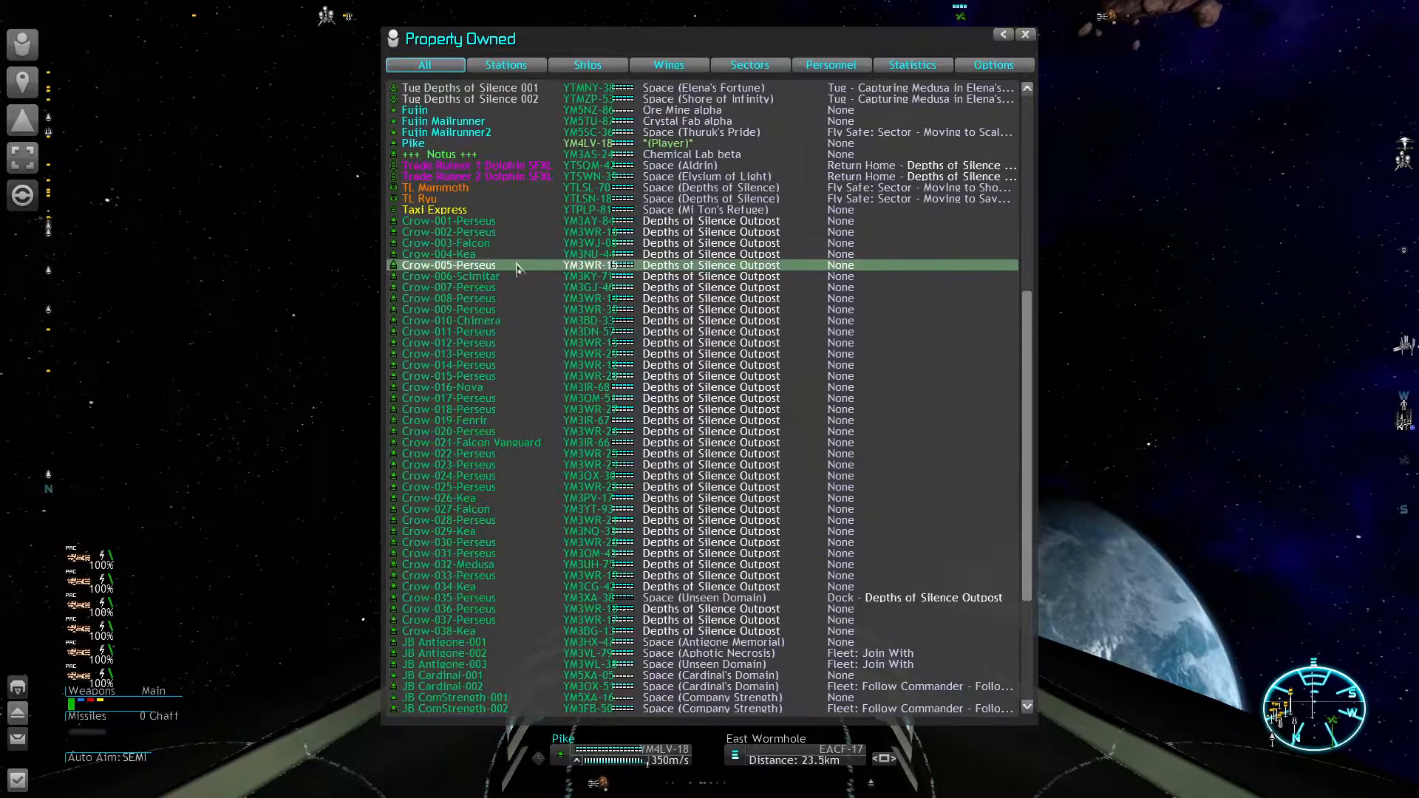
click(447, 220)
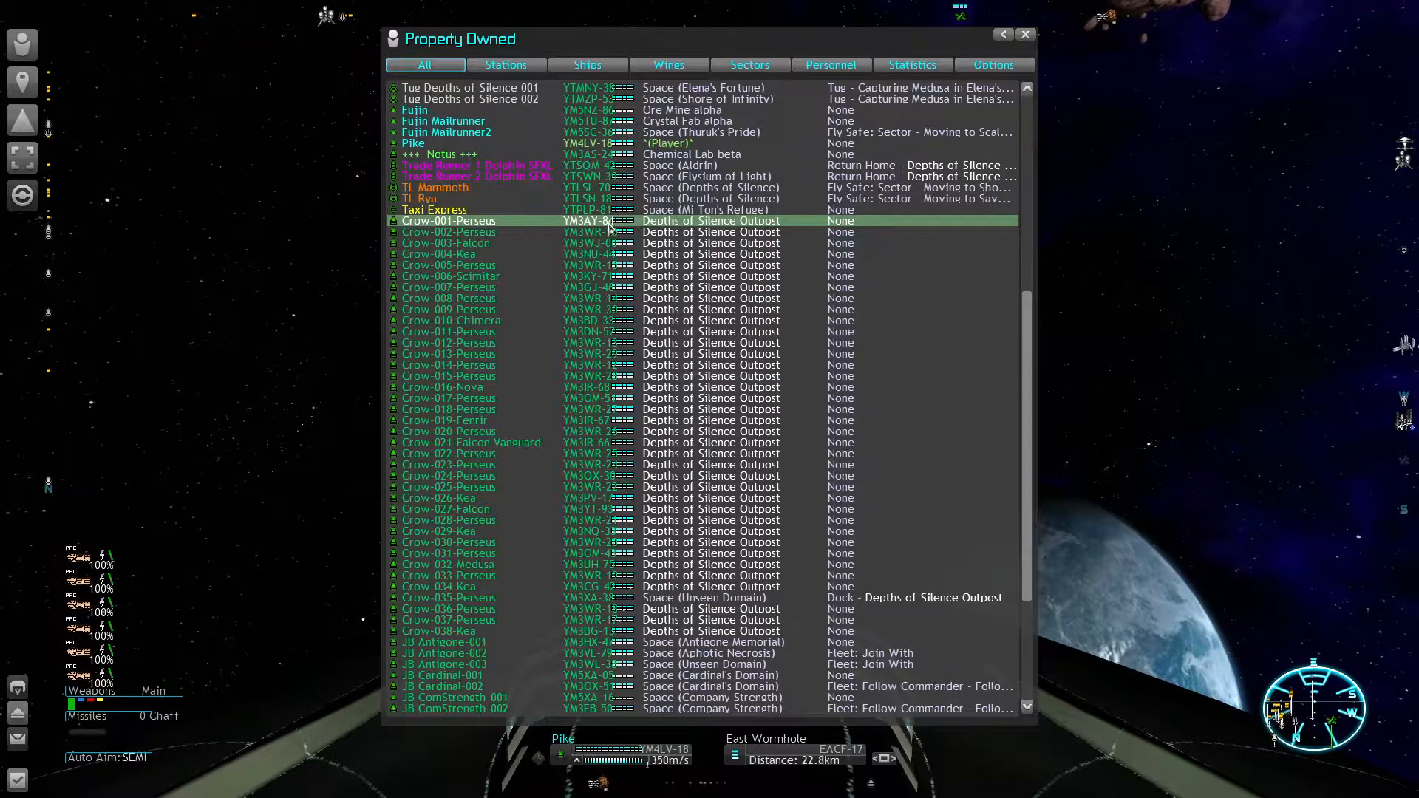
Step: Check Crow-033-Perseus further down the list and come back to Crow-001-Perseus for its command console
scroll(down, 3)
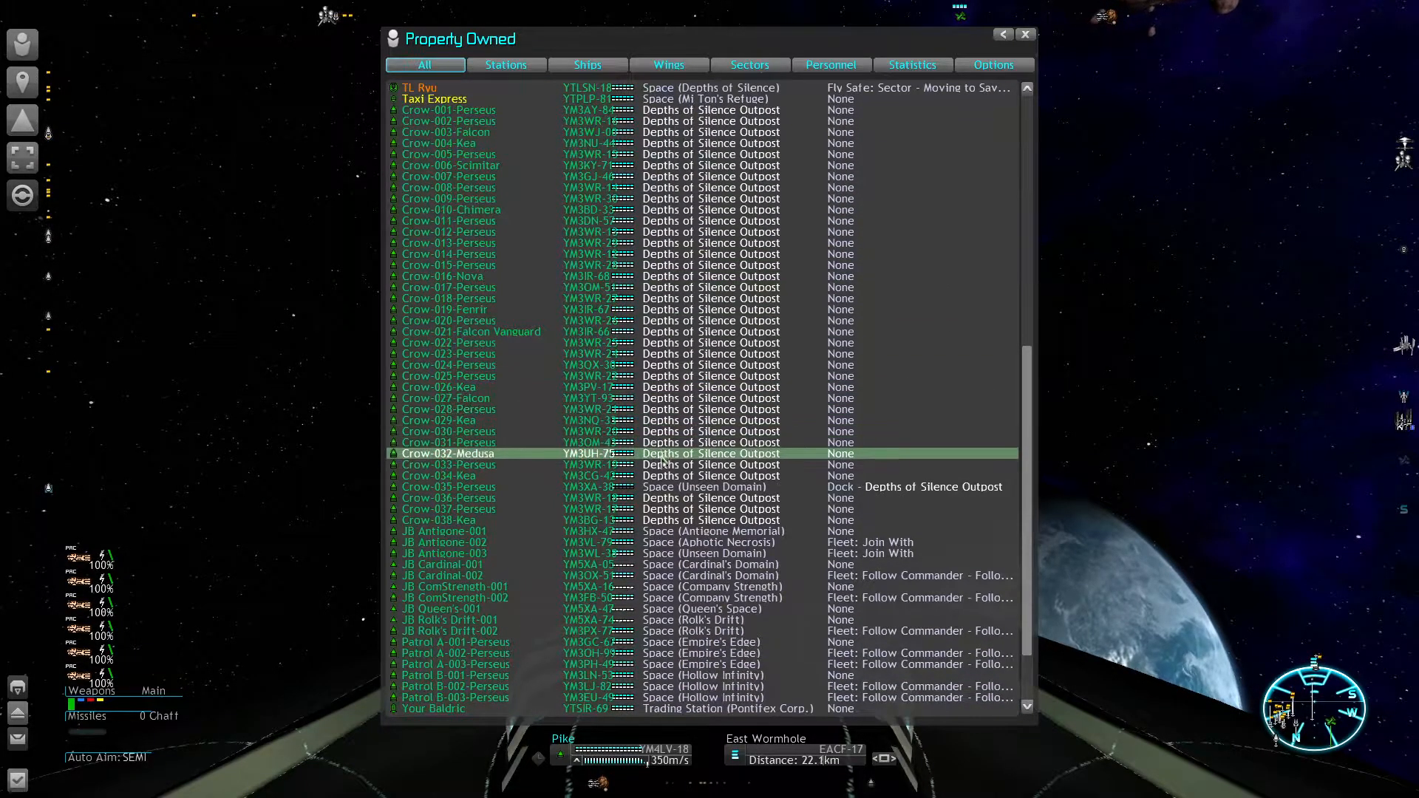
click(448, 464)
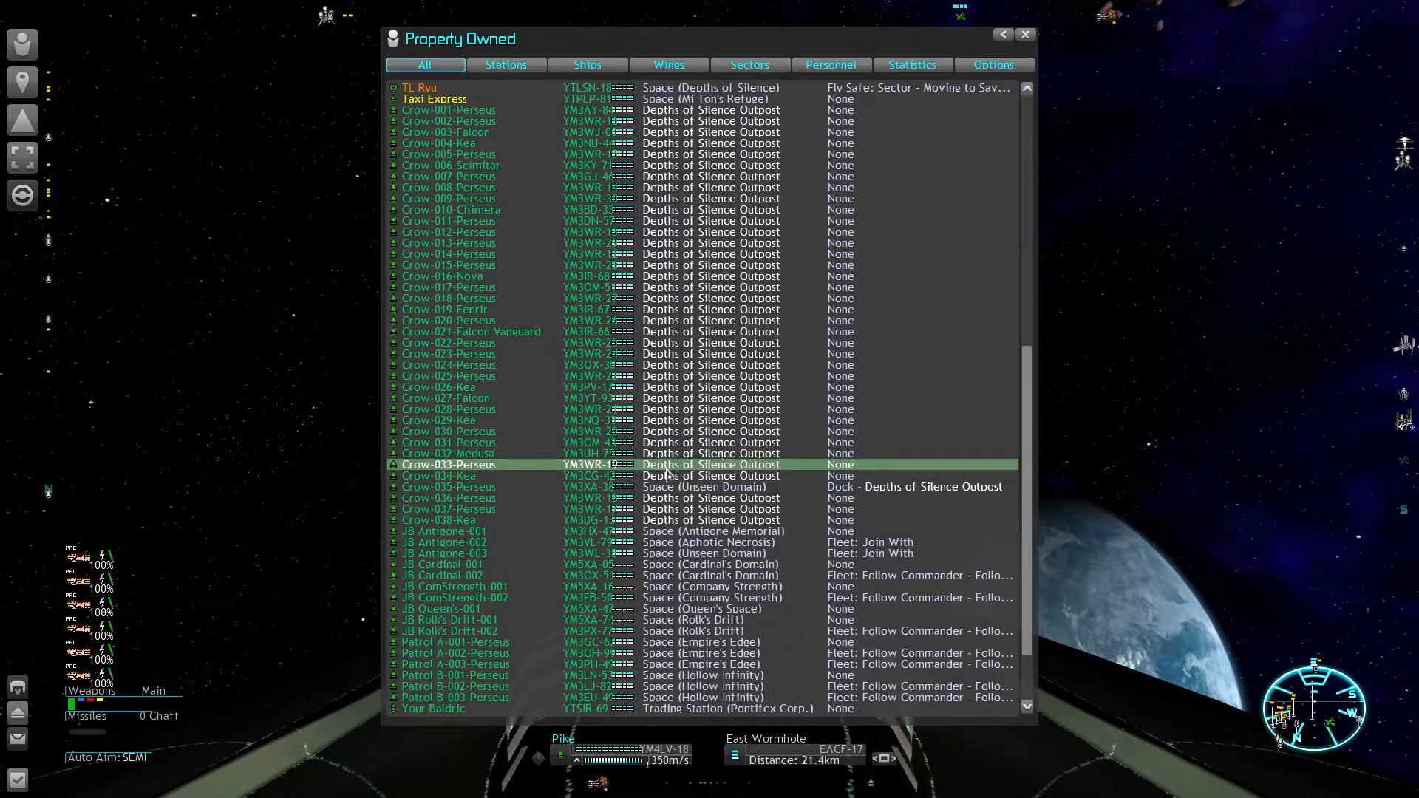
scroll(up, 3)
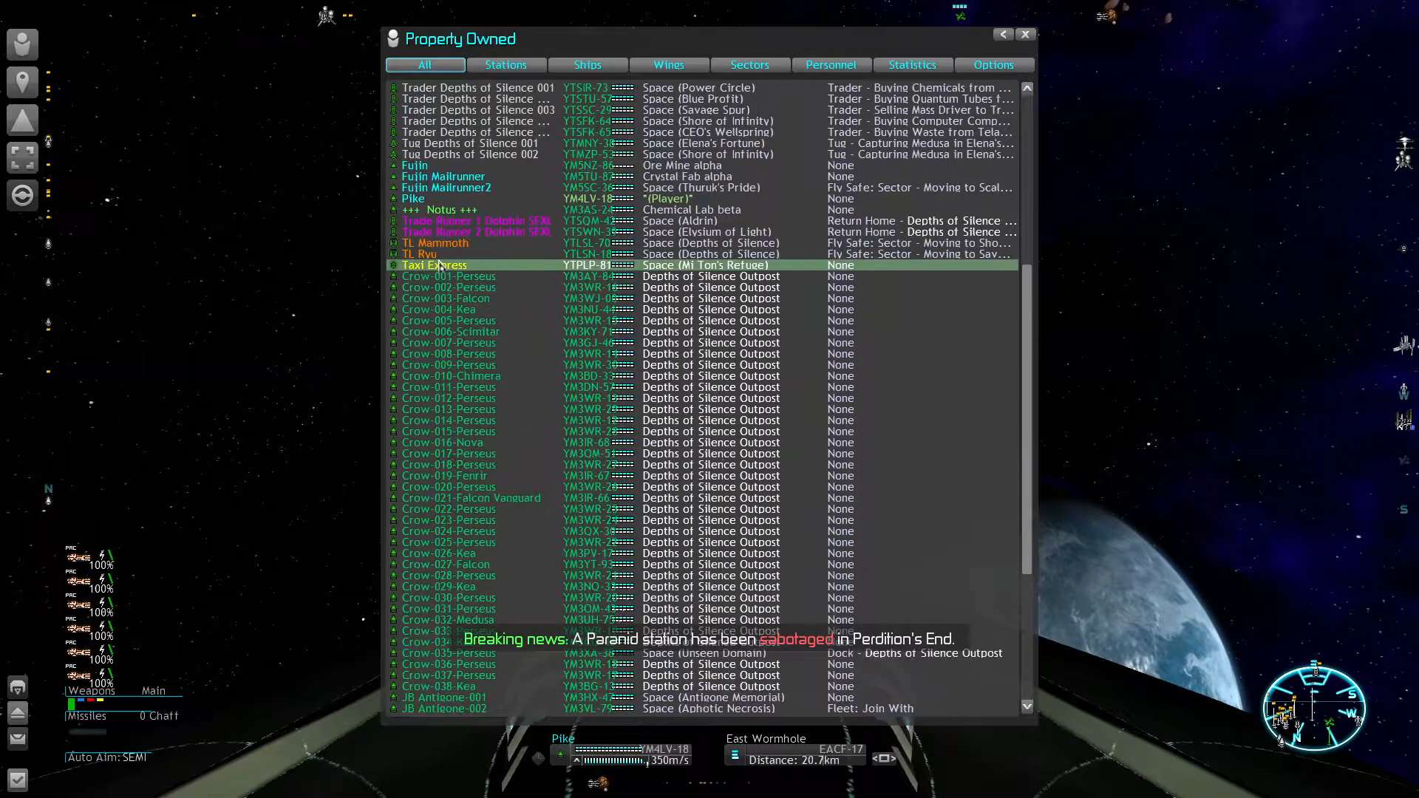
scroll(down, 3)
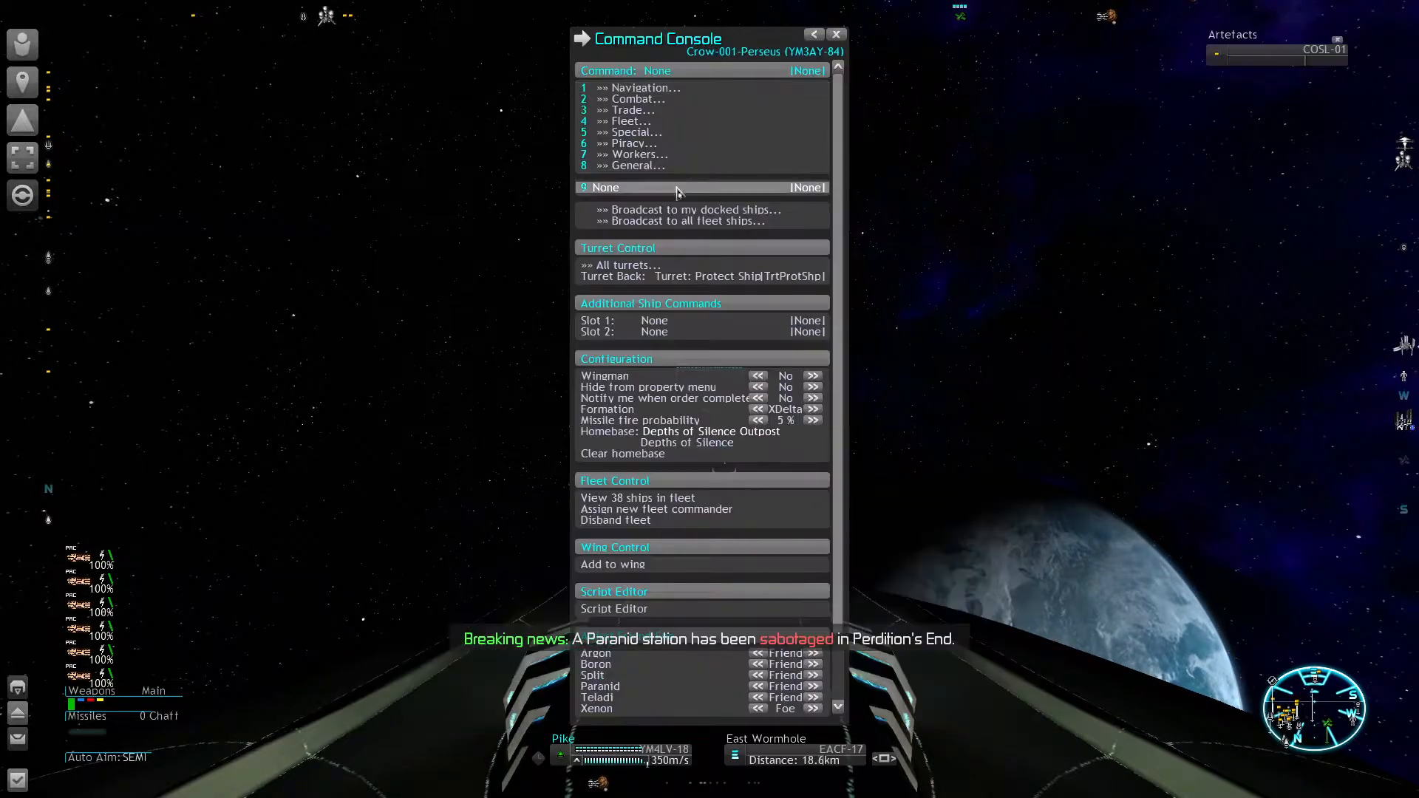
Step: Leave the Command Console for Property Owned, where the Crow ships sit idle, and bring up the Personal Console
click(643, 87)
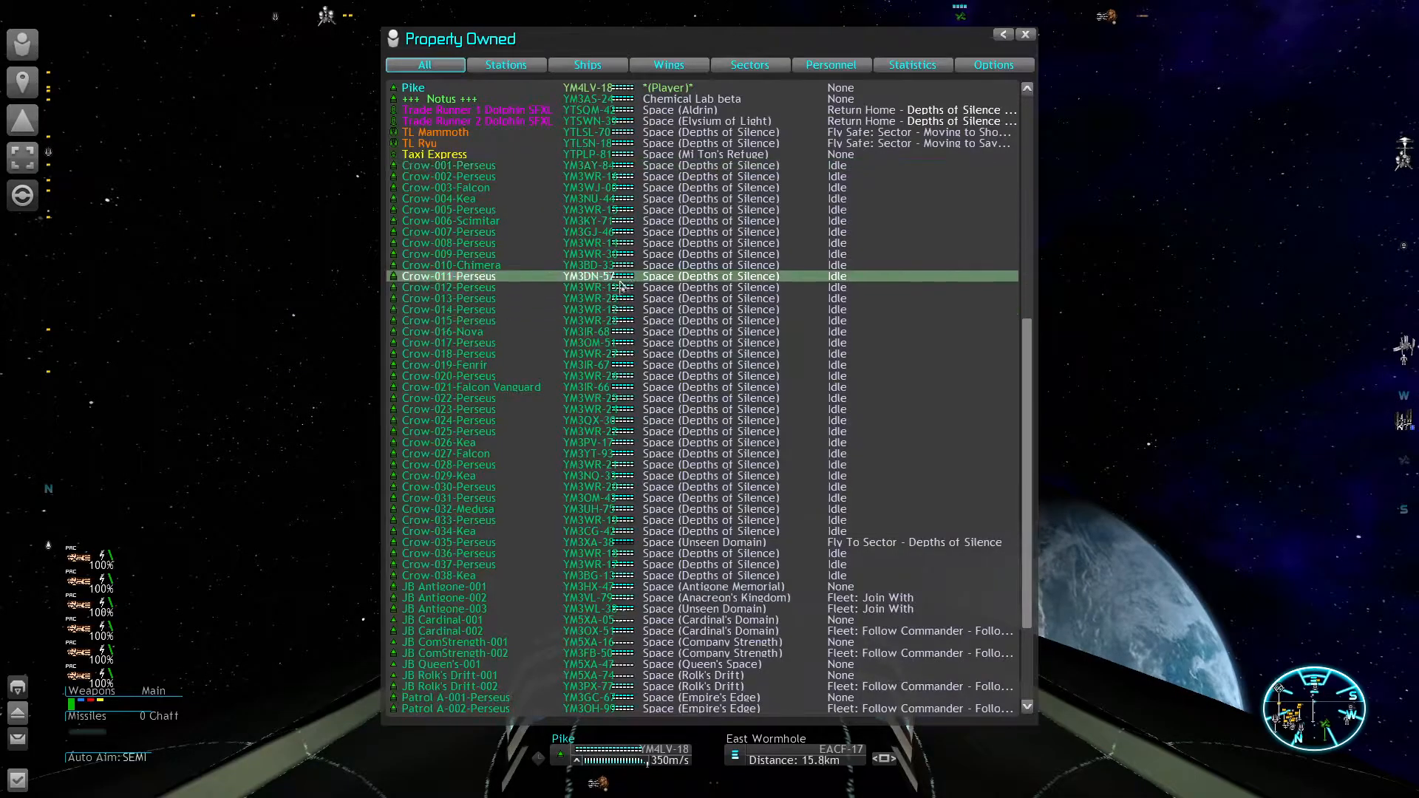
click(448, 321)
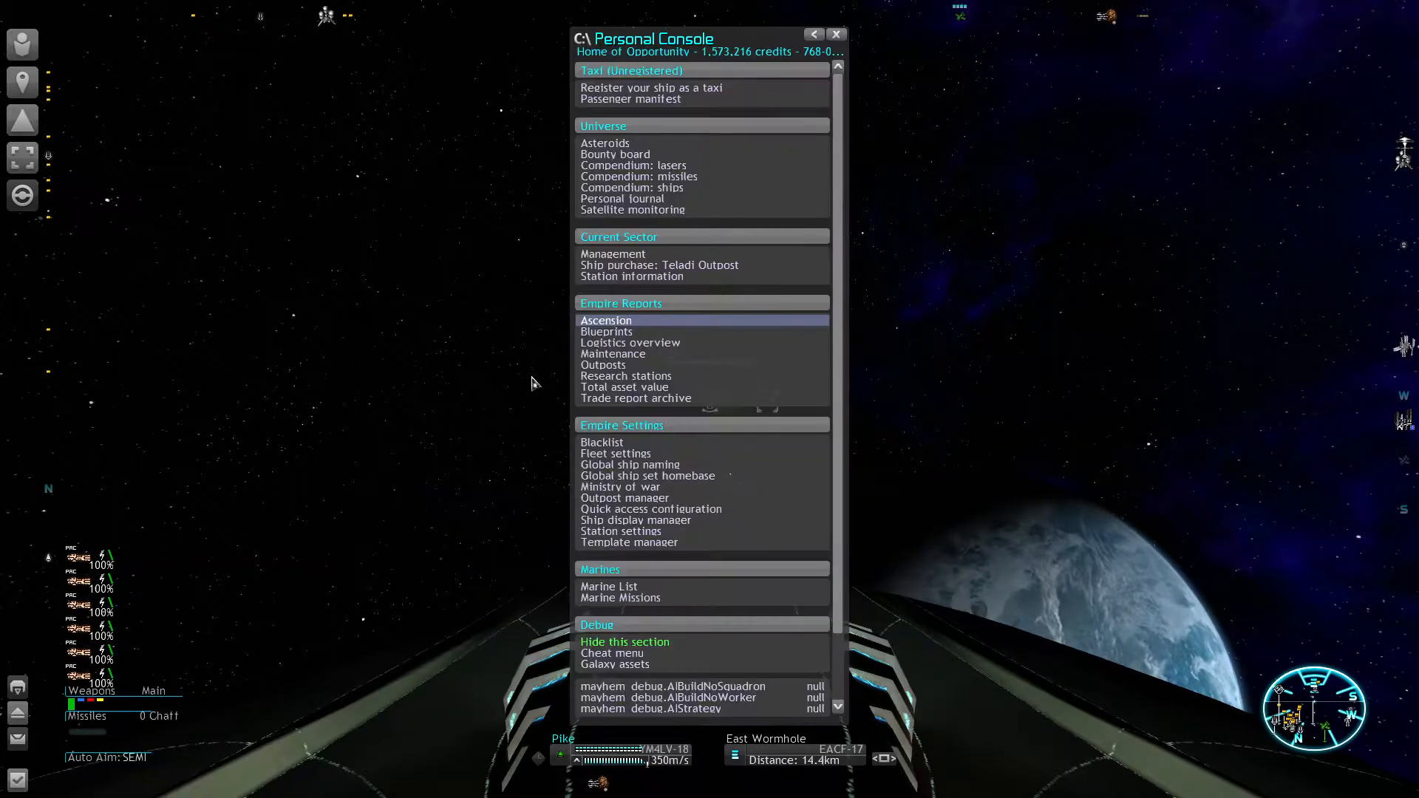
Step: Review maintenance costs for Crow-021-Falcon Vanguard, Crow-031-Perseus and Crow-009-Perseus
click(614, 353)
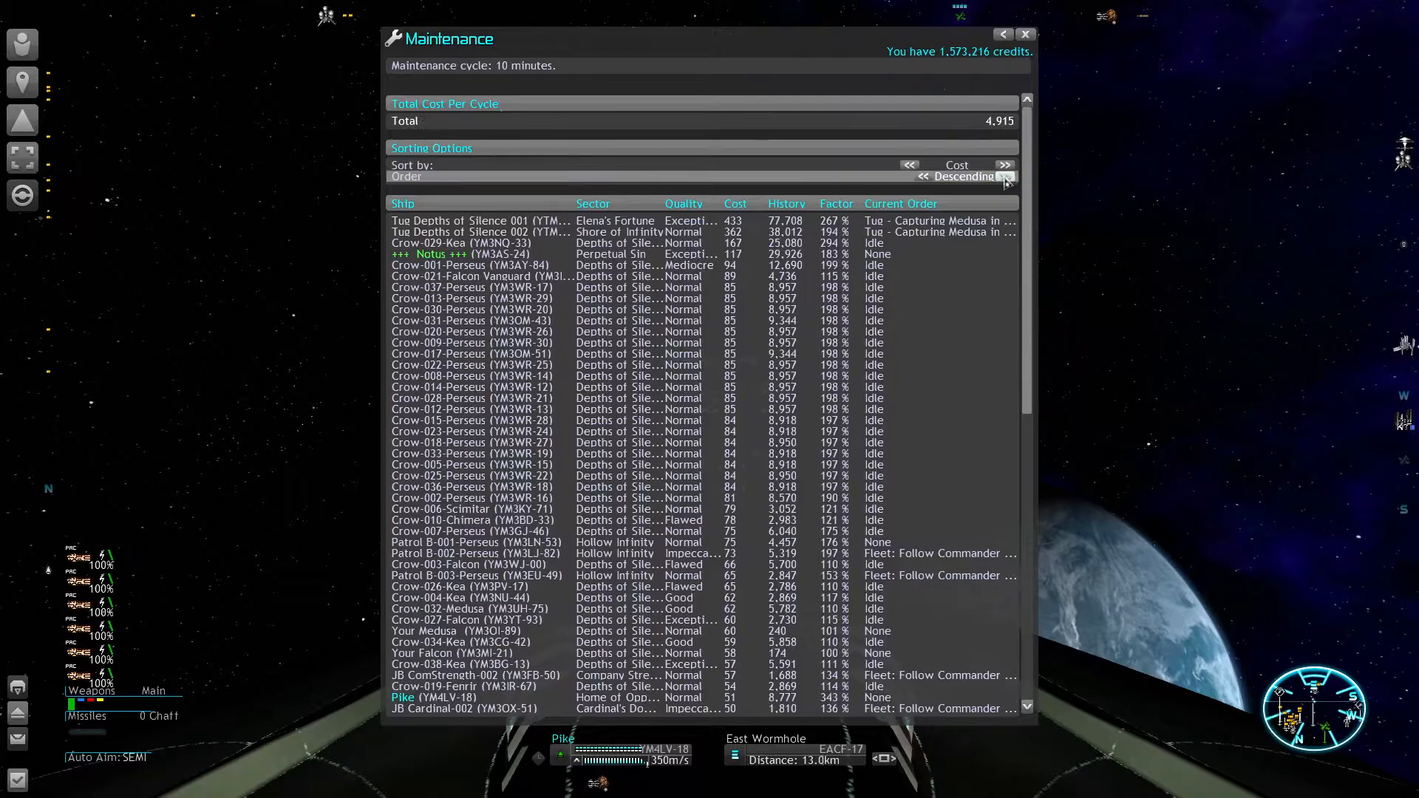
click(470, 277)
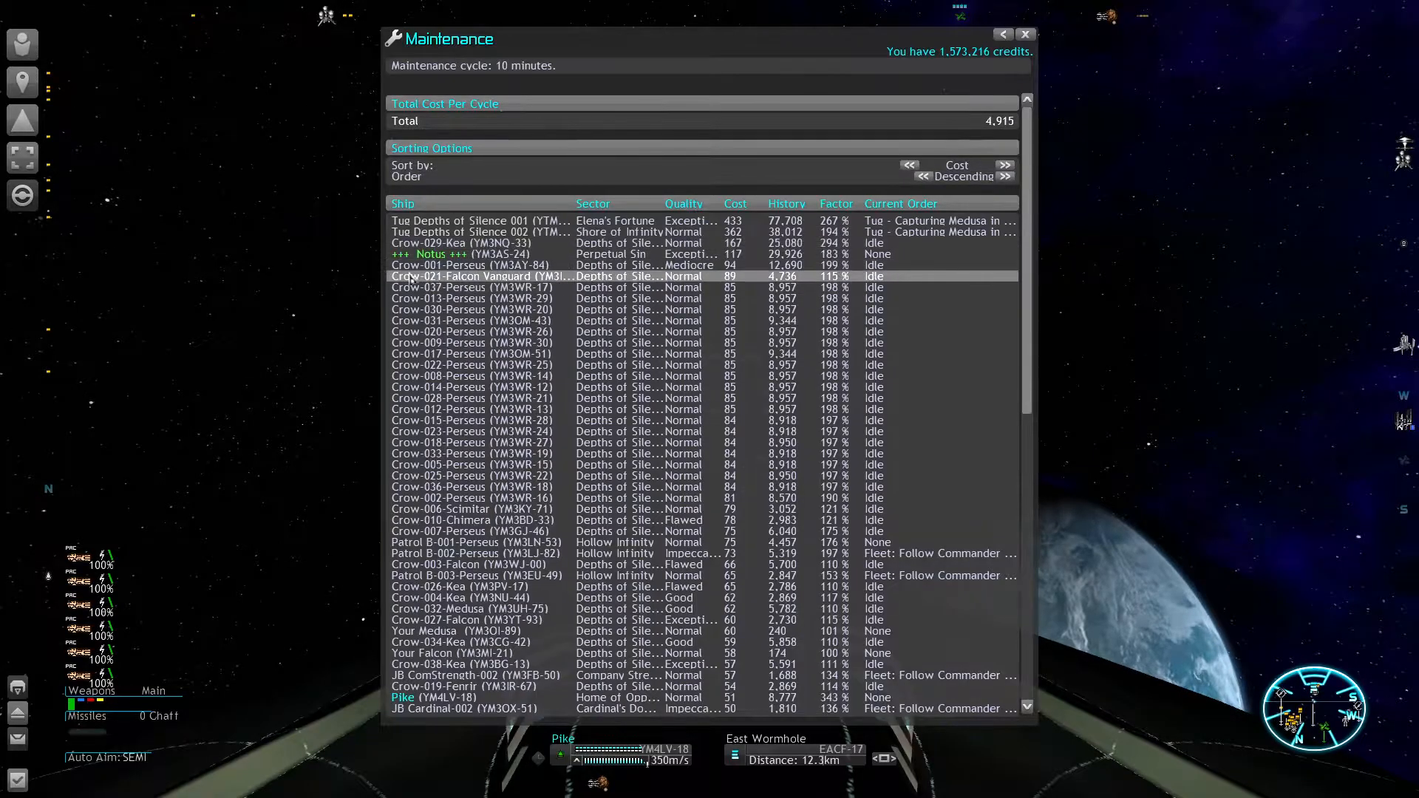
click(470, 308)
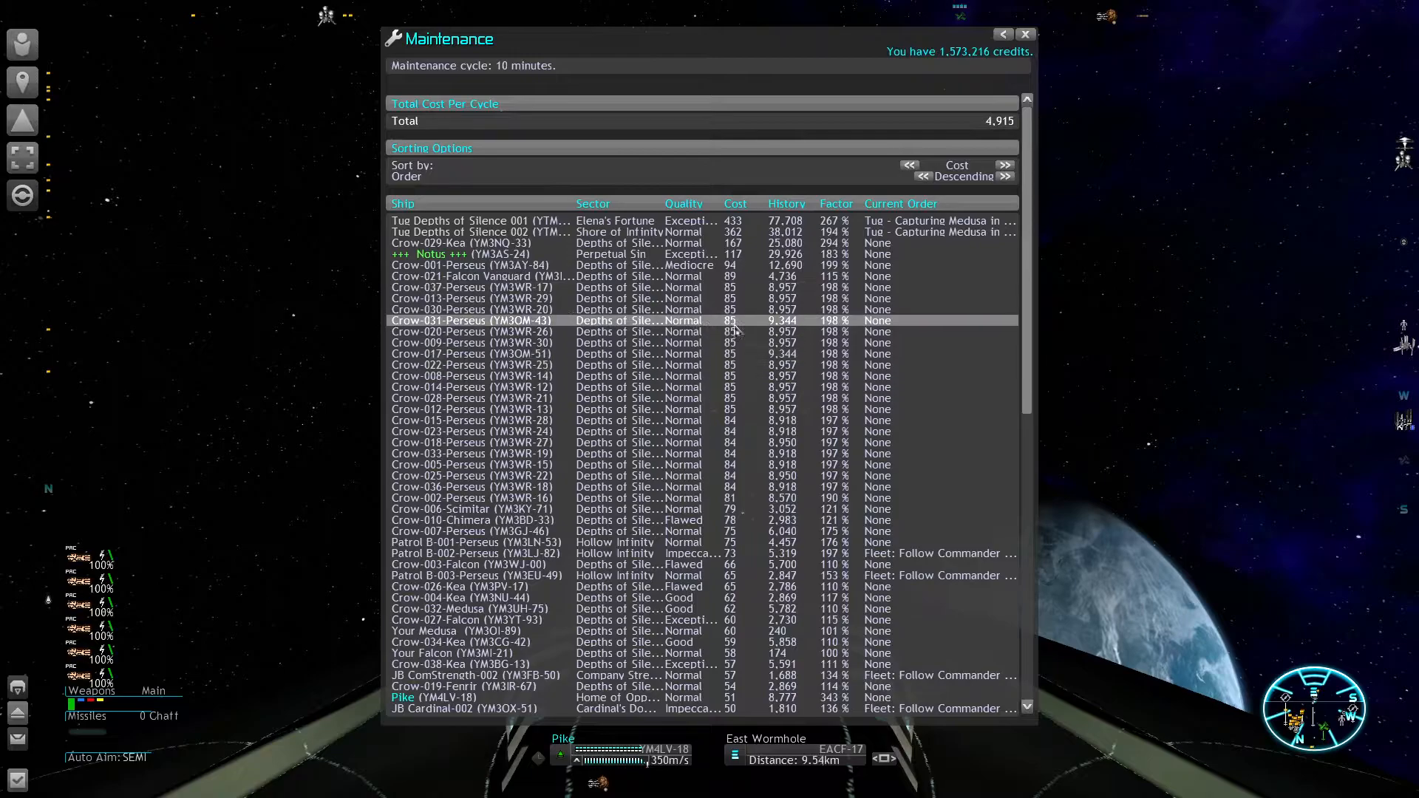
click(470, 343)
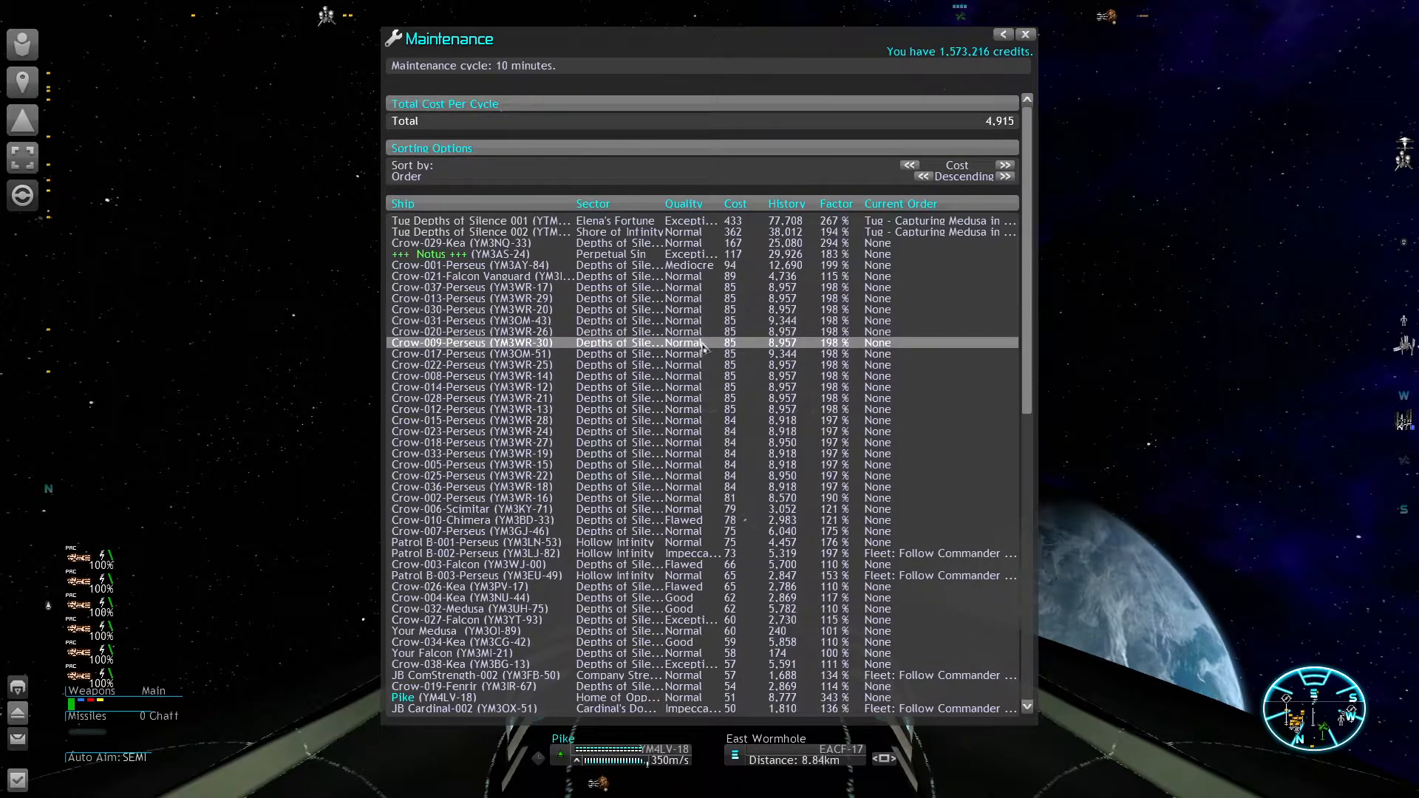
Step: Check the first tug's maintenance cost, browse the rest, and return to the Personal Console
click(470, 331)
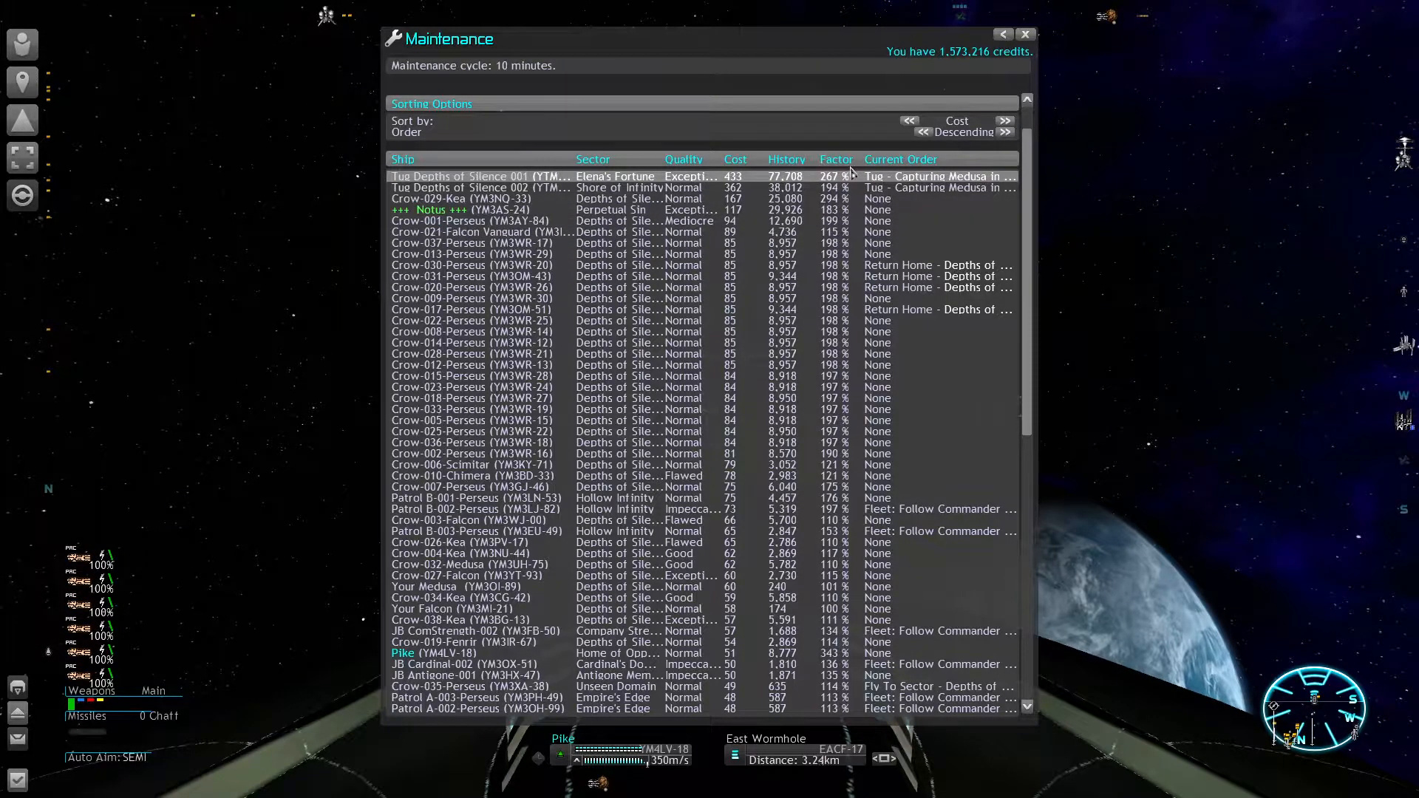
scroll(down, 3)
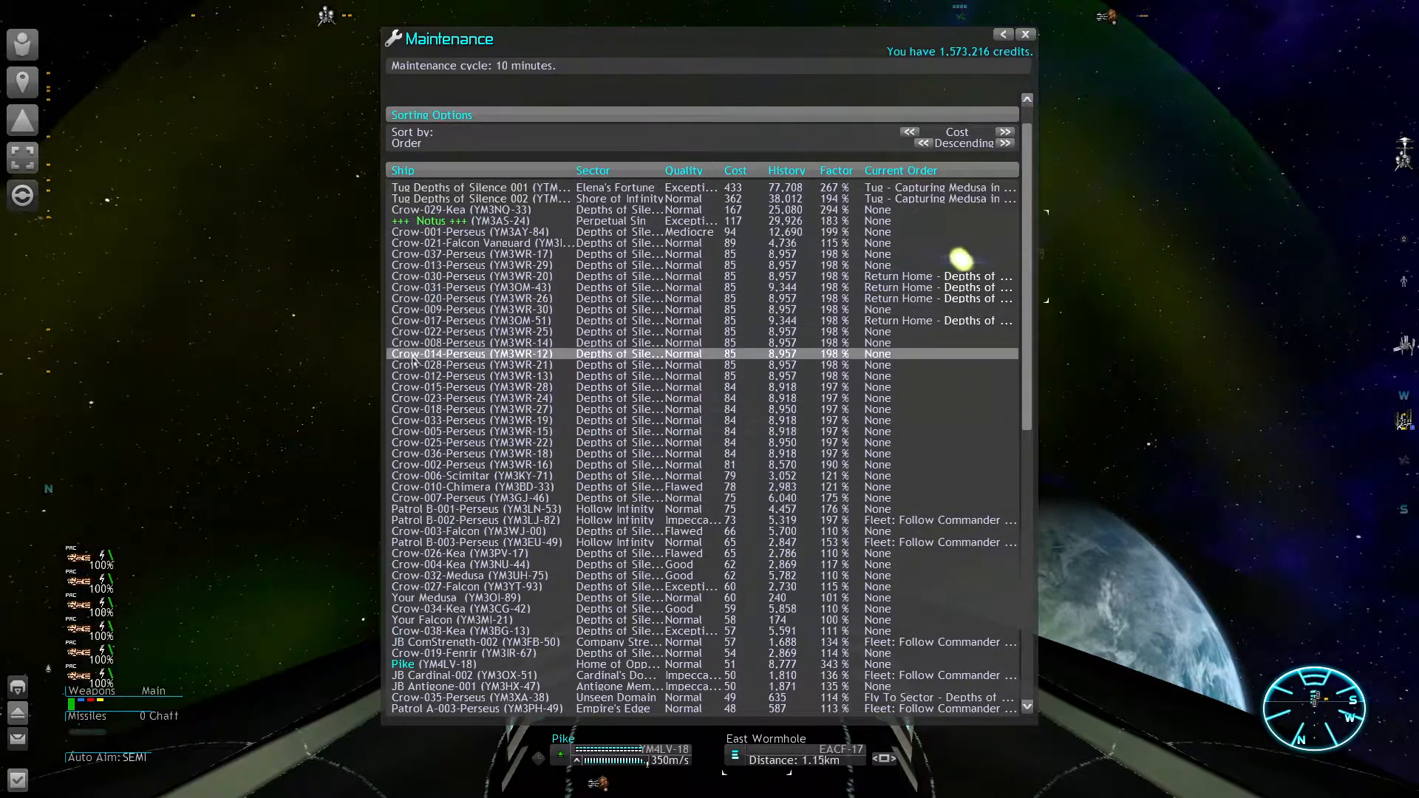
click(1025, 34)
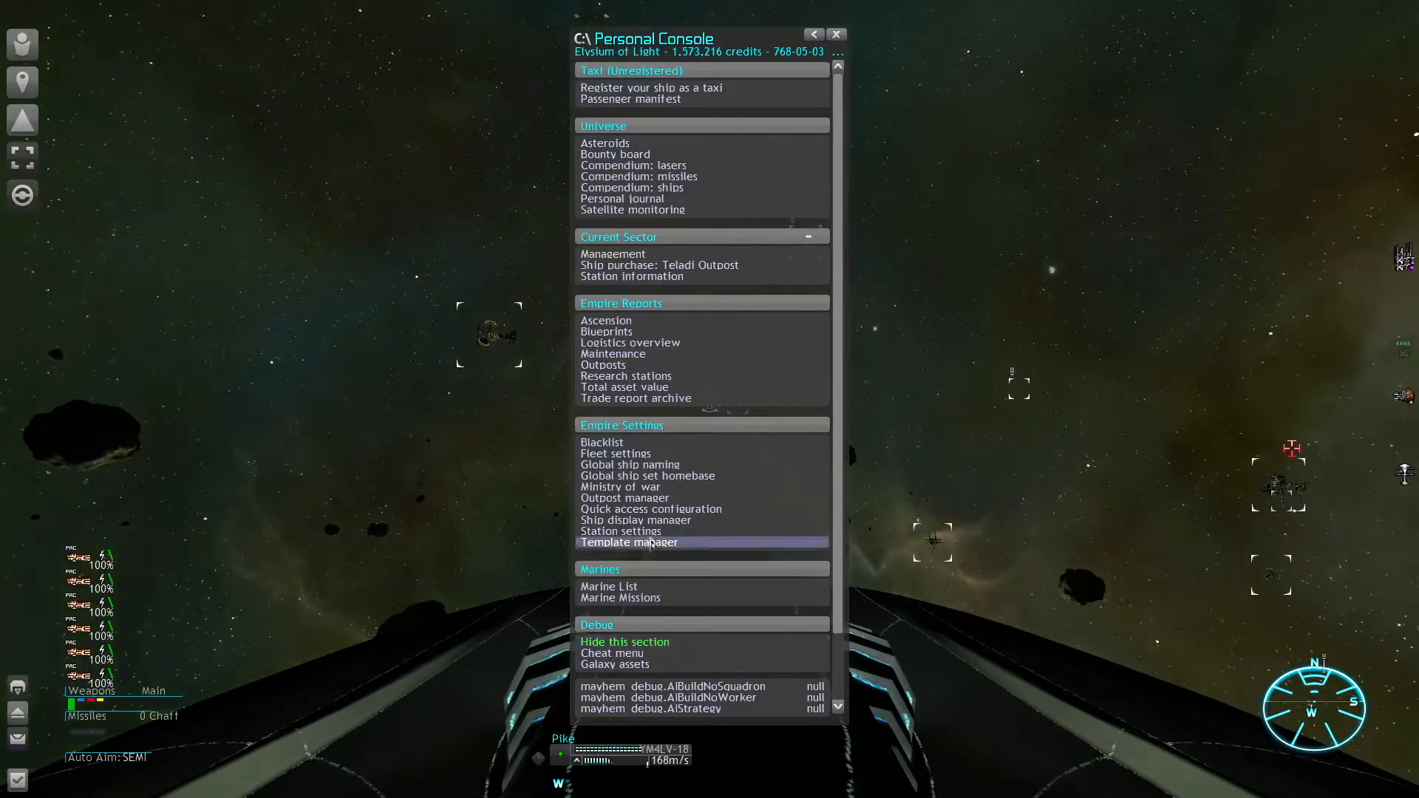
Step: Reopen the maintenance cost report, then close all open menus
click(612, 353)
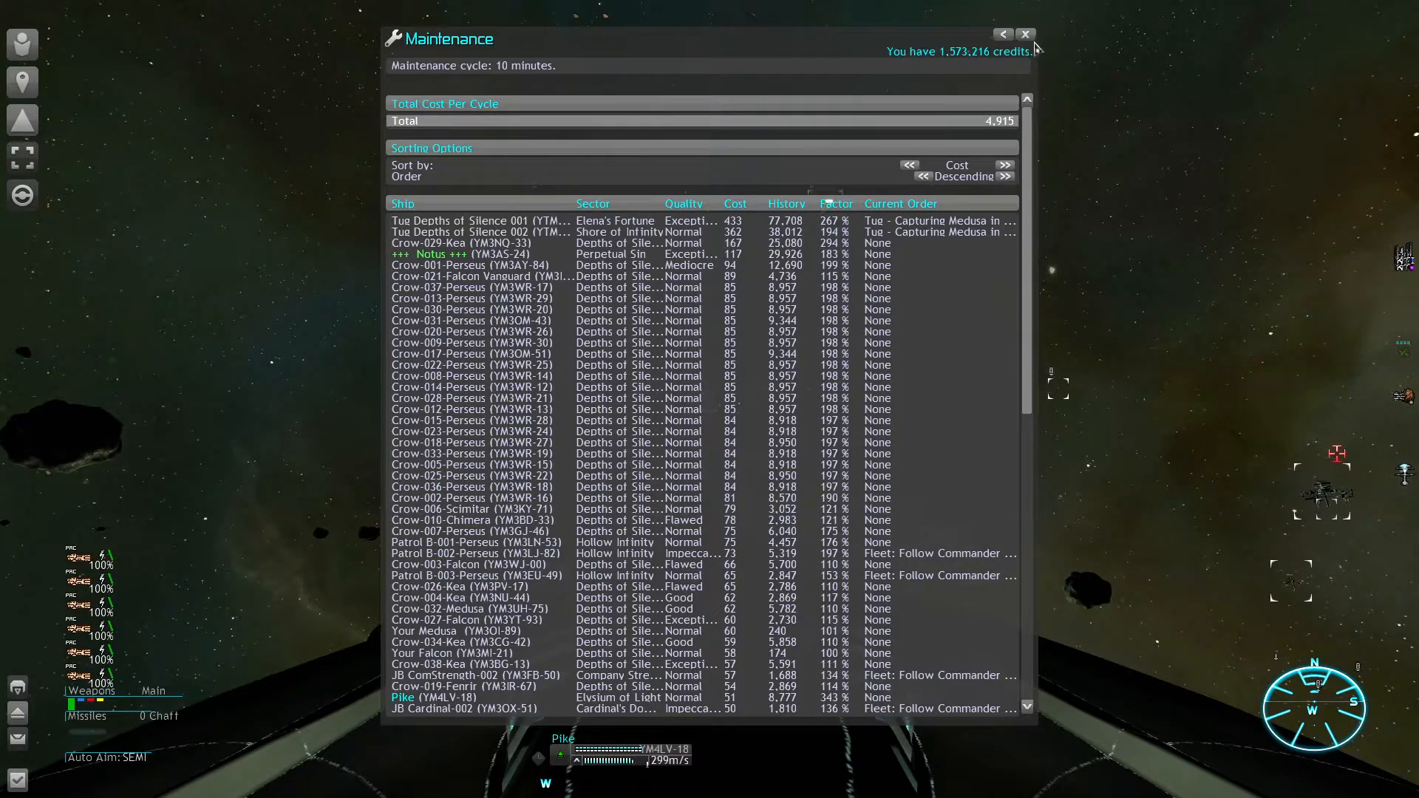
mouse_move(1026, 34)
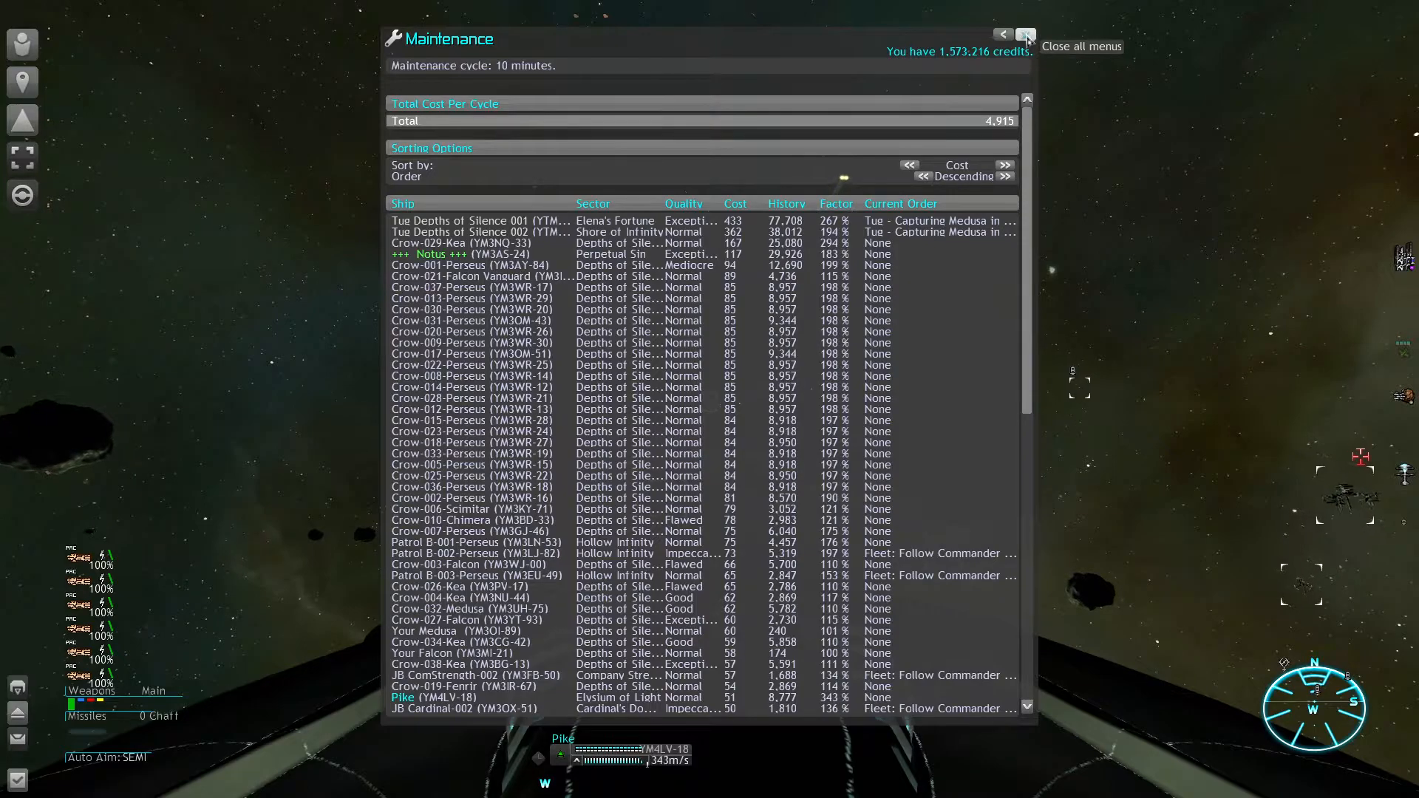
click(1025, 35)
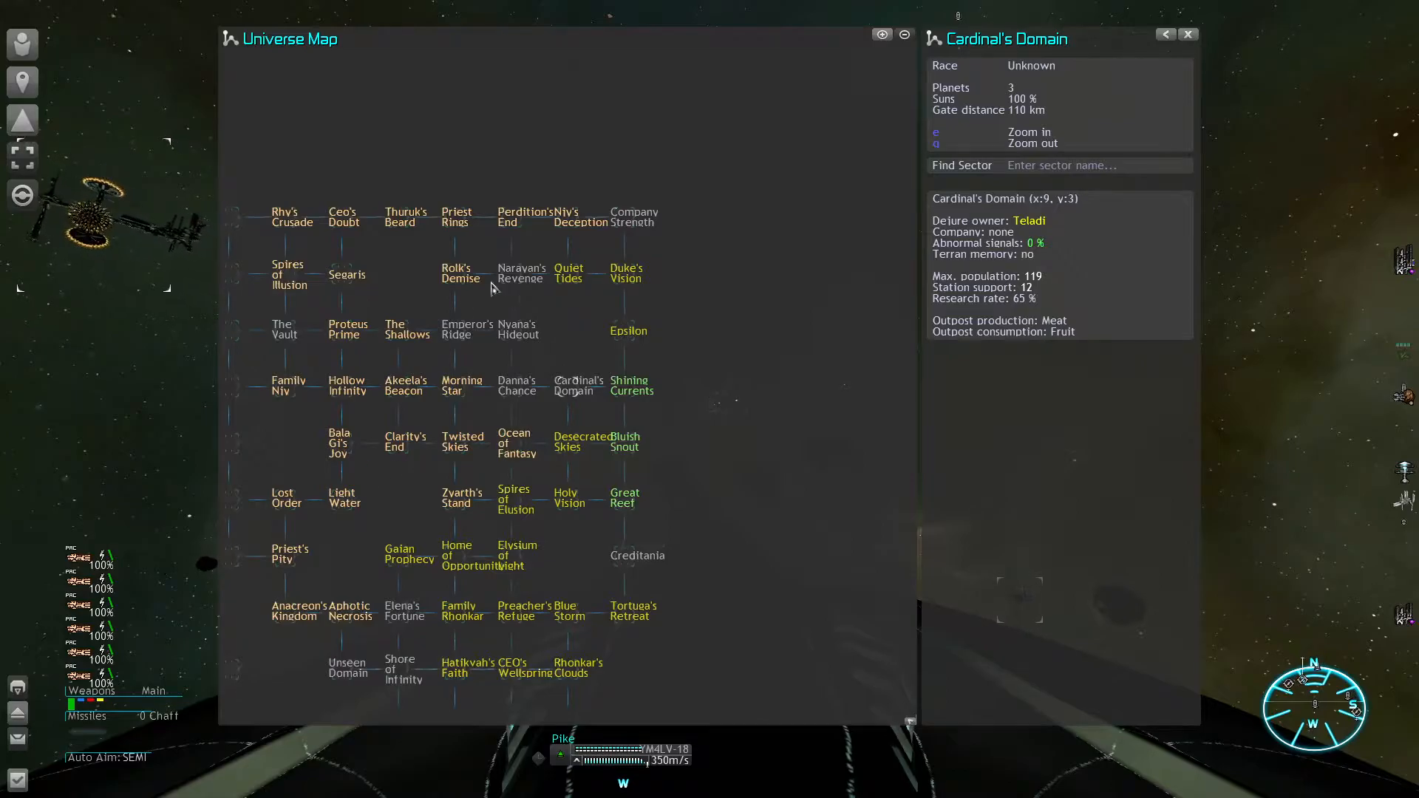
mouse_move(558, 322)
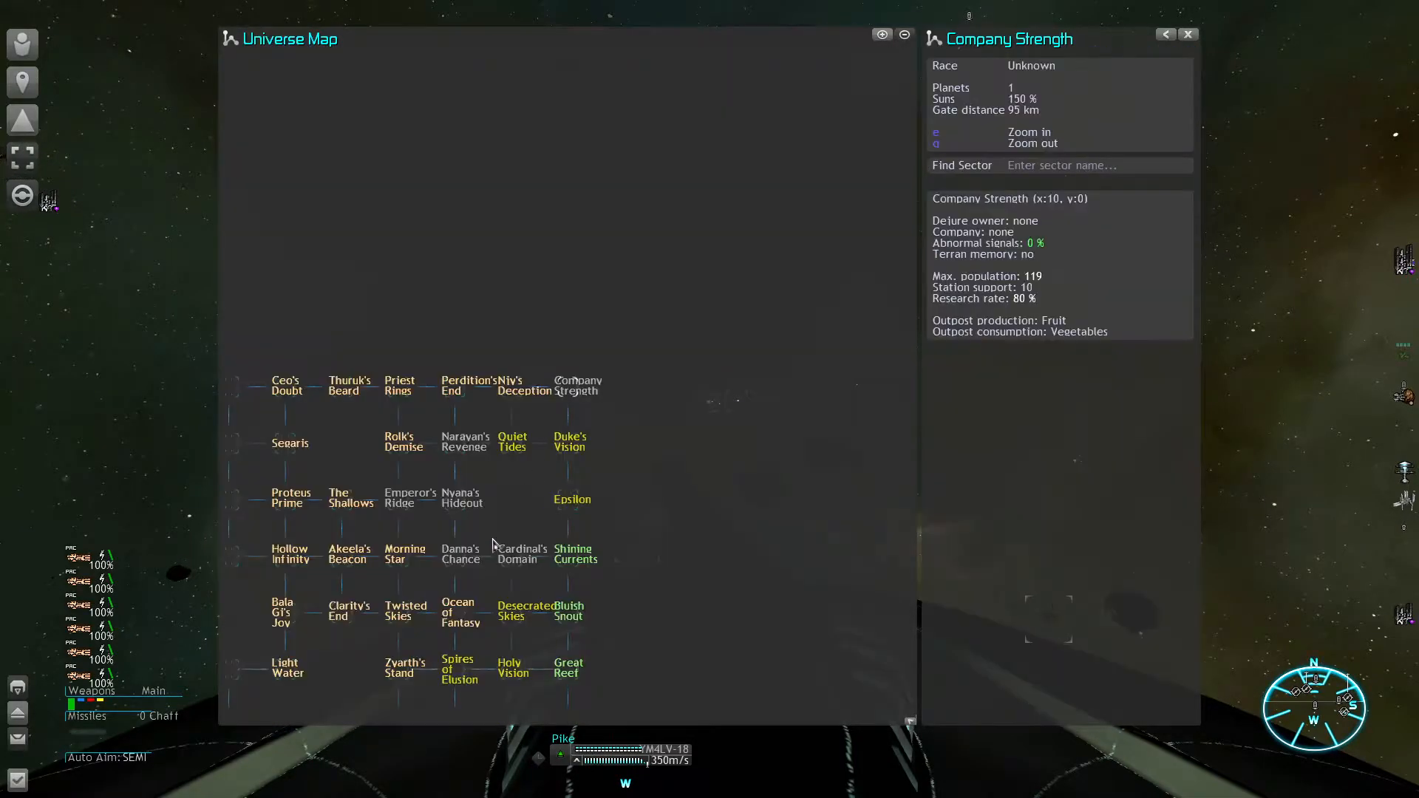
Step: View the Rolk's Drift sector map and select its Split Advanced Satellite
click(518, 554)
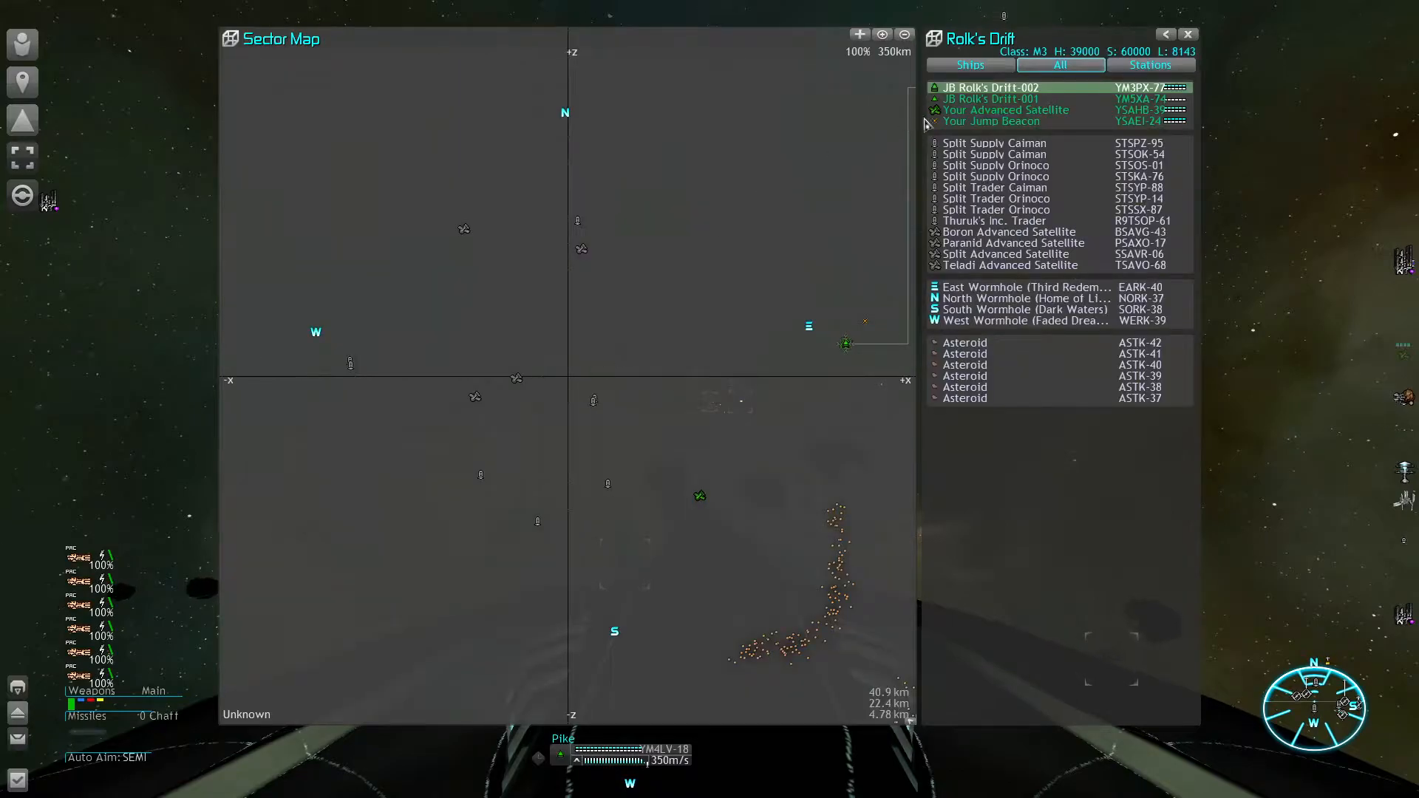
mouse_move(1007, 93)
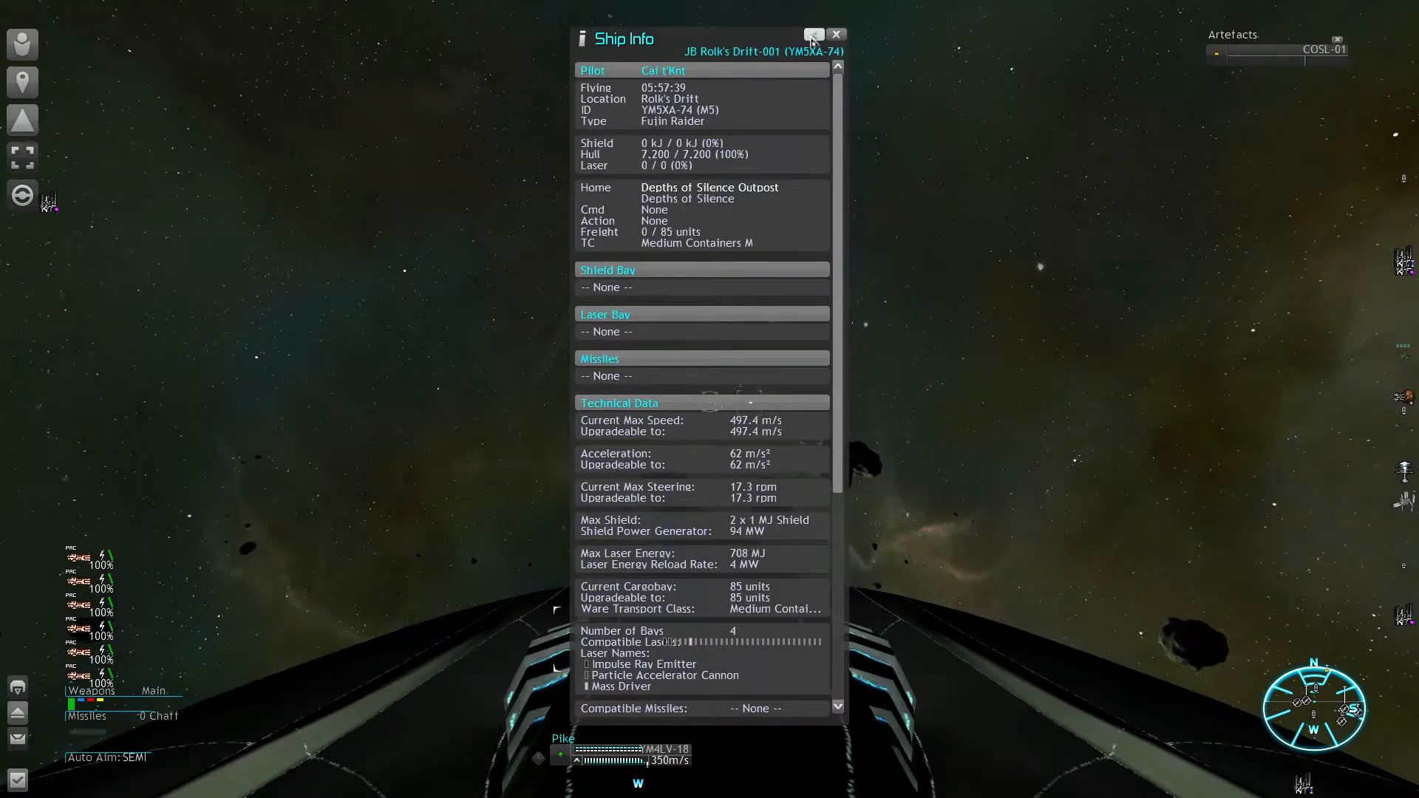
click(811, 34)
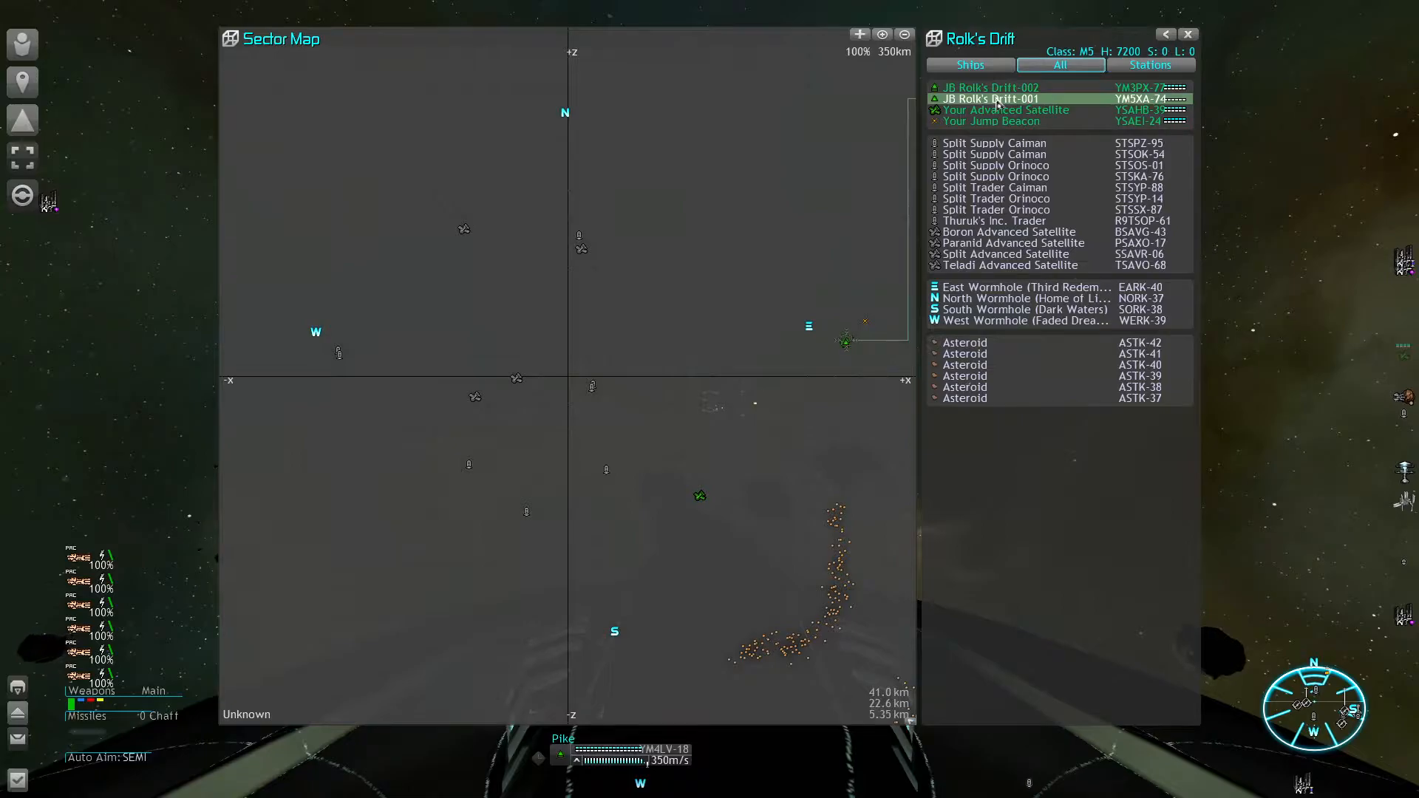
click(1005, 255)
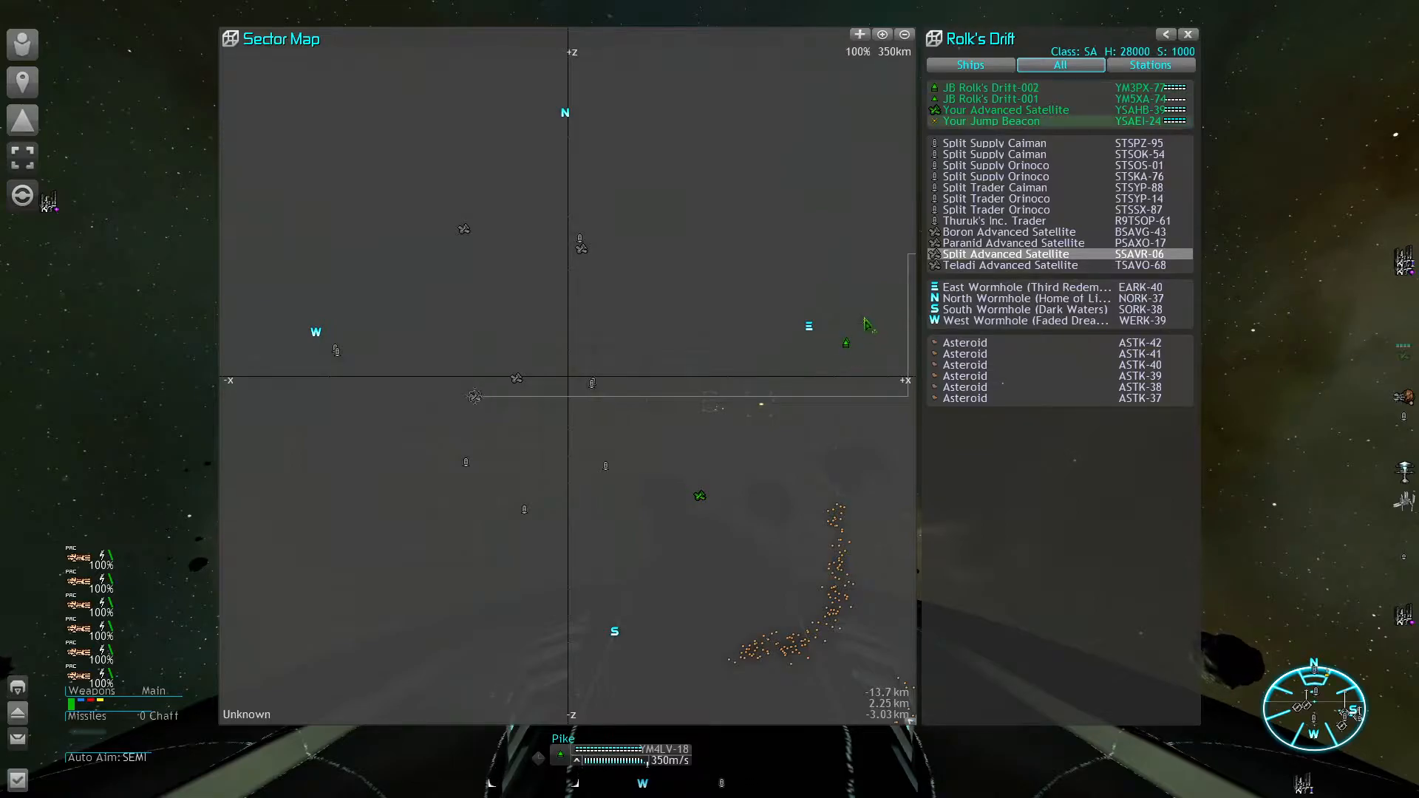
Step: Inspect JB Rolk's Drift-002's ship info, then pick the Split Supply Calman
click(990, 87)
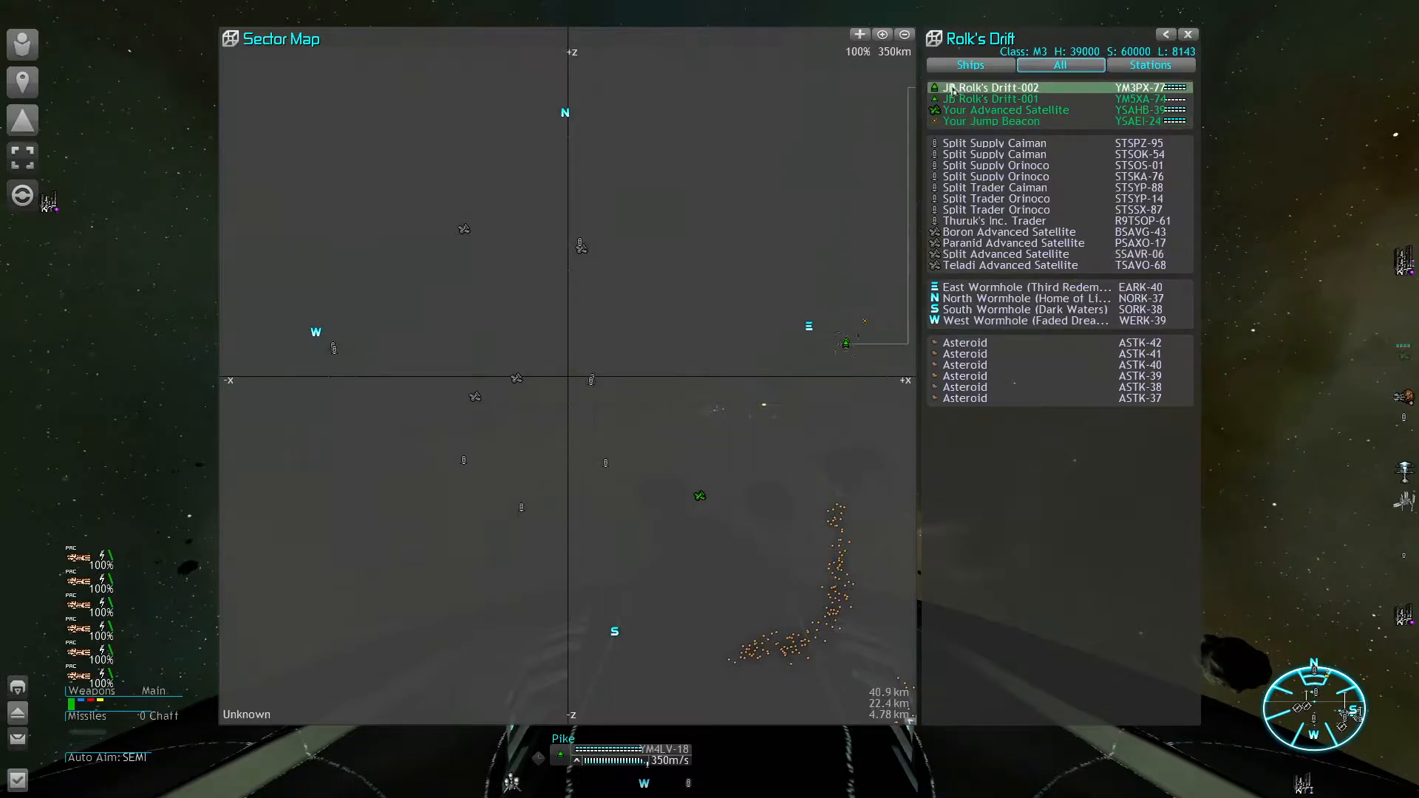
double_click(990, 87)
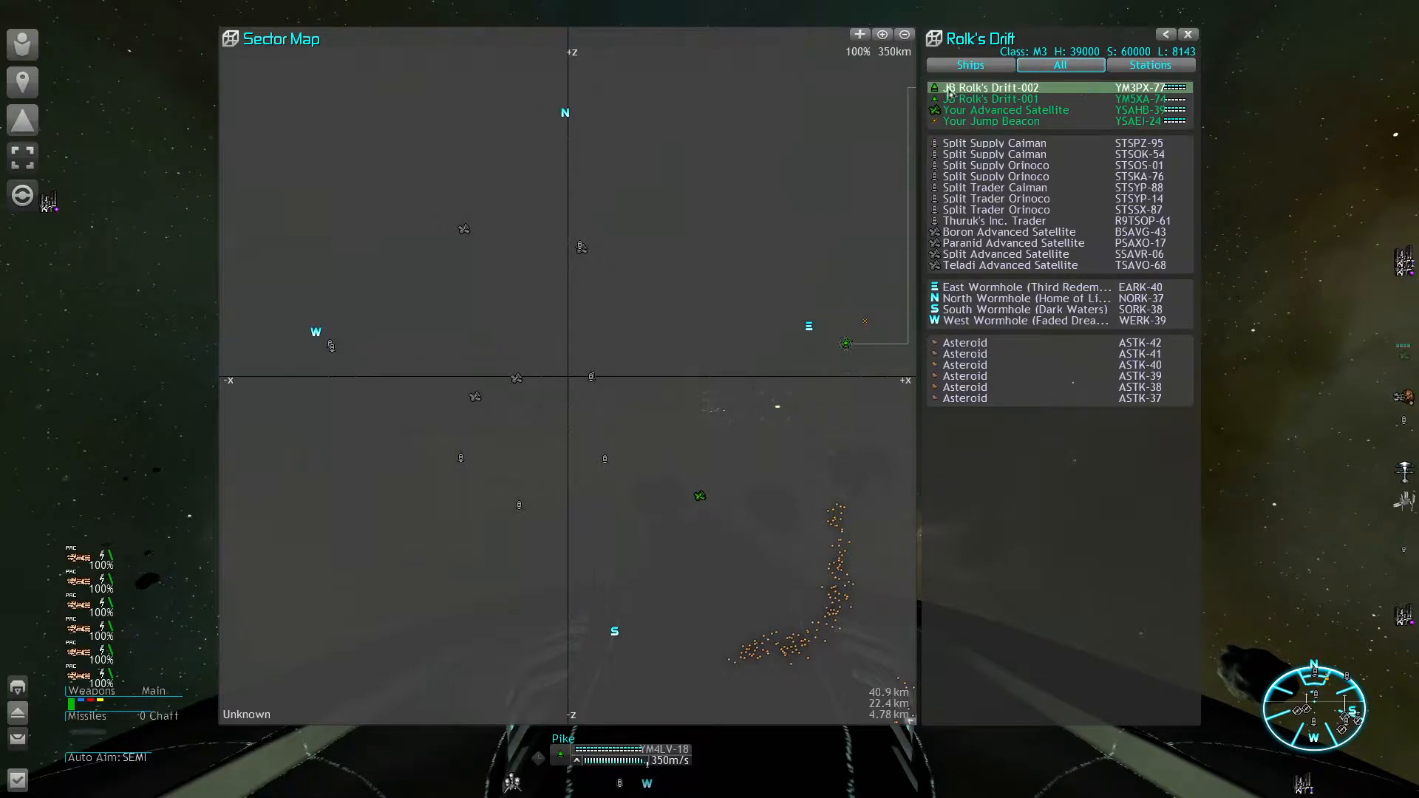
mouse_move(819, 106)
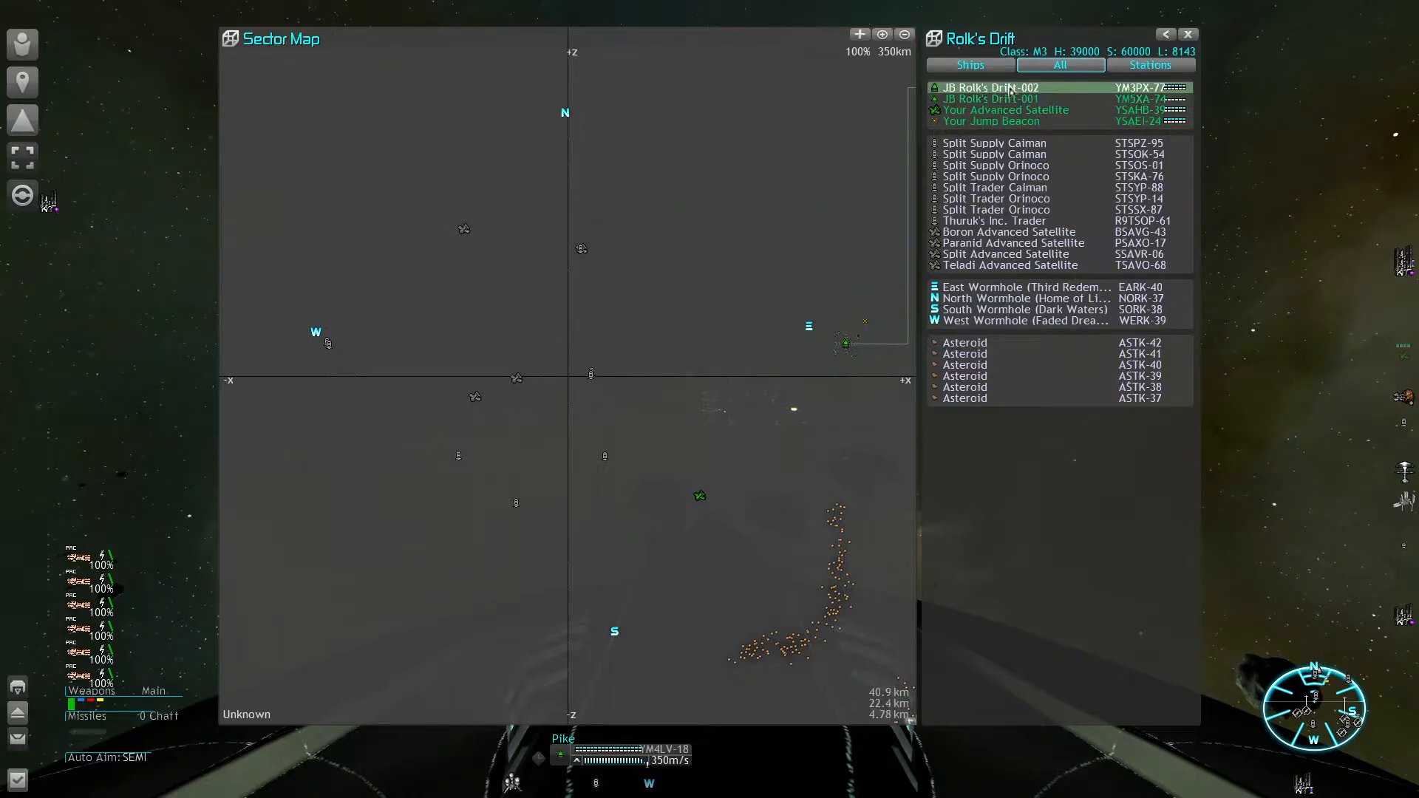
click(993, 142)
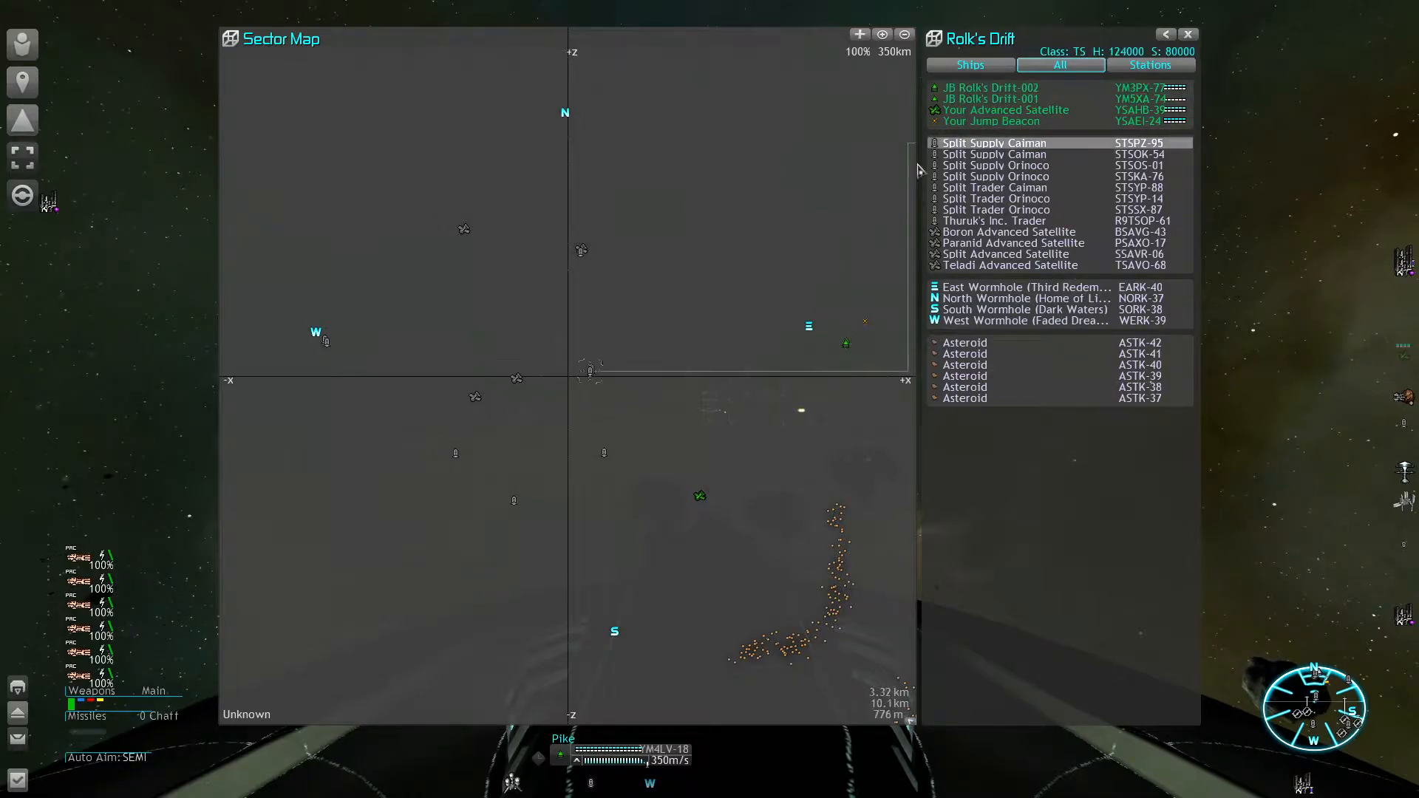
mouse_move(823, 247)
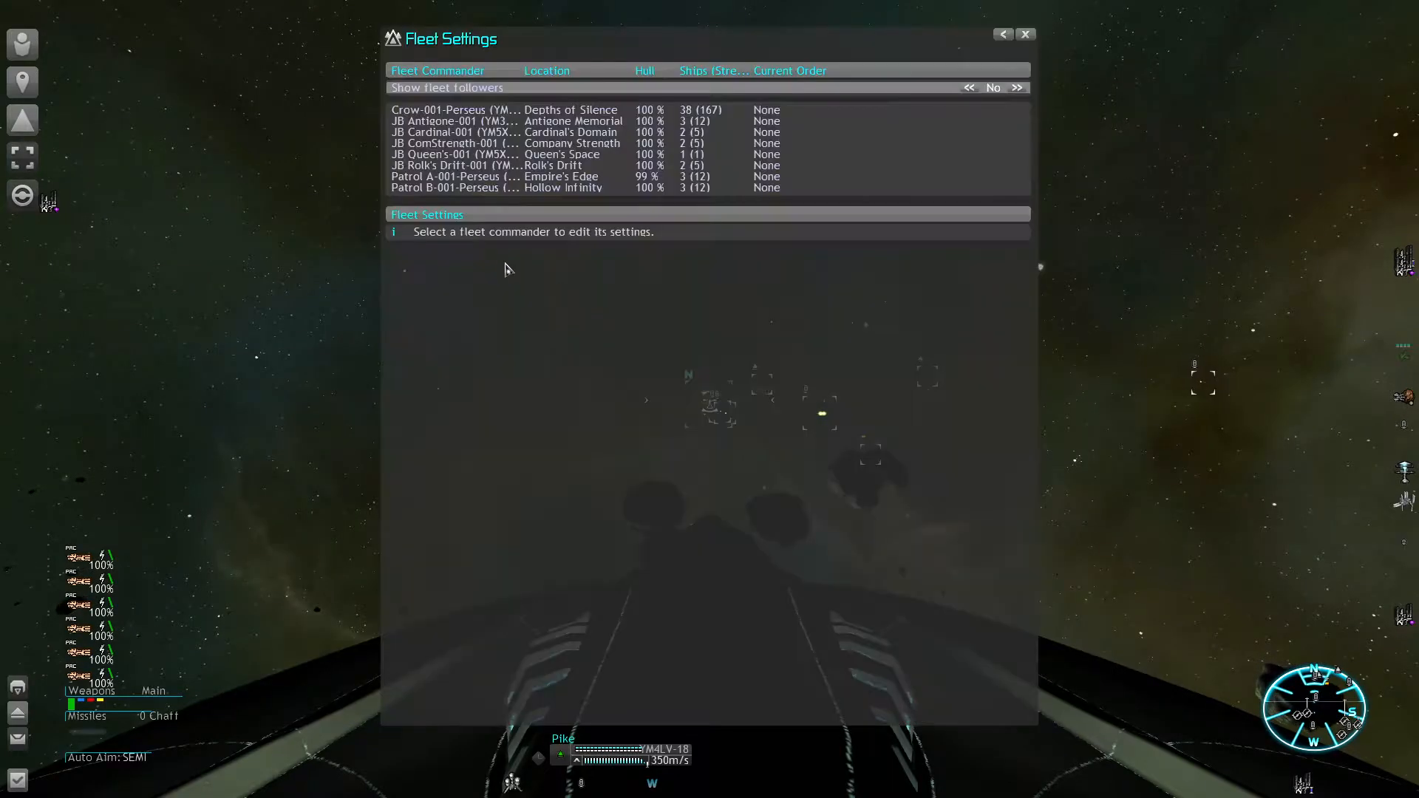
Step: Review JB Rolk's Drift-001's fleet settings down to its Reinforcements section
click(507, 131)
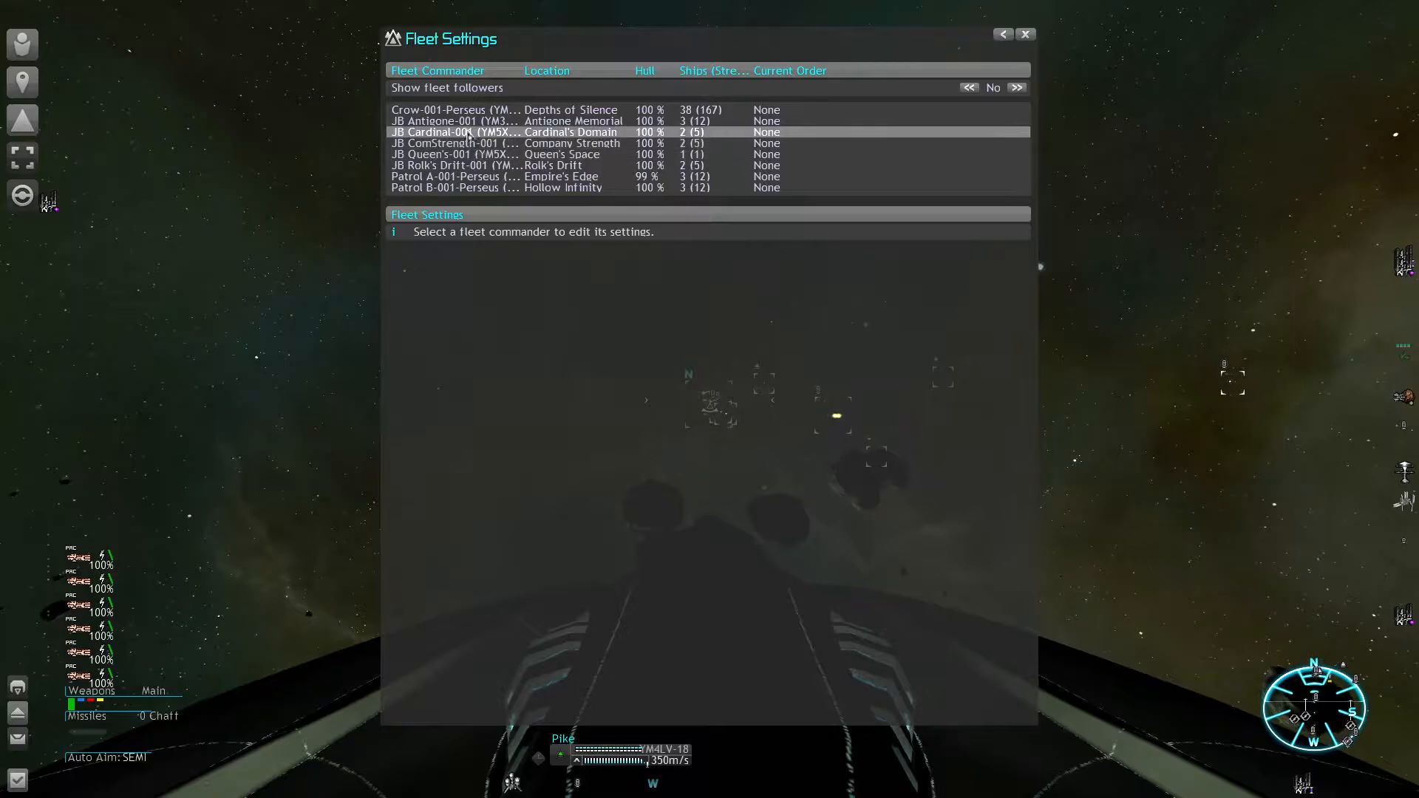
click(498, 166)
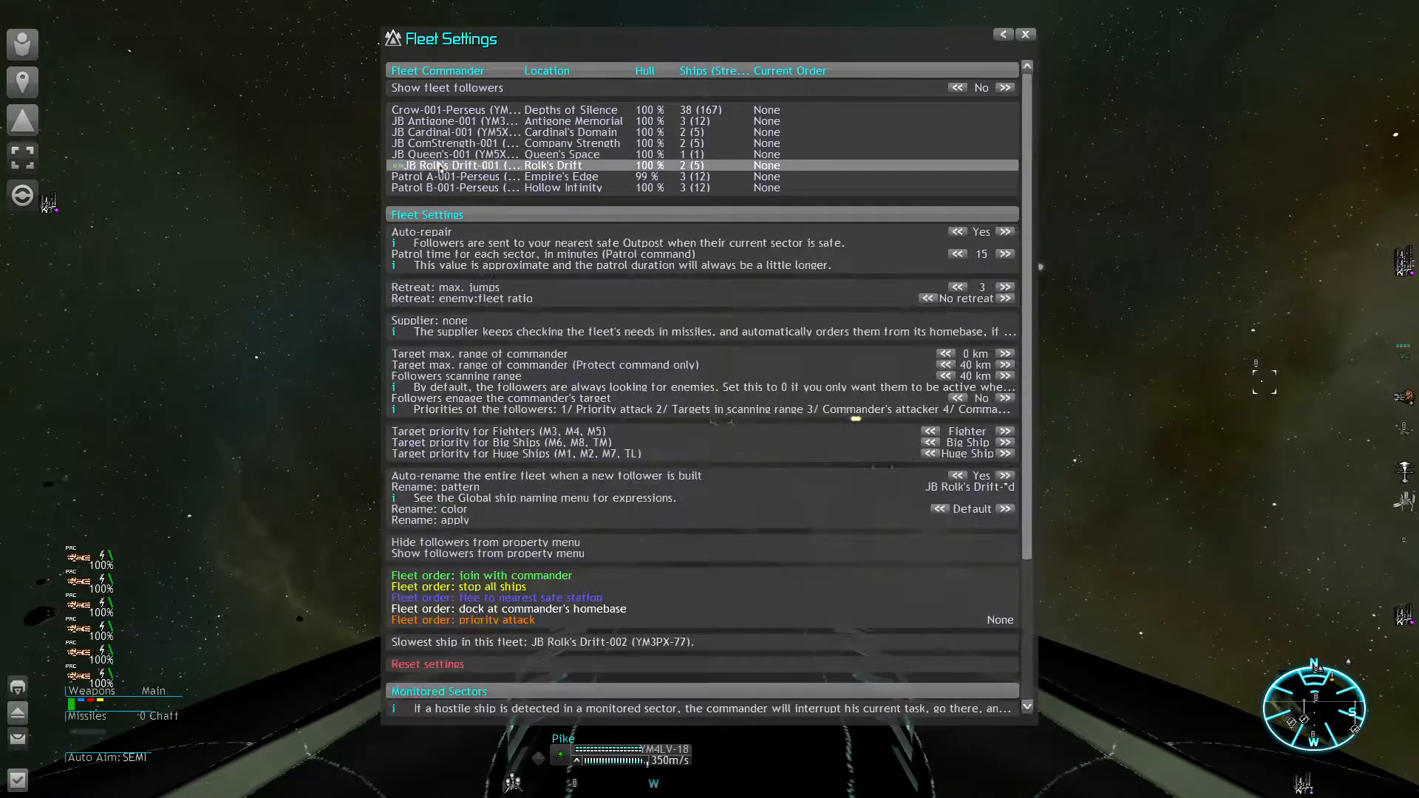
scroll(down, 3)
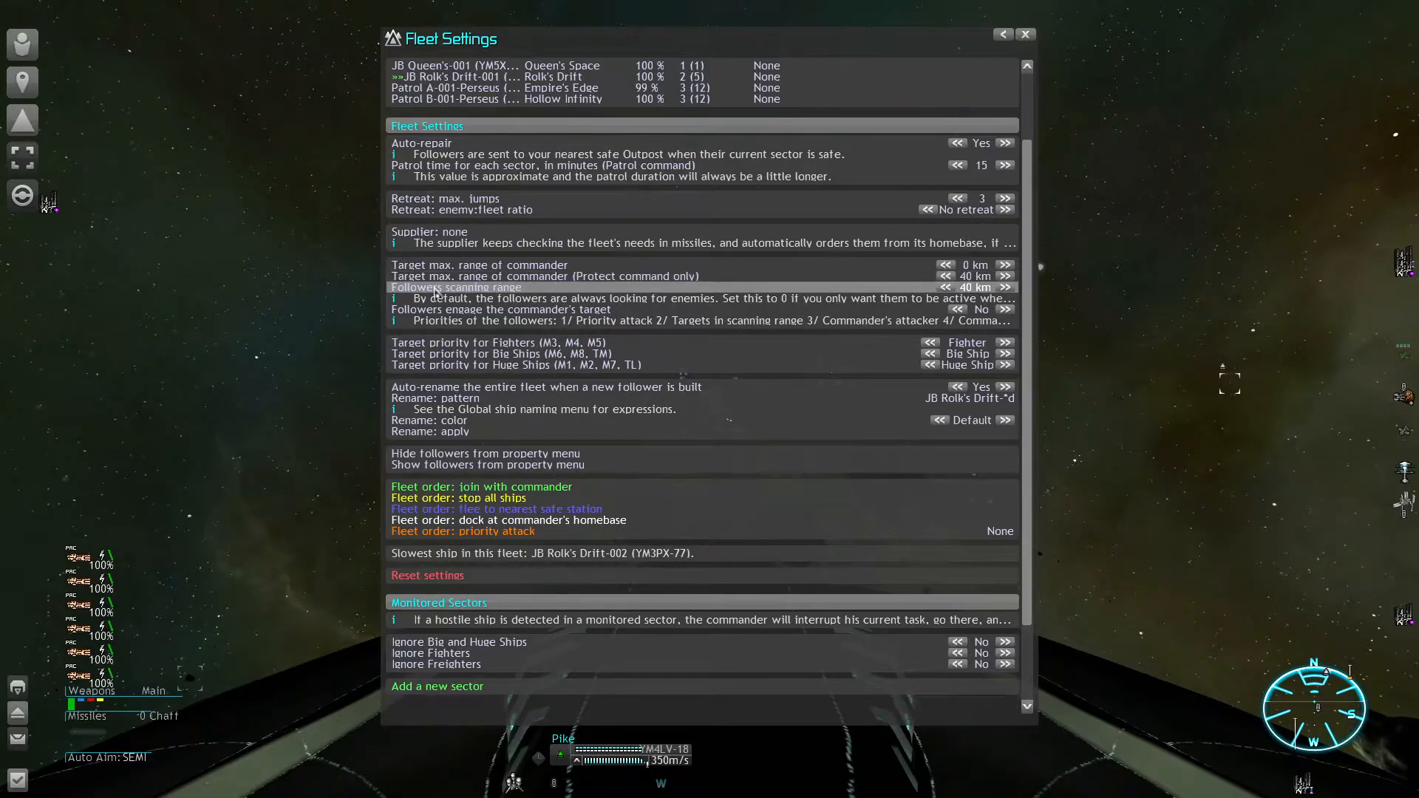
mouse_move(993, 290)
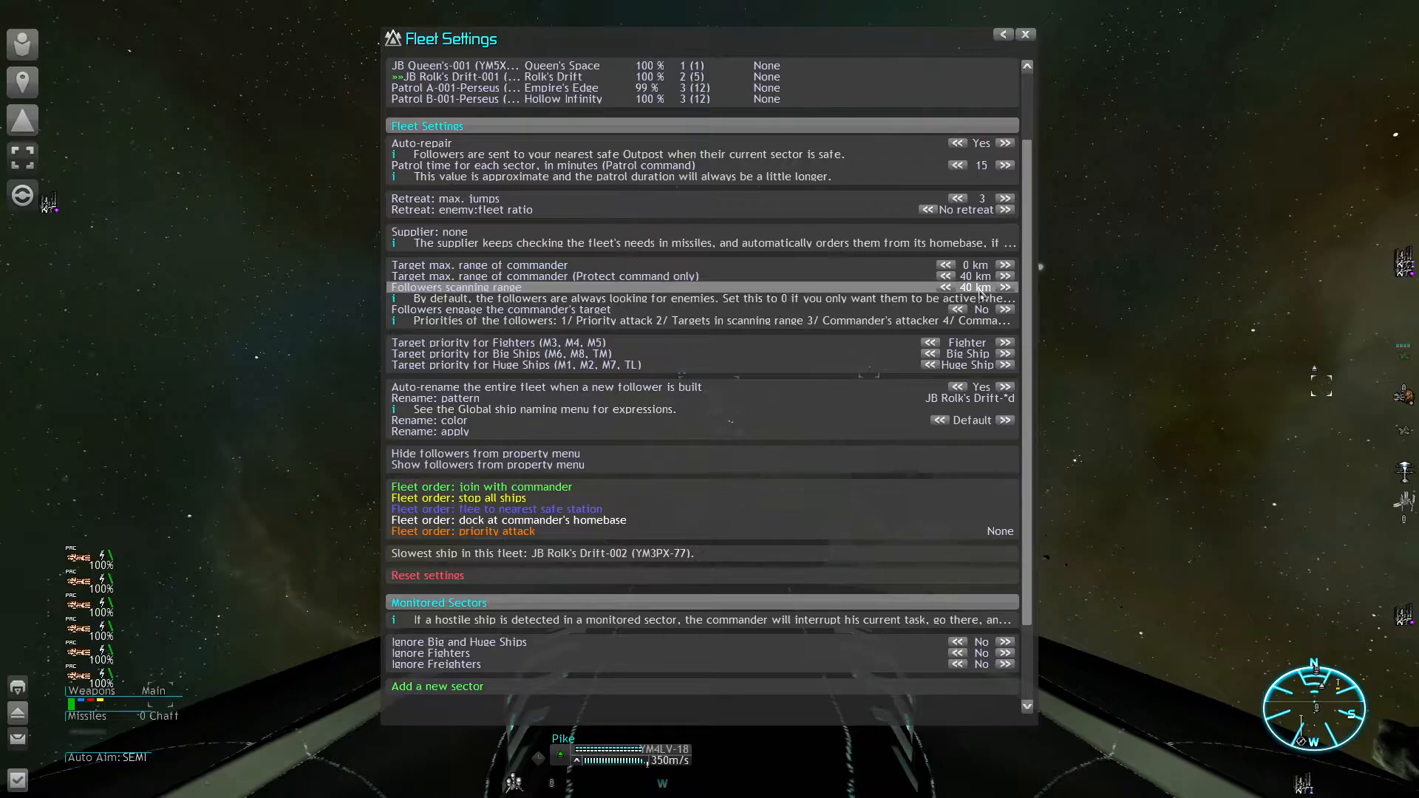
scroll(down, 3)
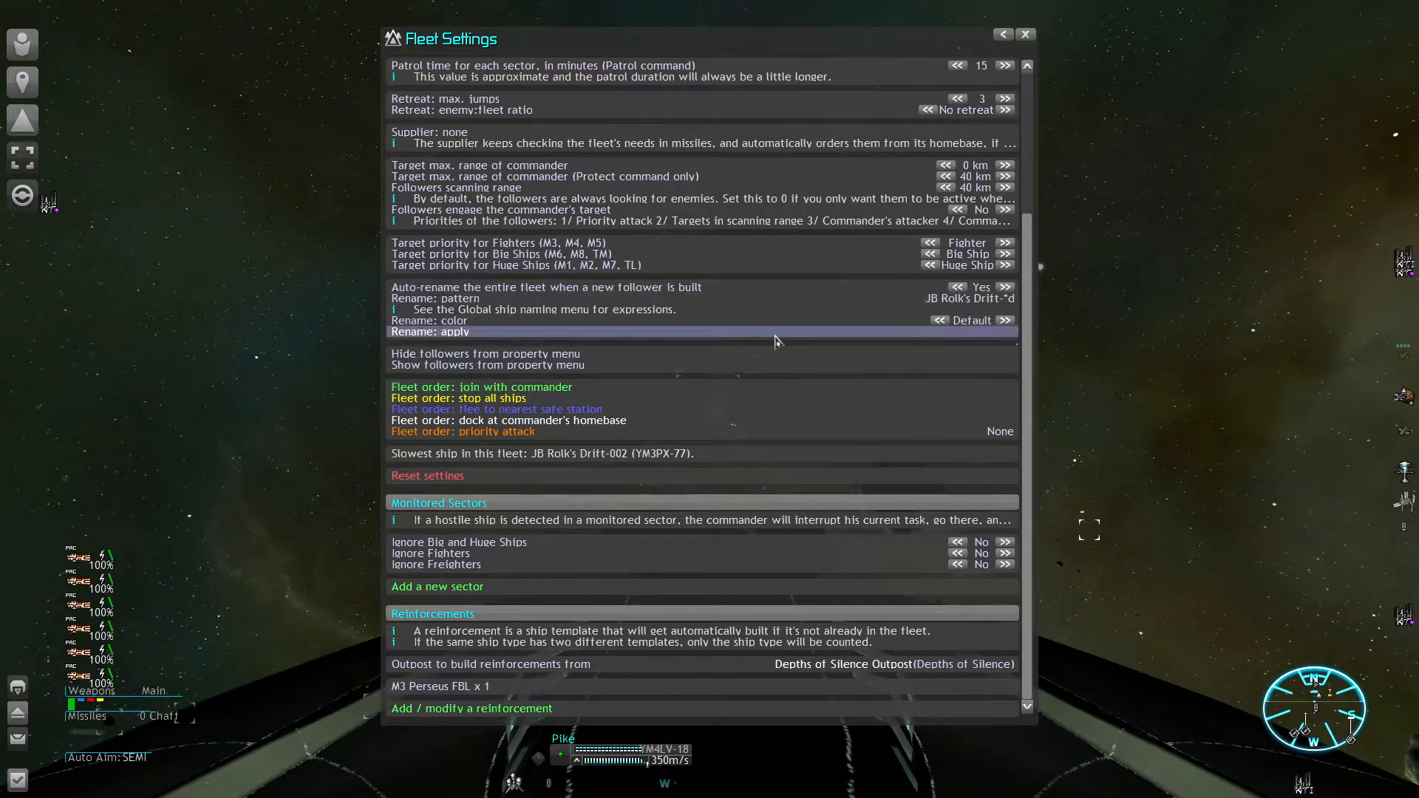
mouse_move(836, 299)
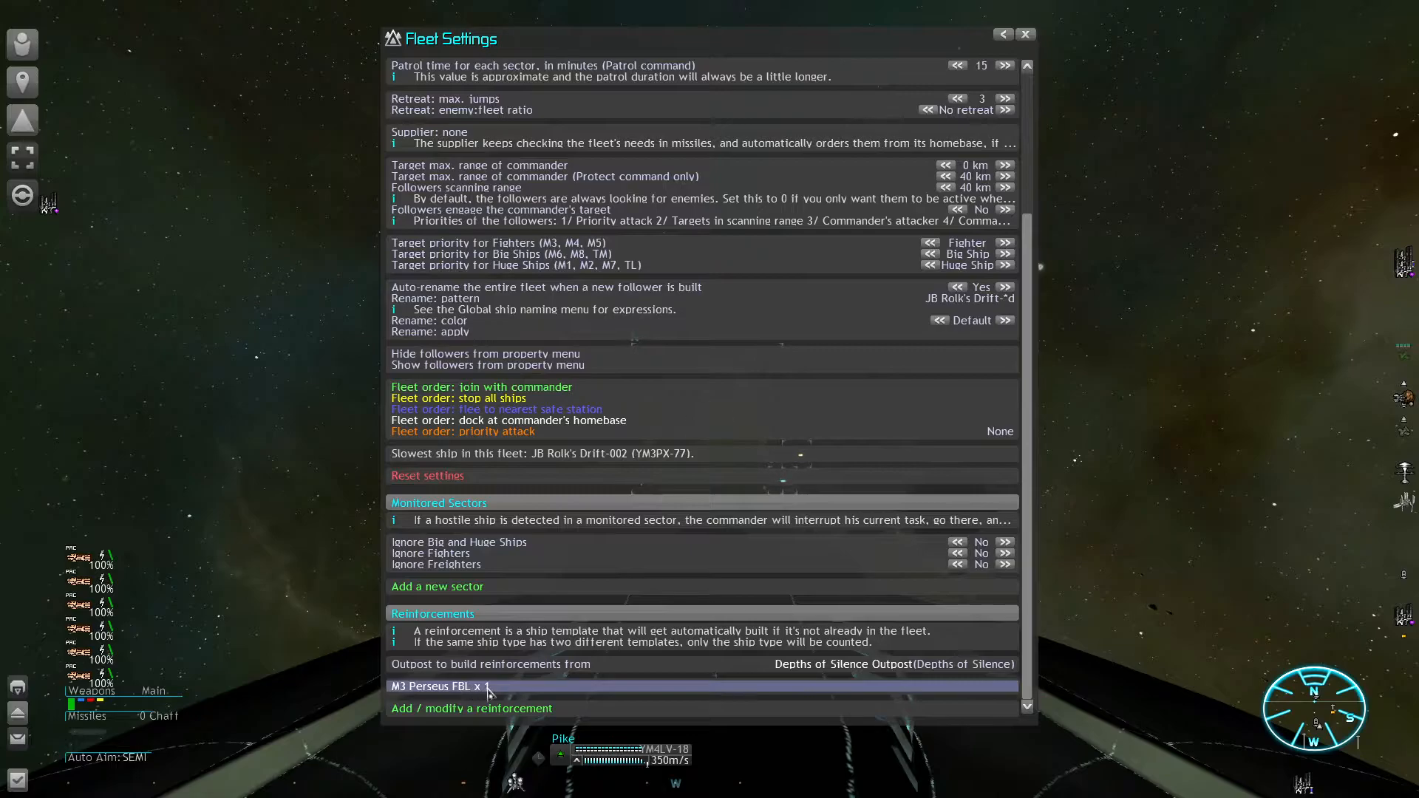
Step: Set the M3 Perseus FBL reinforcement count to 2 and close Fleet Settings
scroll(up, 3)
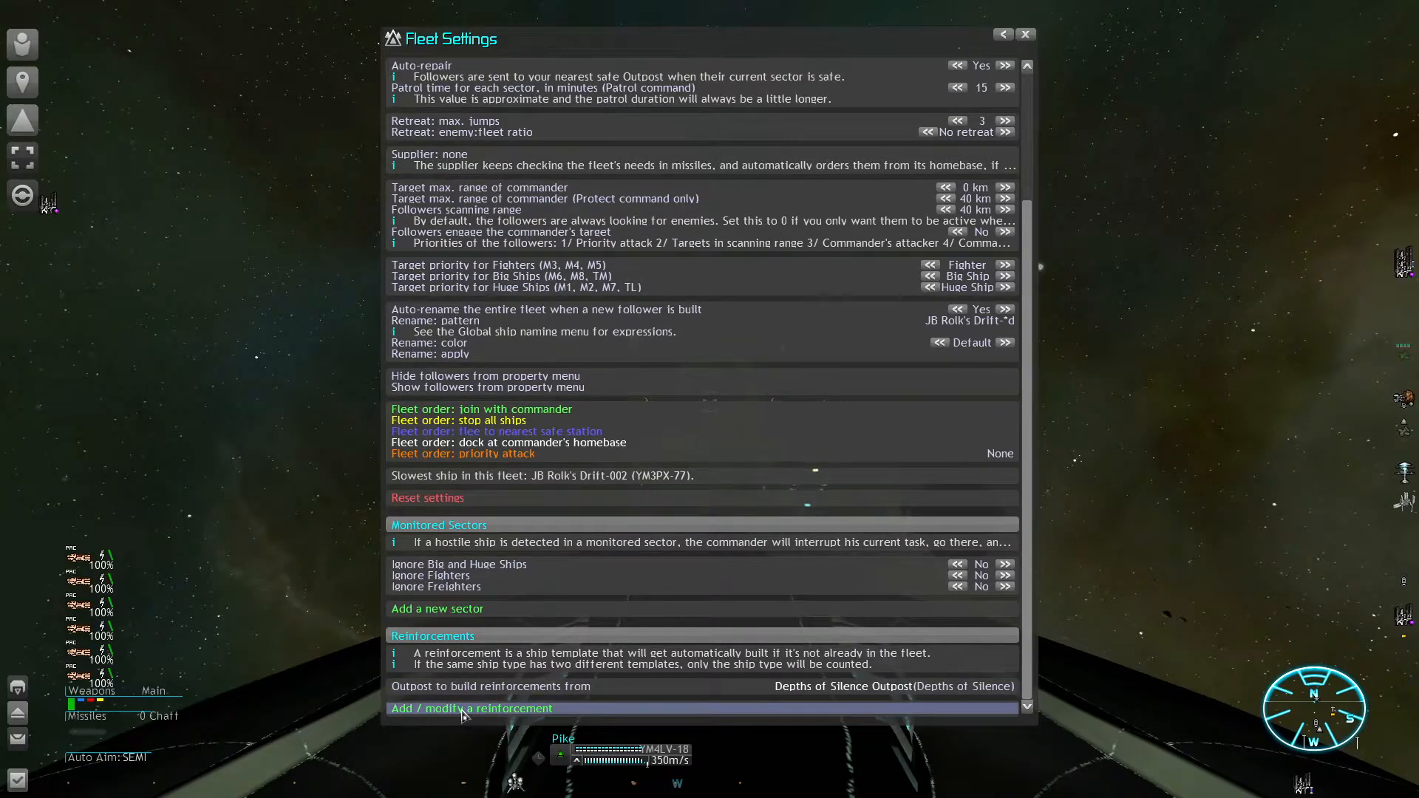
click(470, 708)
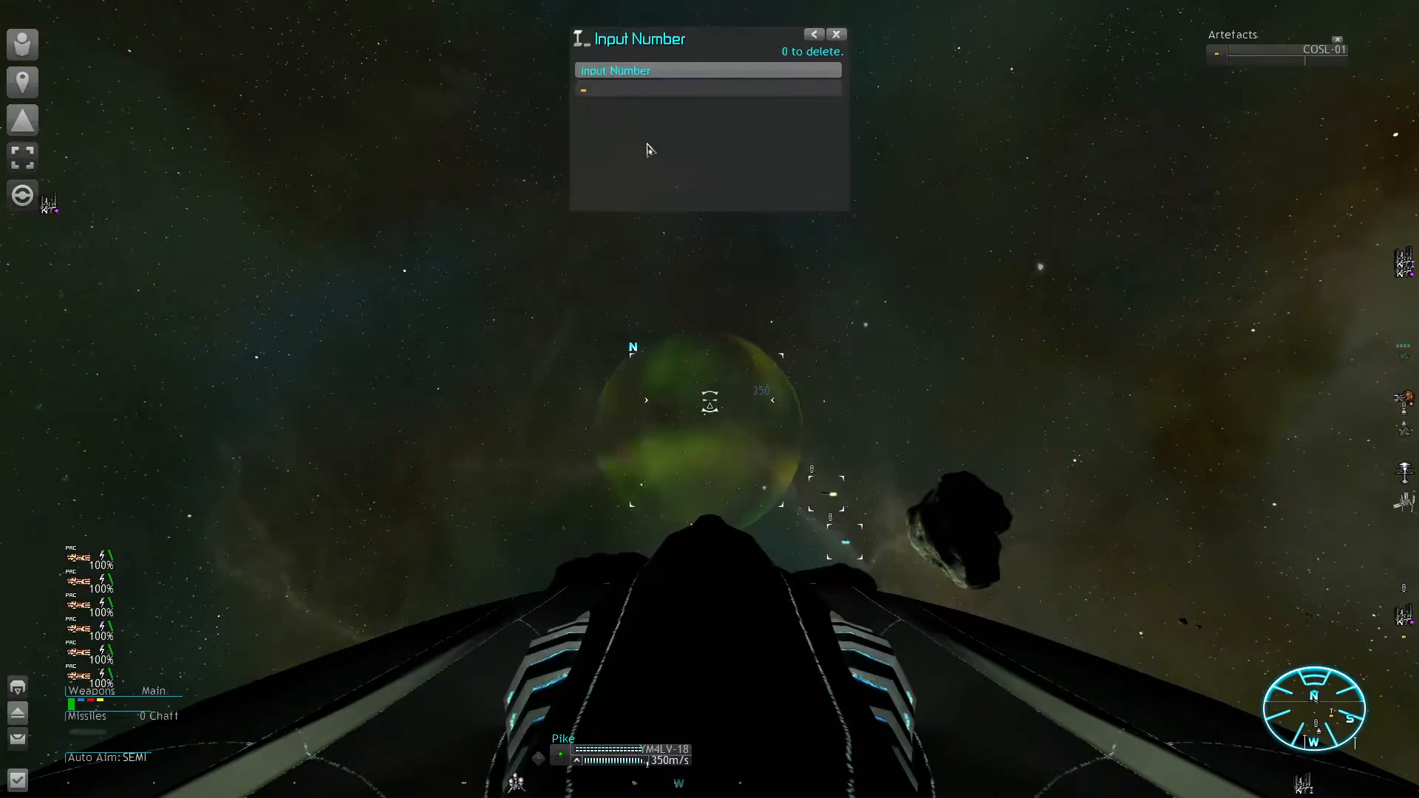
text(2)
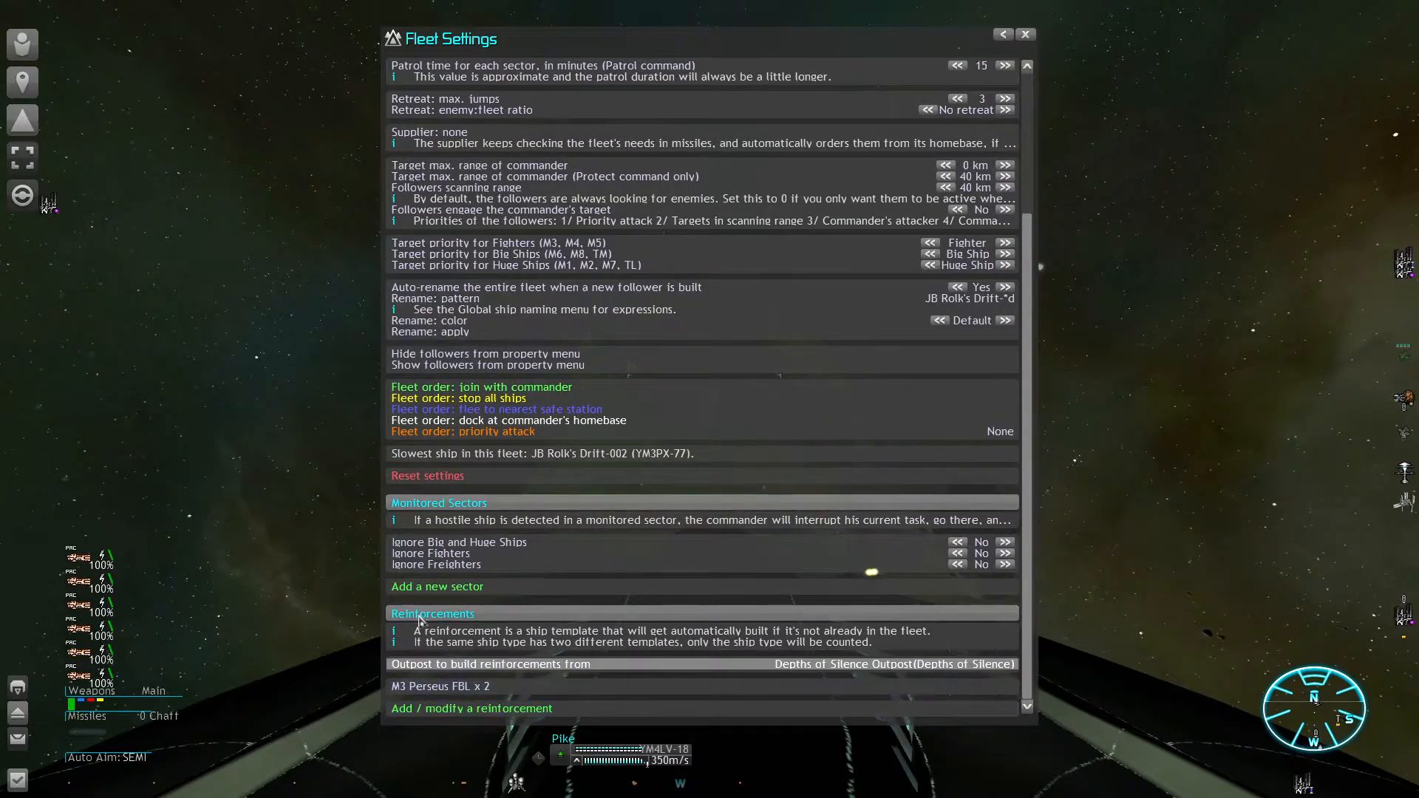
mouse_move(829, 680)
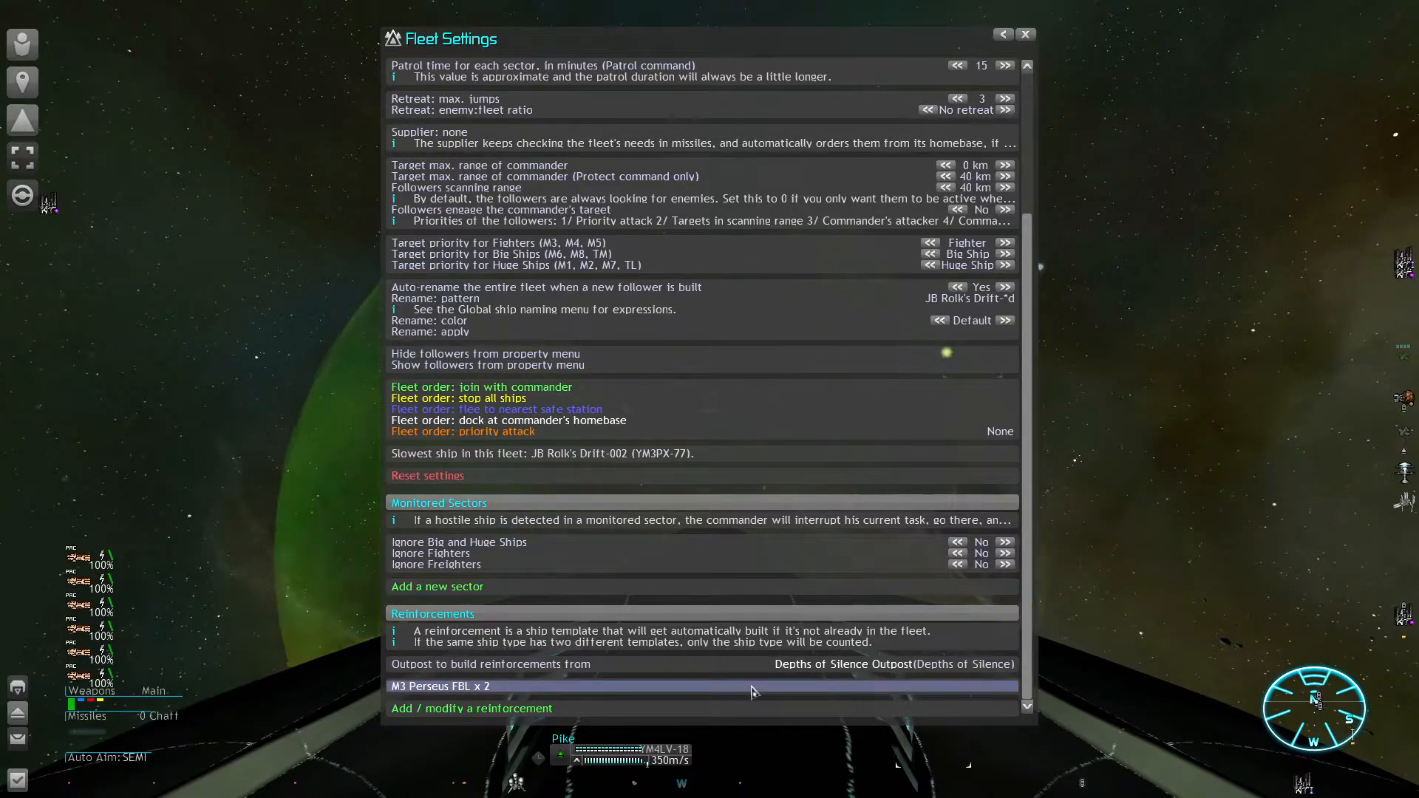
click(1025, 34)
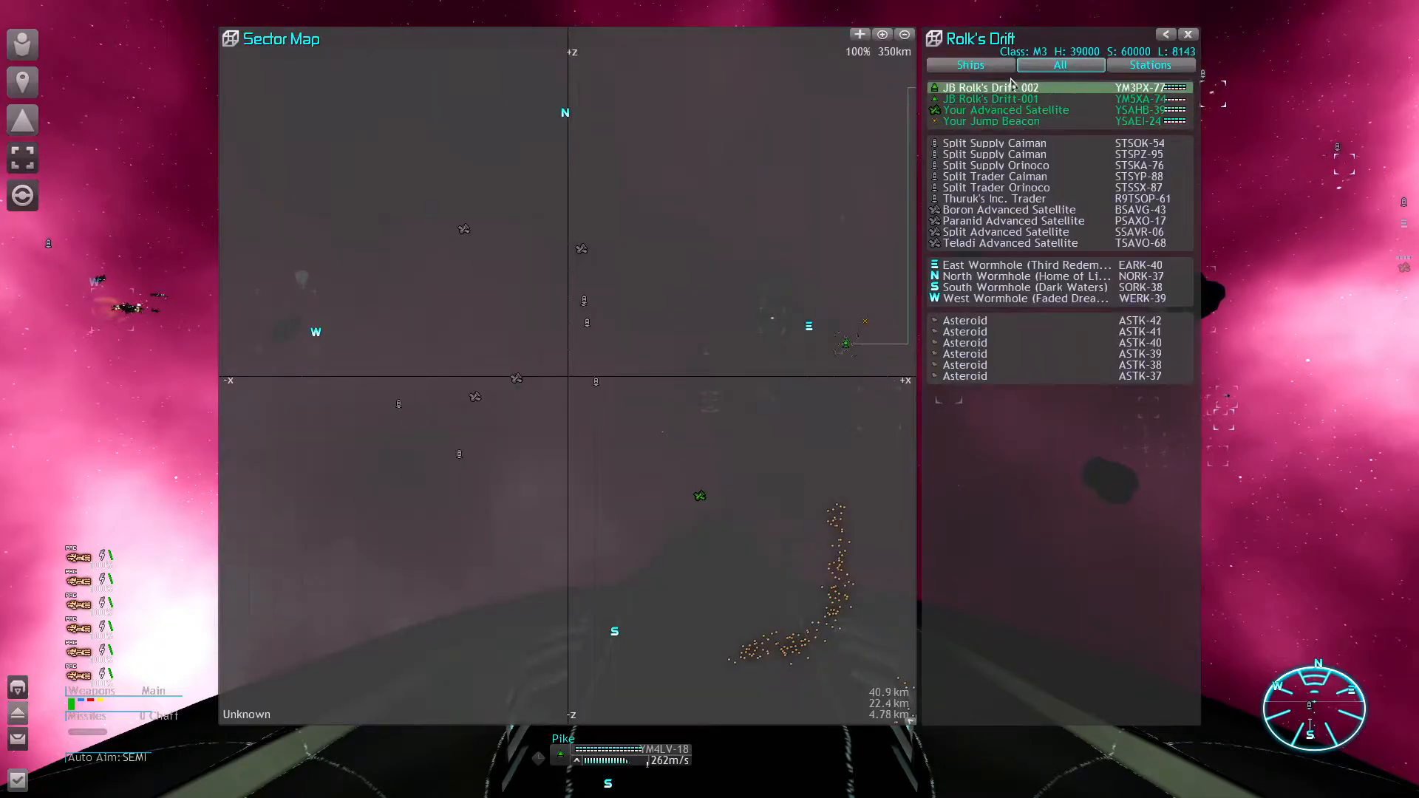
click(995, 188)
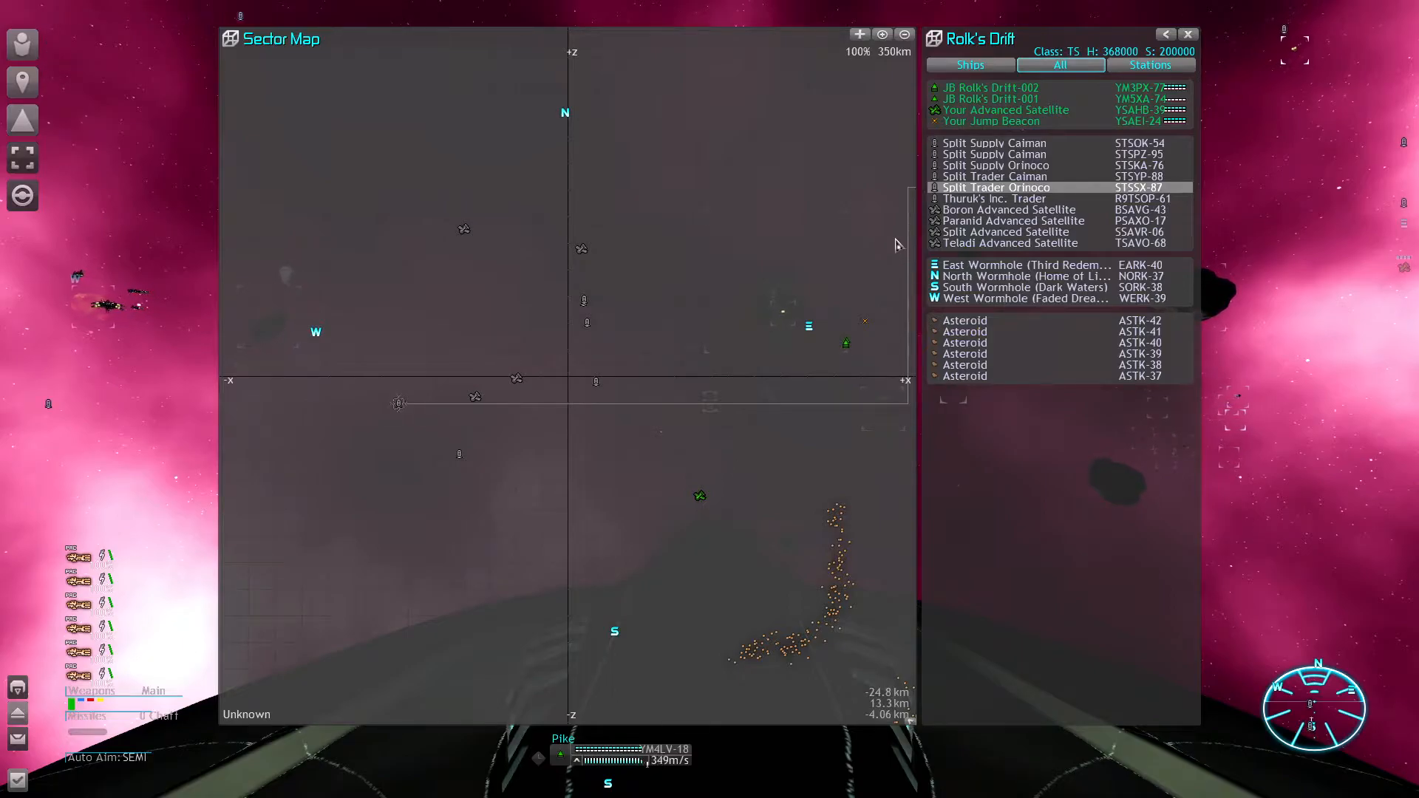
click(990, 87)
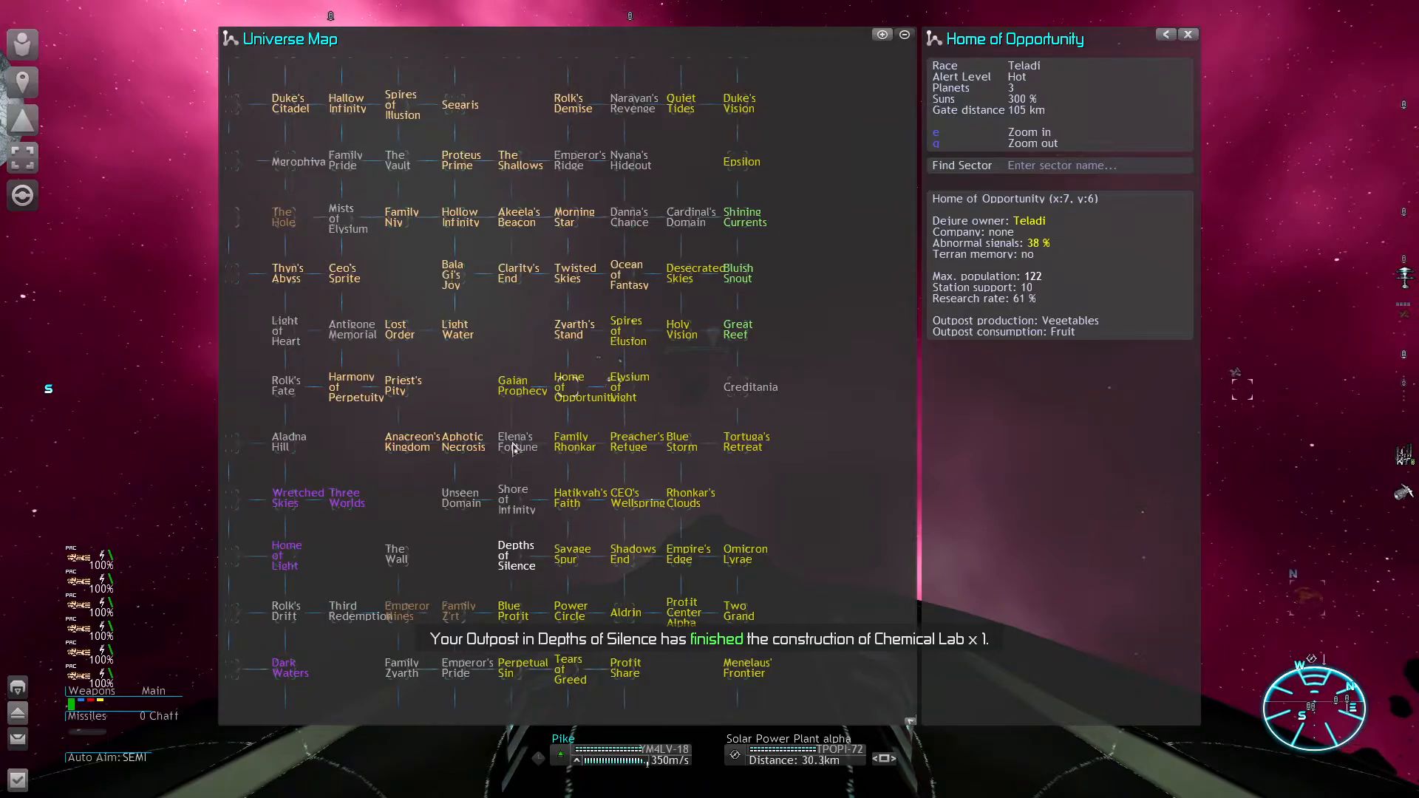
Step: Check Elena's Fortune's details, then view the ships landed at Crystal Fab alpha
click(514, 441)
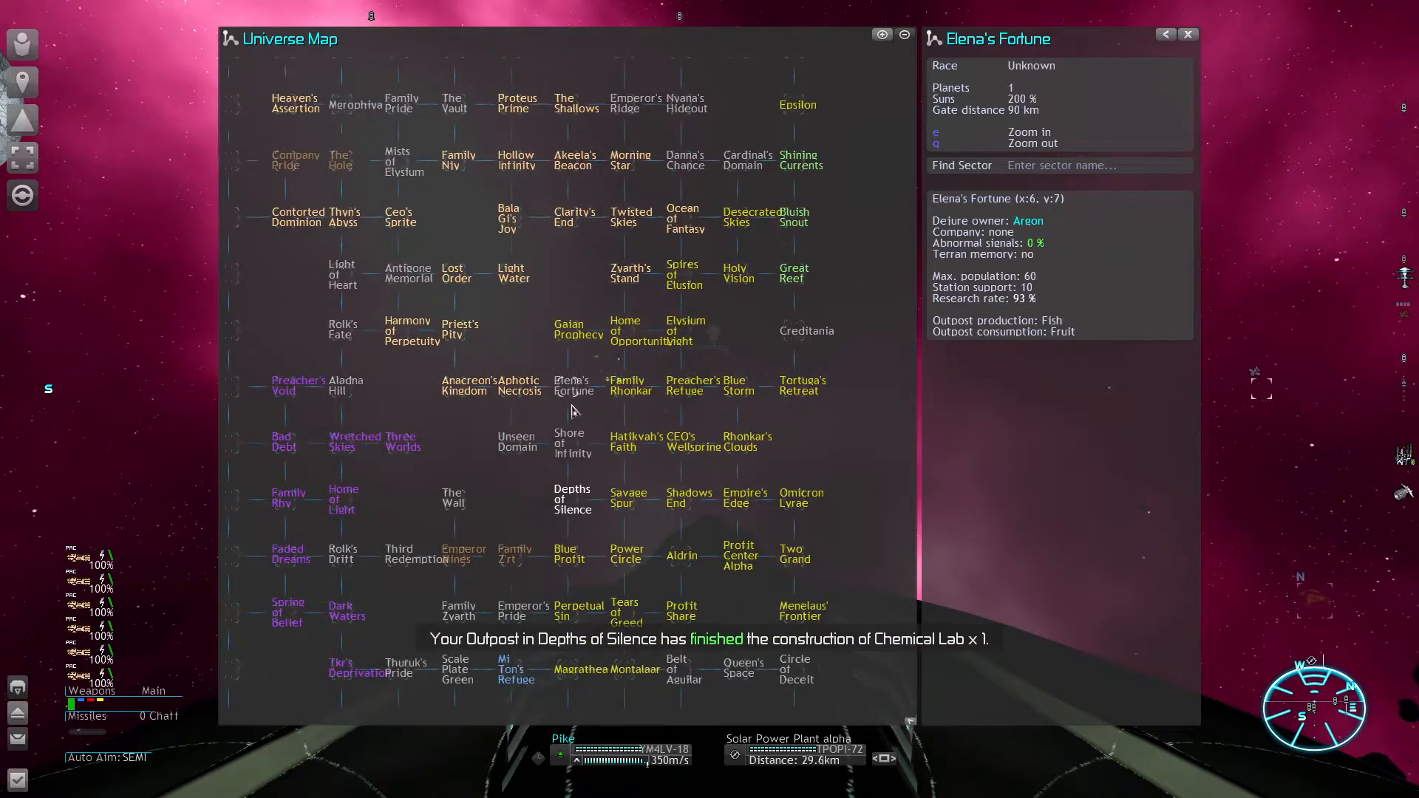
mouse_move(570, 418)
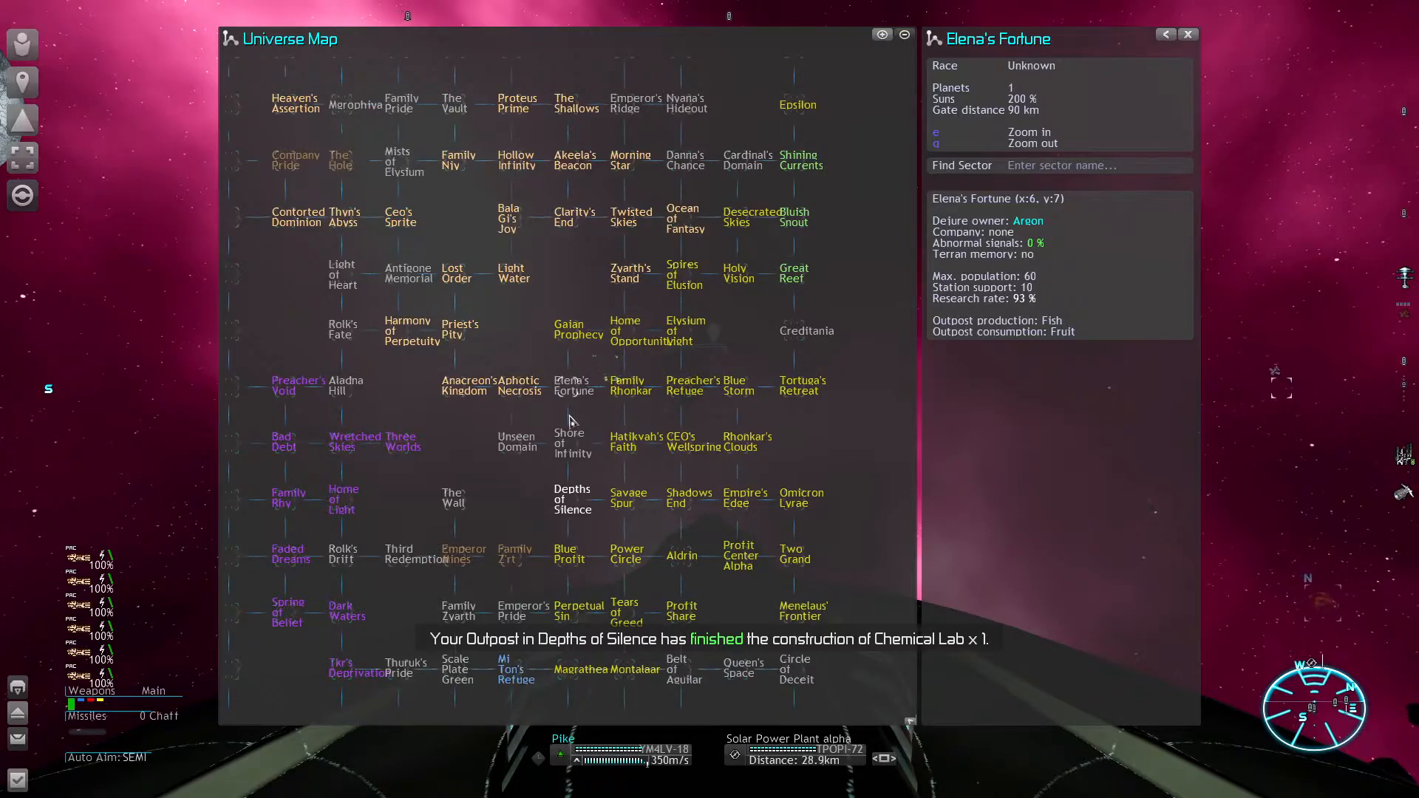
mouse_move(510, 398)
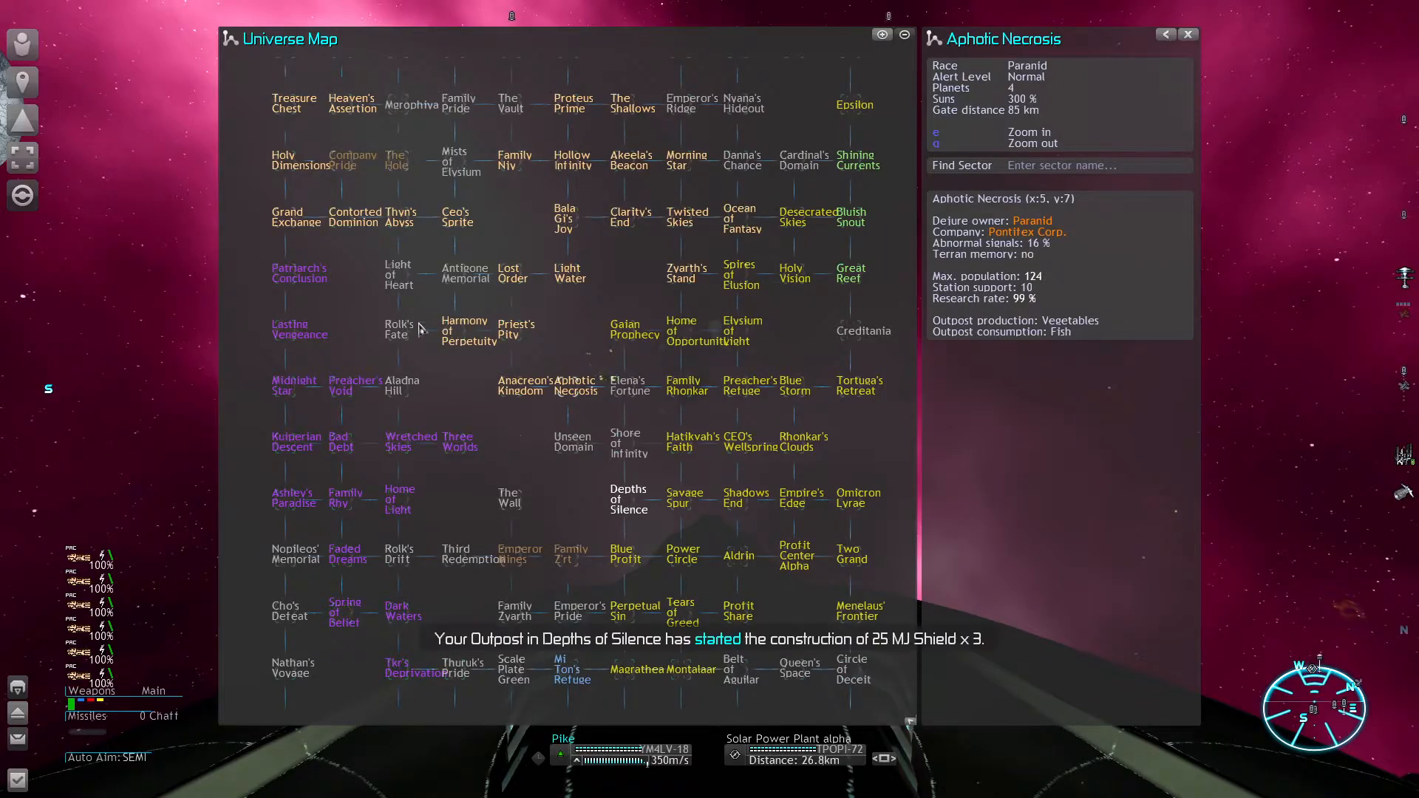
mouse_move(272, 275)
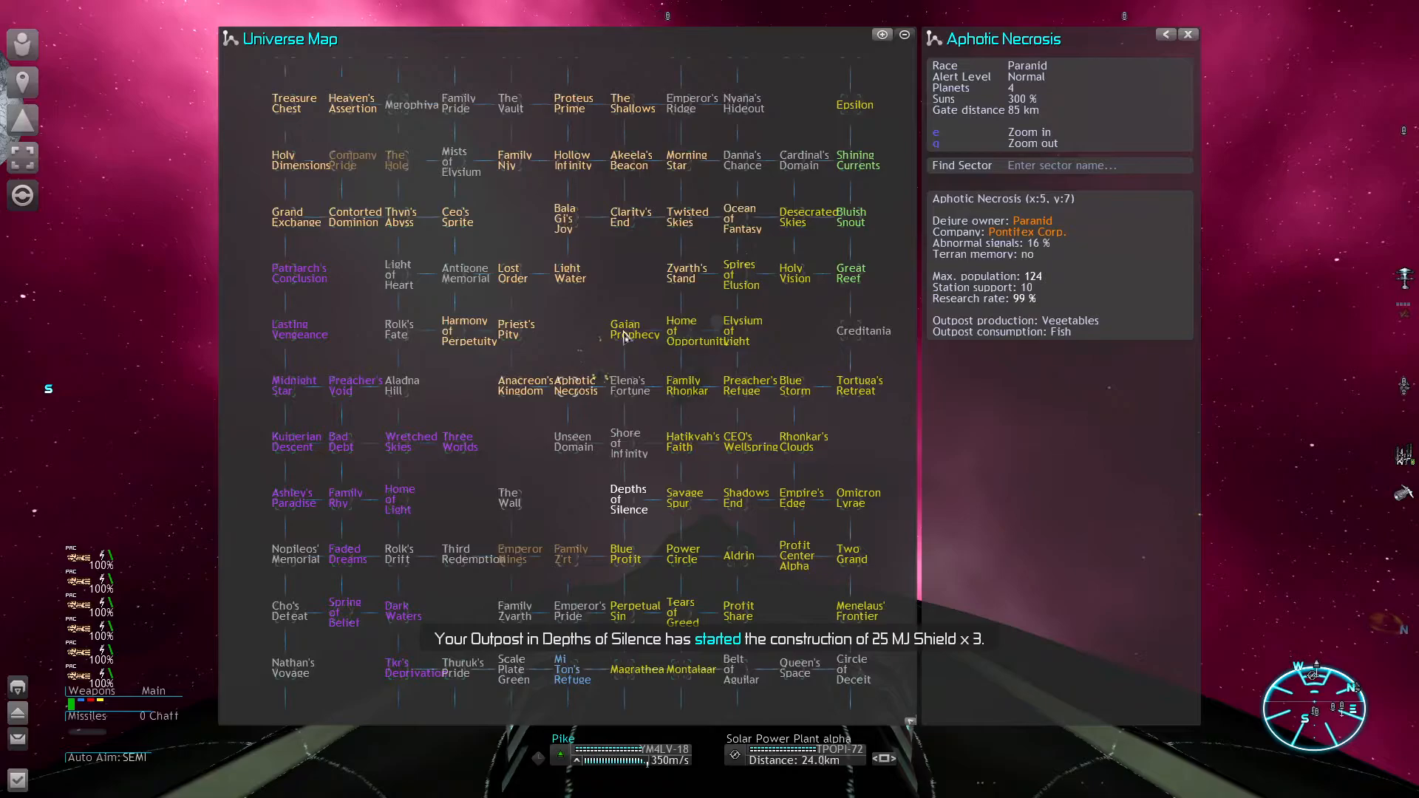
mouse_move(507, 562)
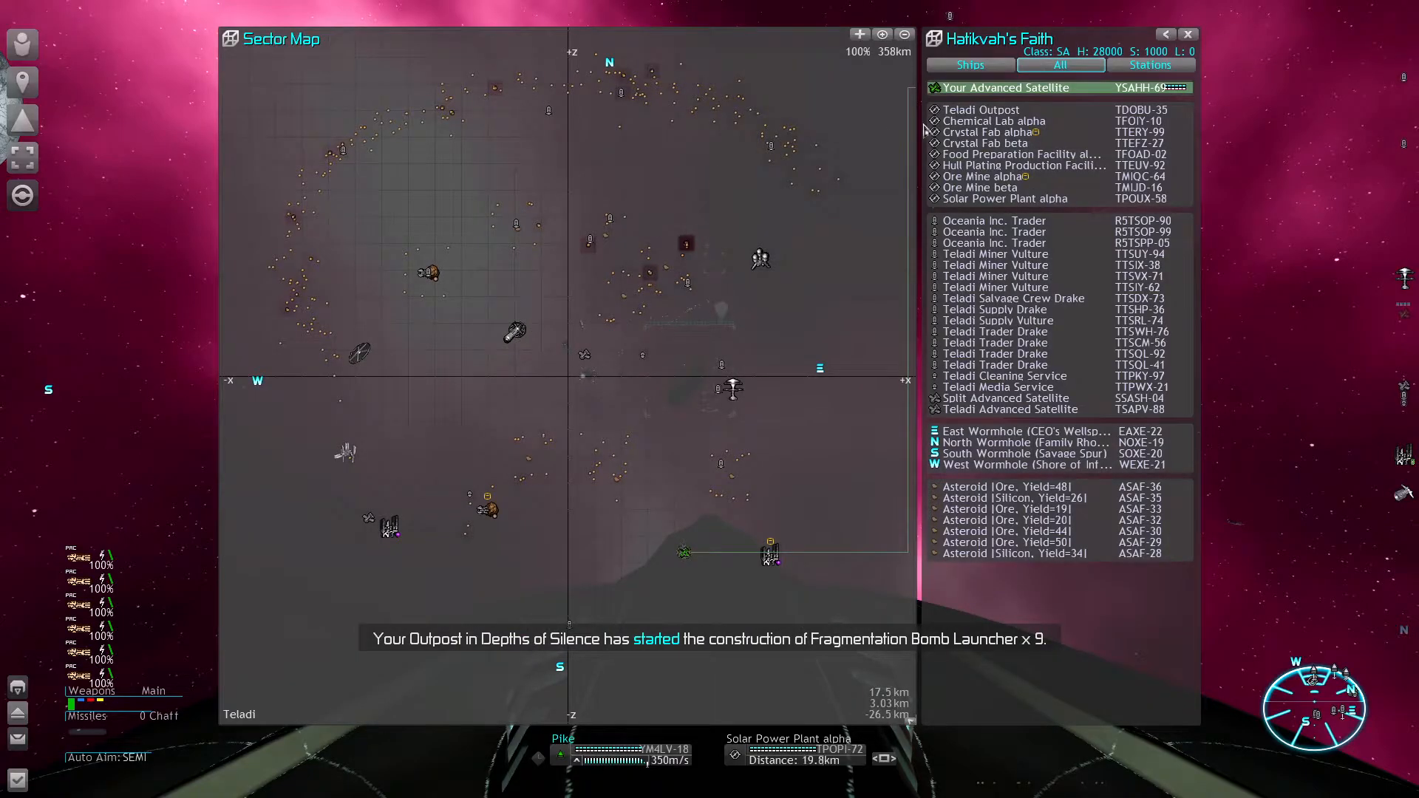
click(993, 120)
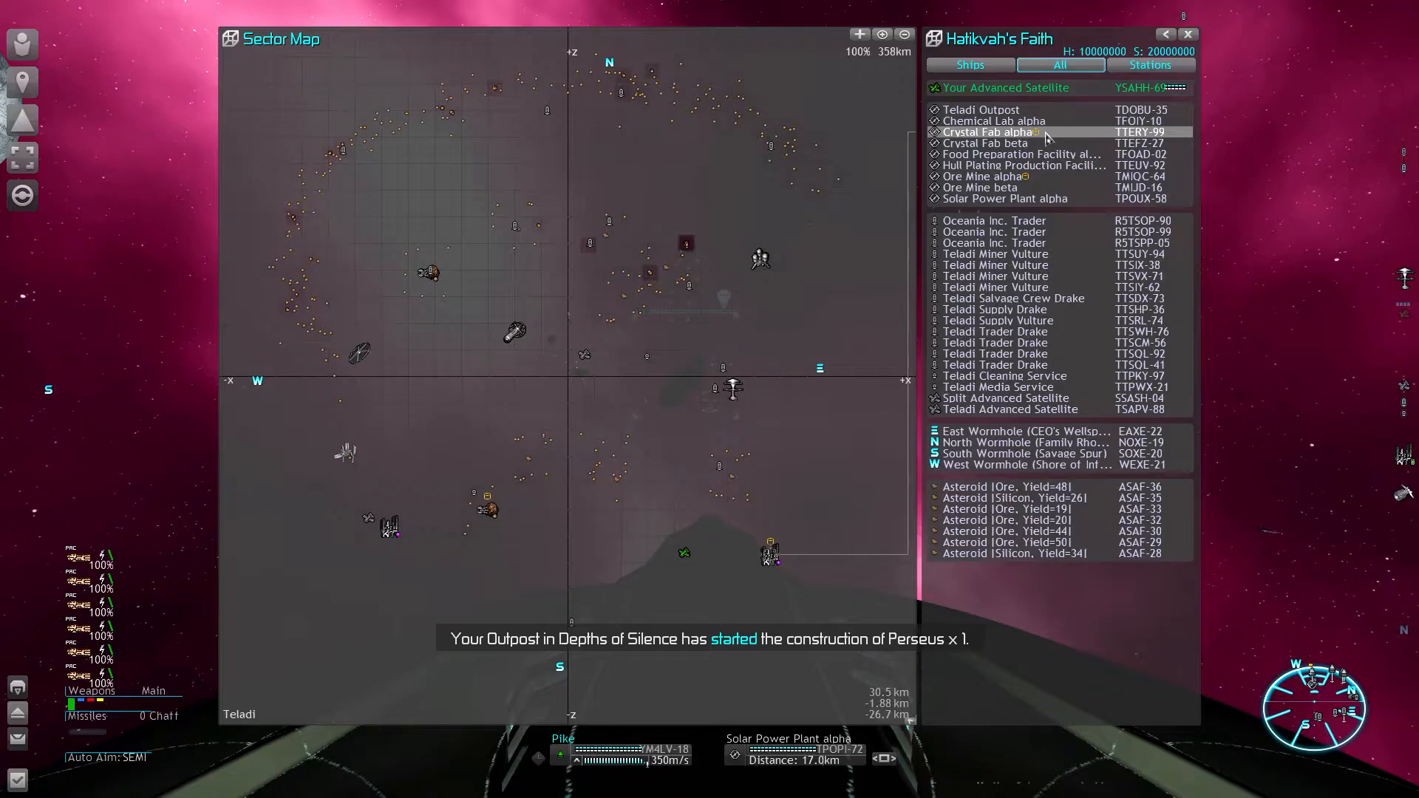
double_click(990, 131)
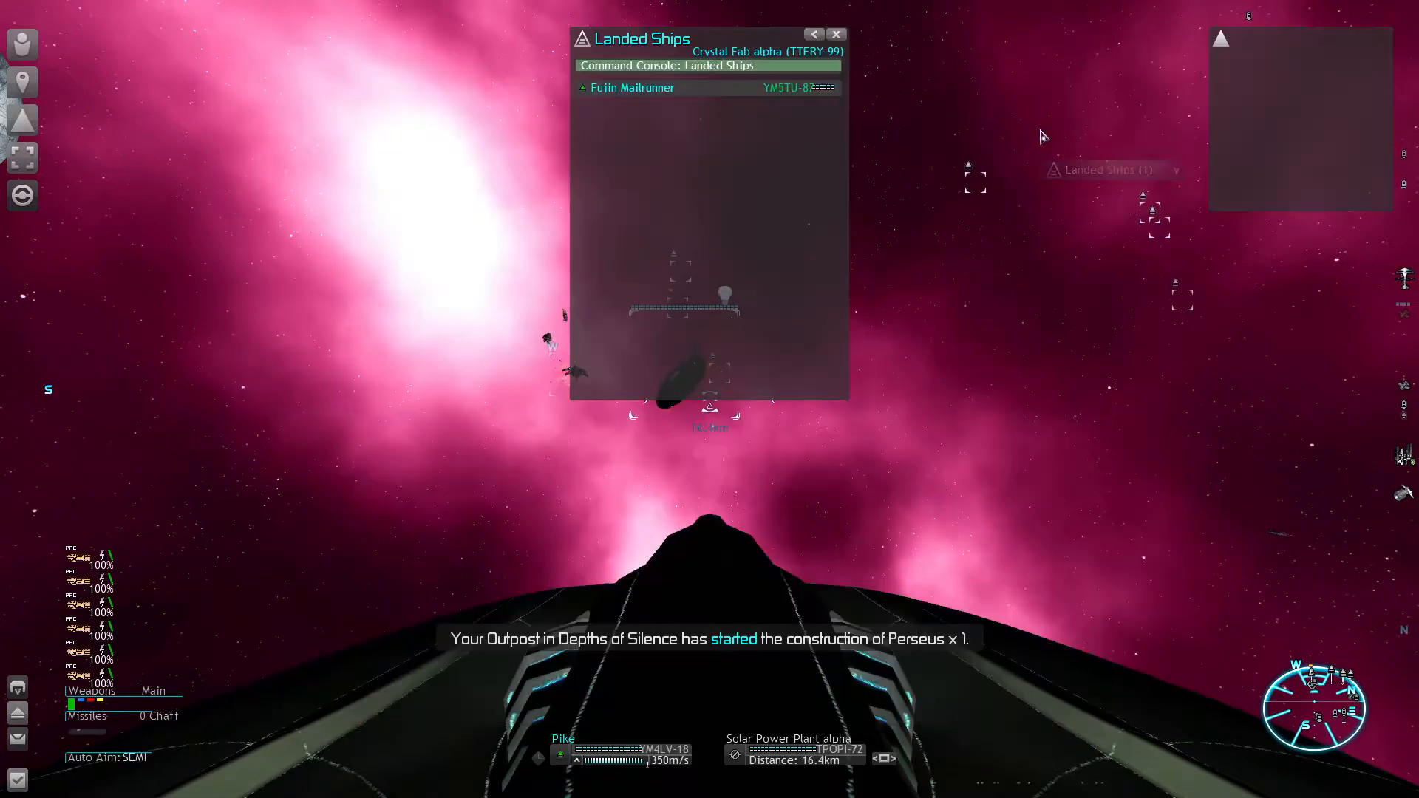
Step: Inspect the landed Fujin Mailrunner's command console and return to Hatikvah's Faith sector map
click(631, 87)
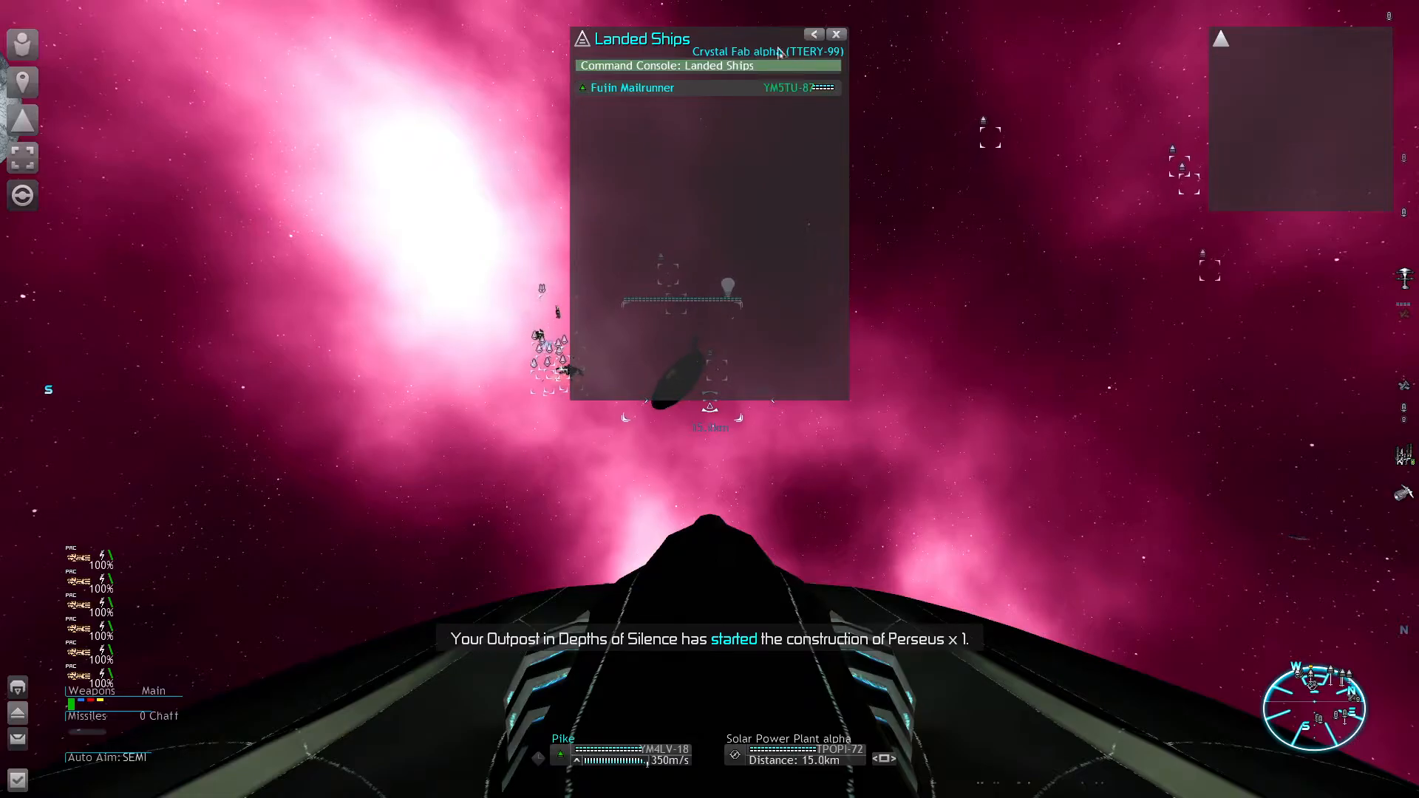
click(631, 87)
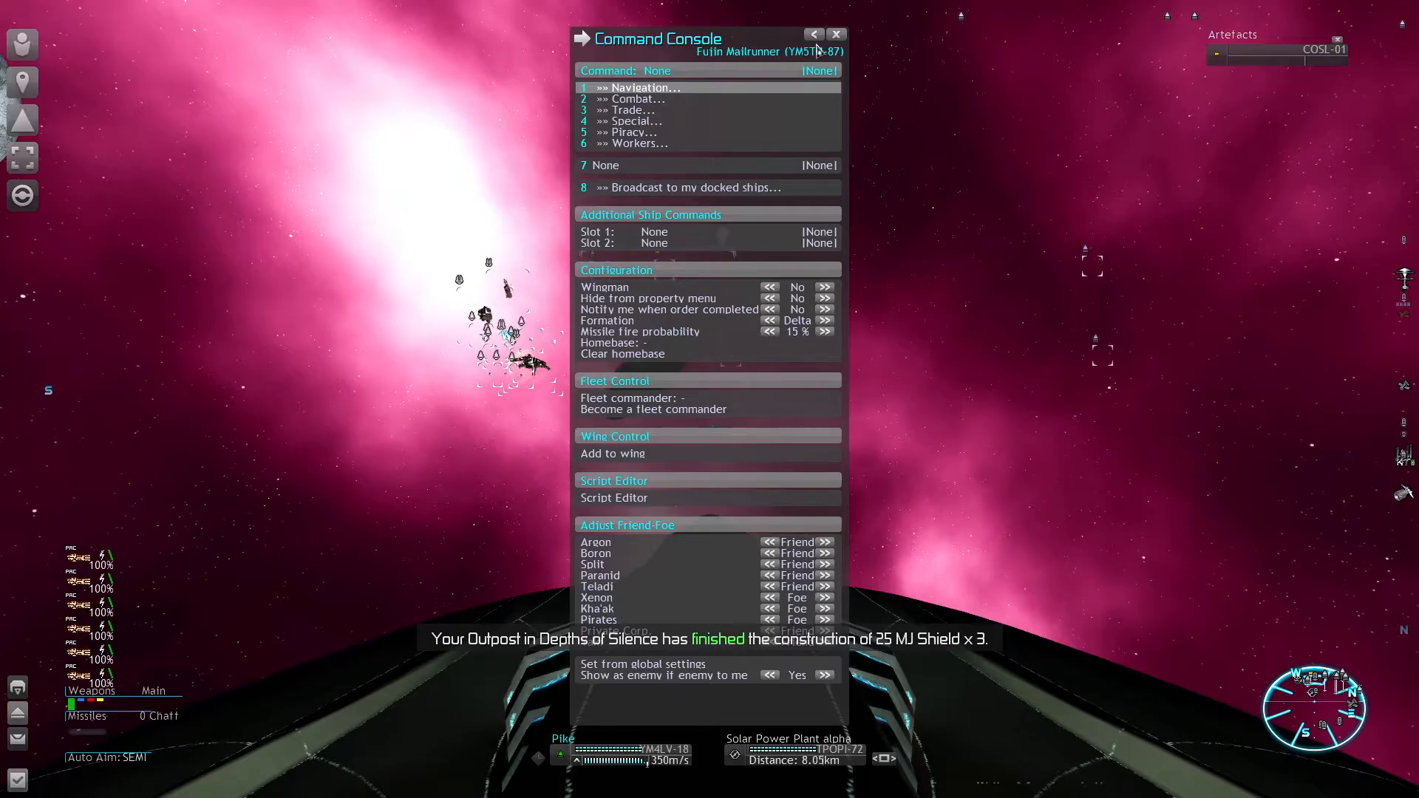
click(813, 34)
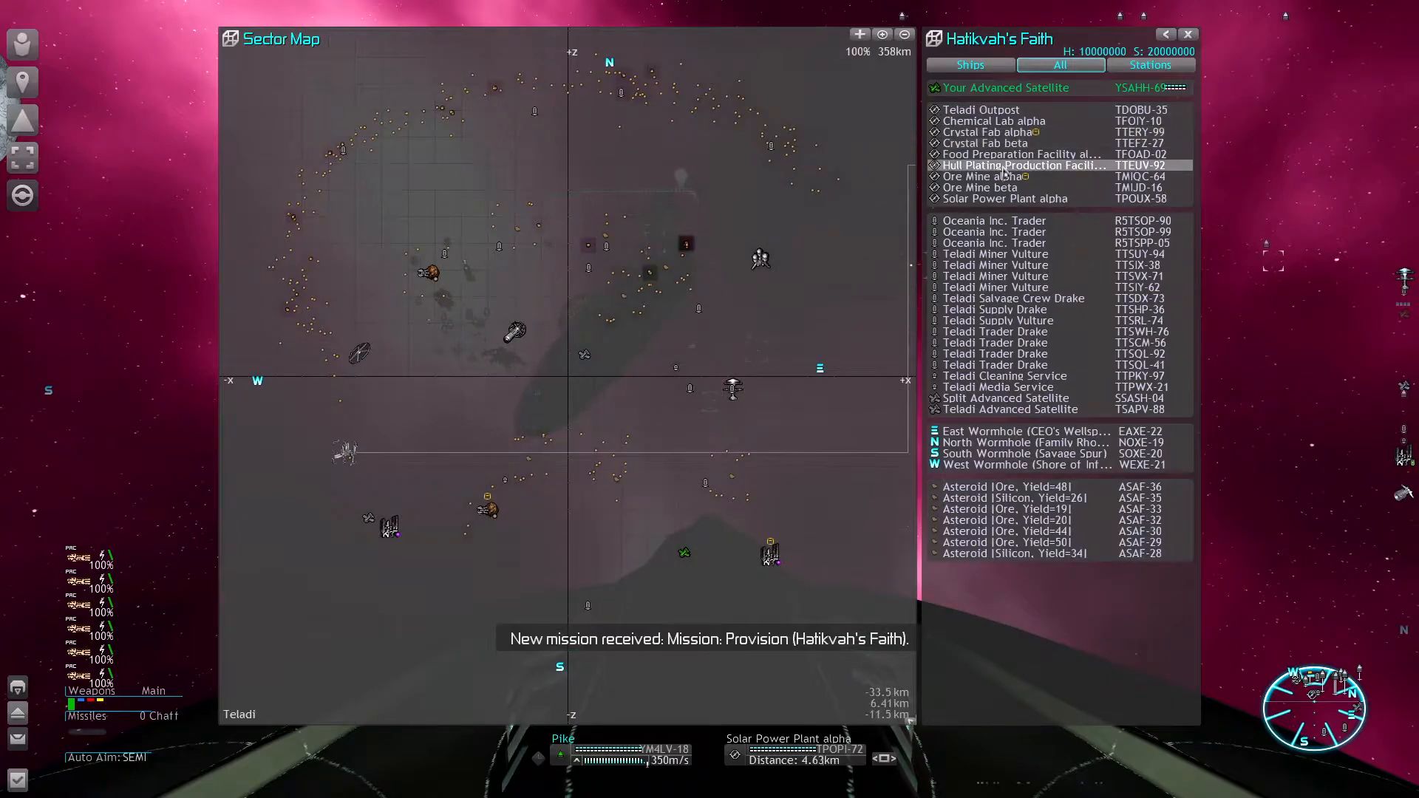
Step: Check Ore Mine alpha's landed Fujin and dock at Solar Power Plant alpha for the mission message
click(982, 176)
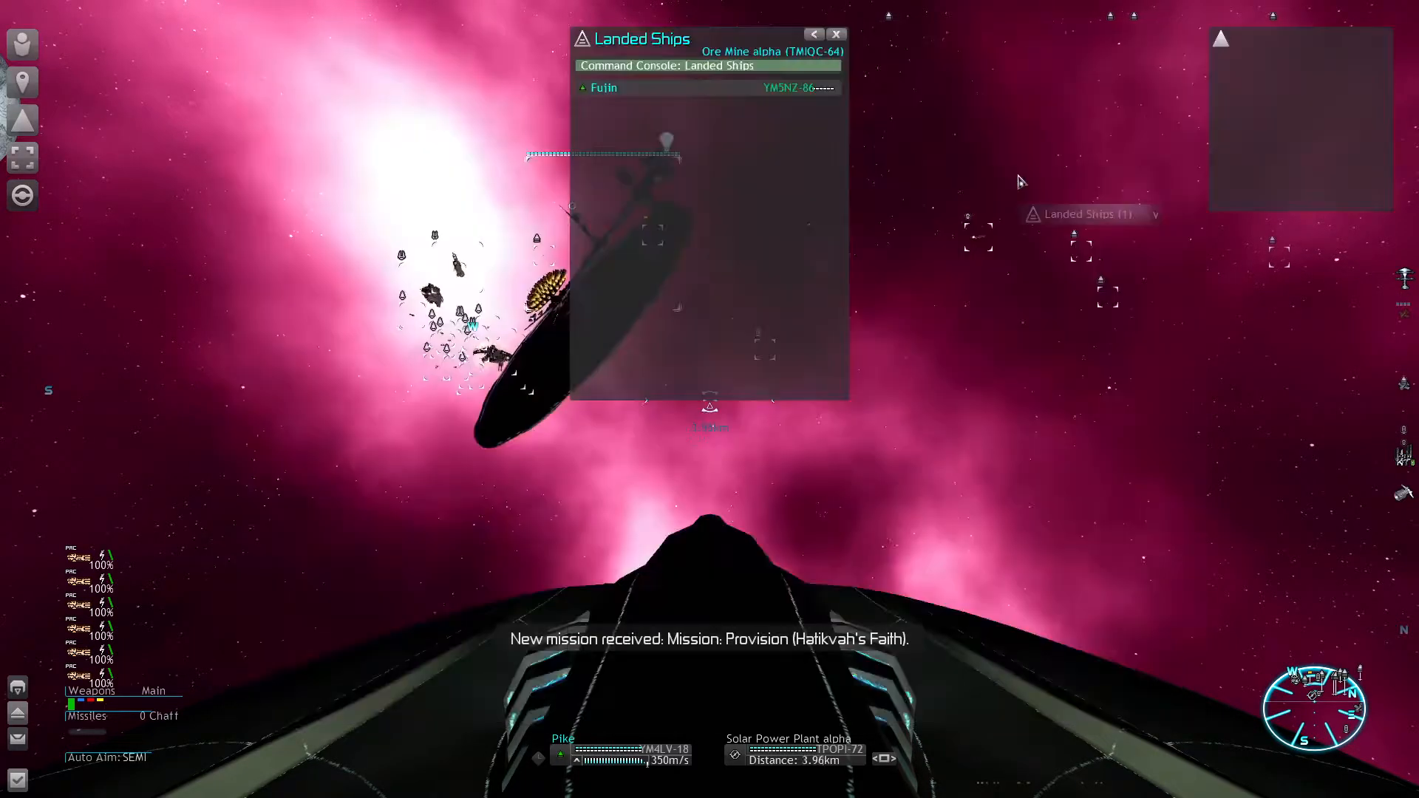
click(603, 87)
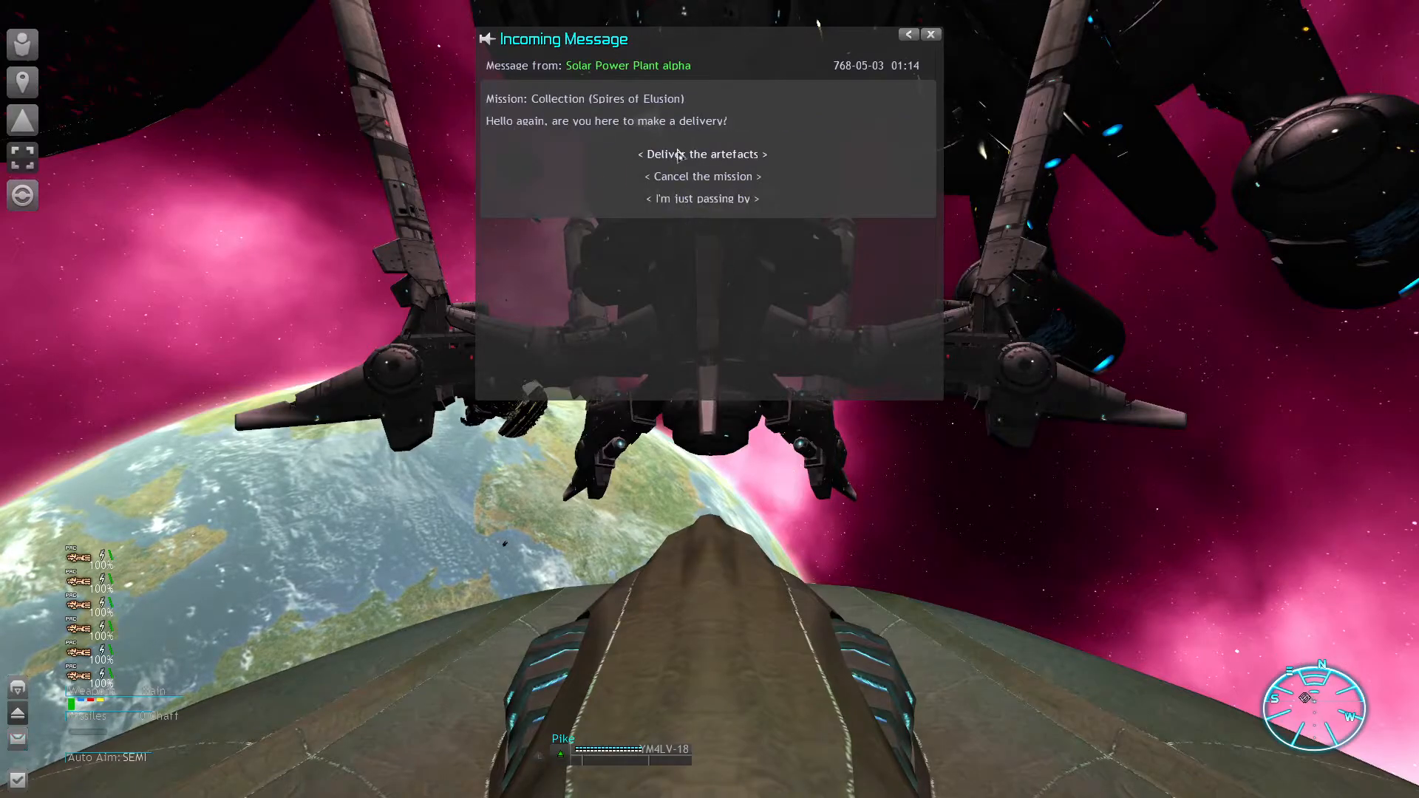
Step: Deliver the artefacts for the Collection mission, bringing up Teladi diplomacy
click(702, 153)
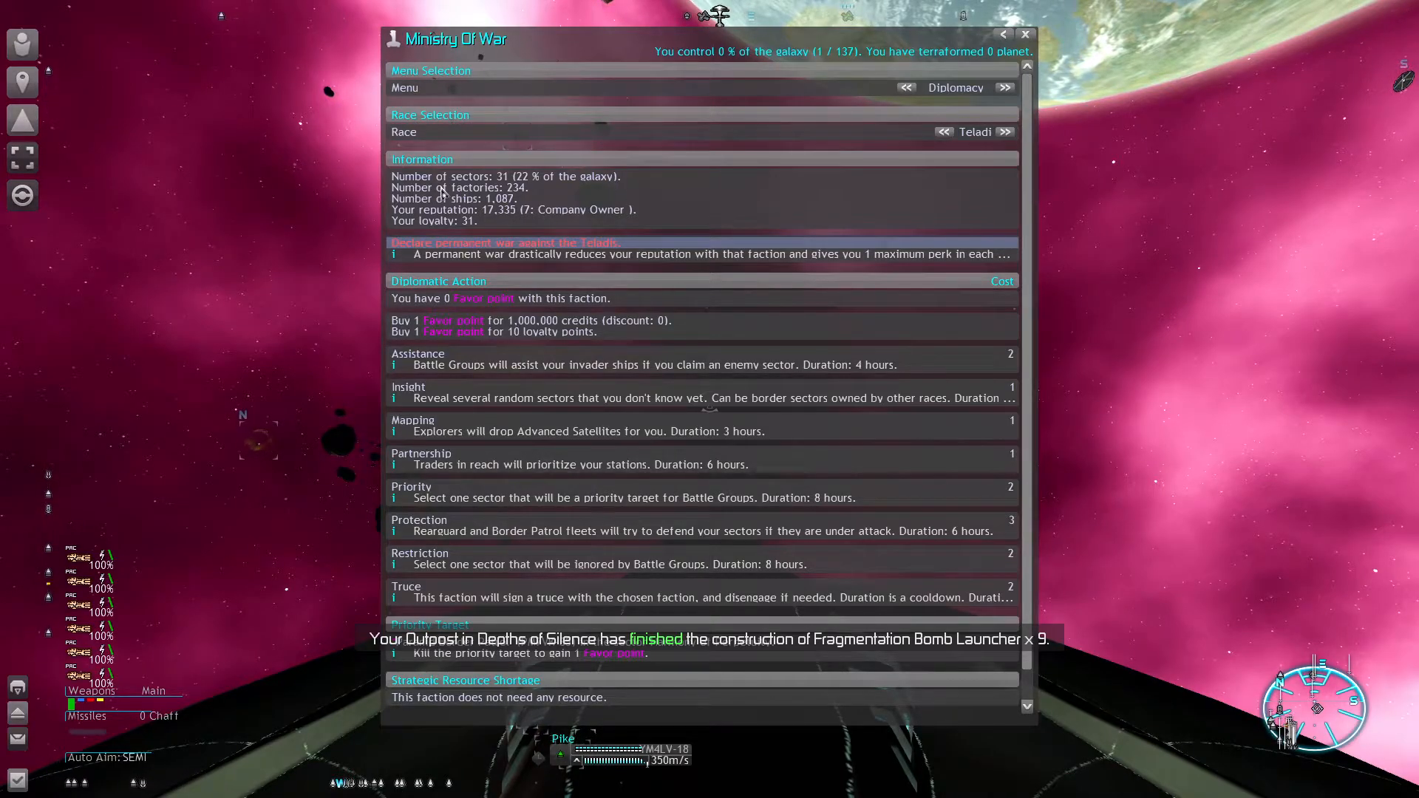
Step: Close the Ministry of War menu to reach CEO's Wellspring on the Universe Map
click(1023, 34)
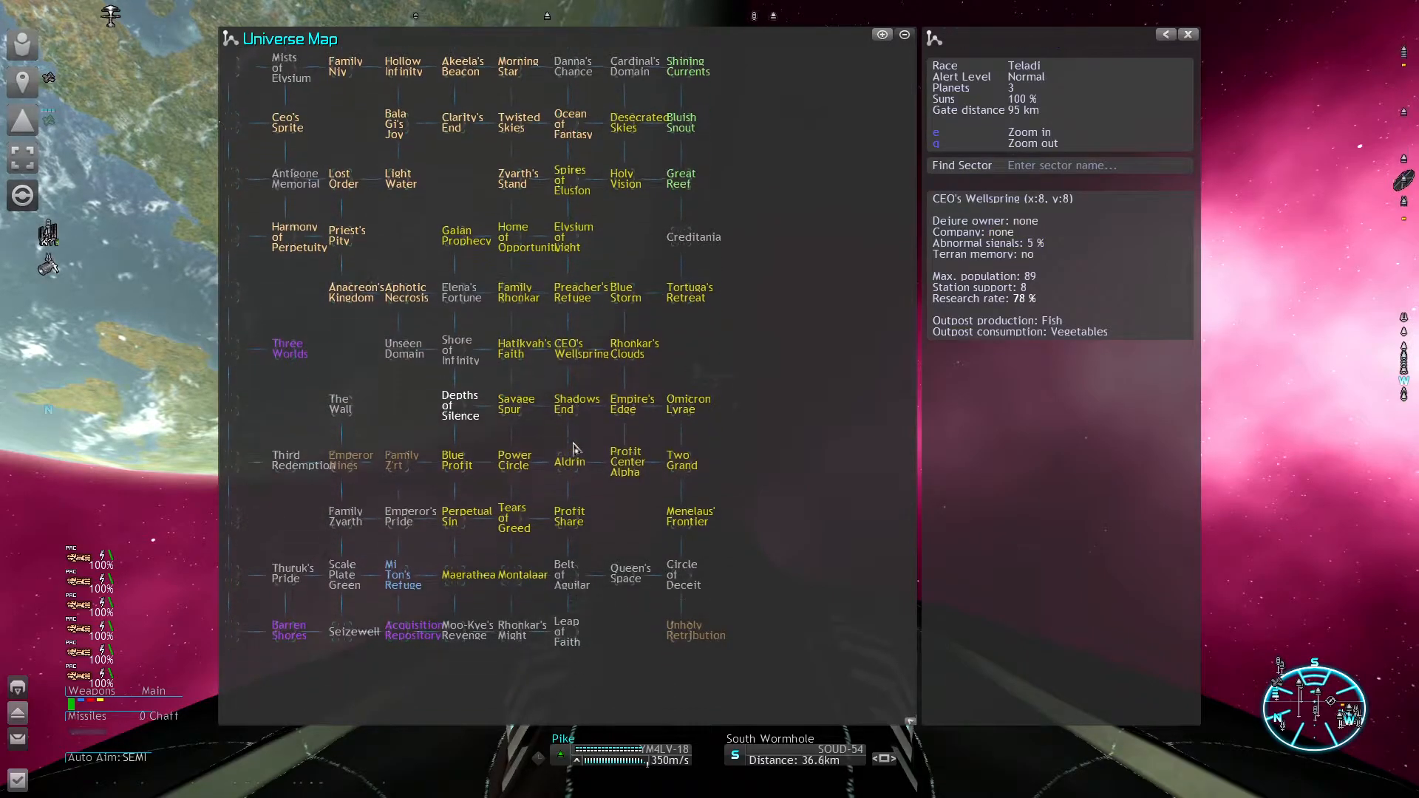
Step: Order the Fulin to dock at the Hatikvah's Faith trading station and bring up the journal
click(575, 404)
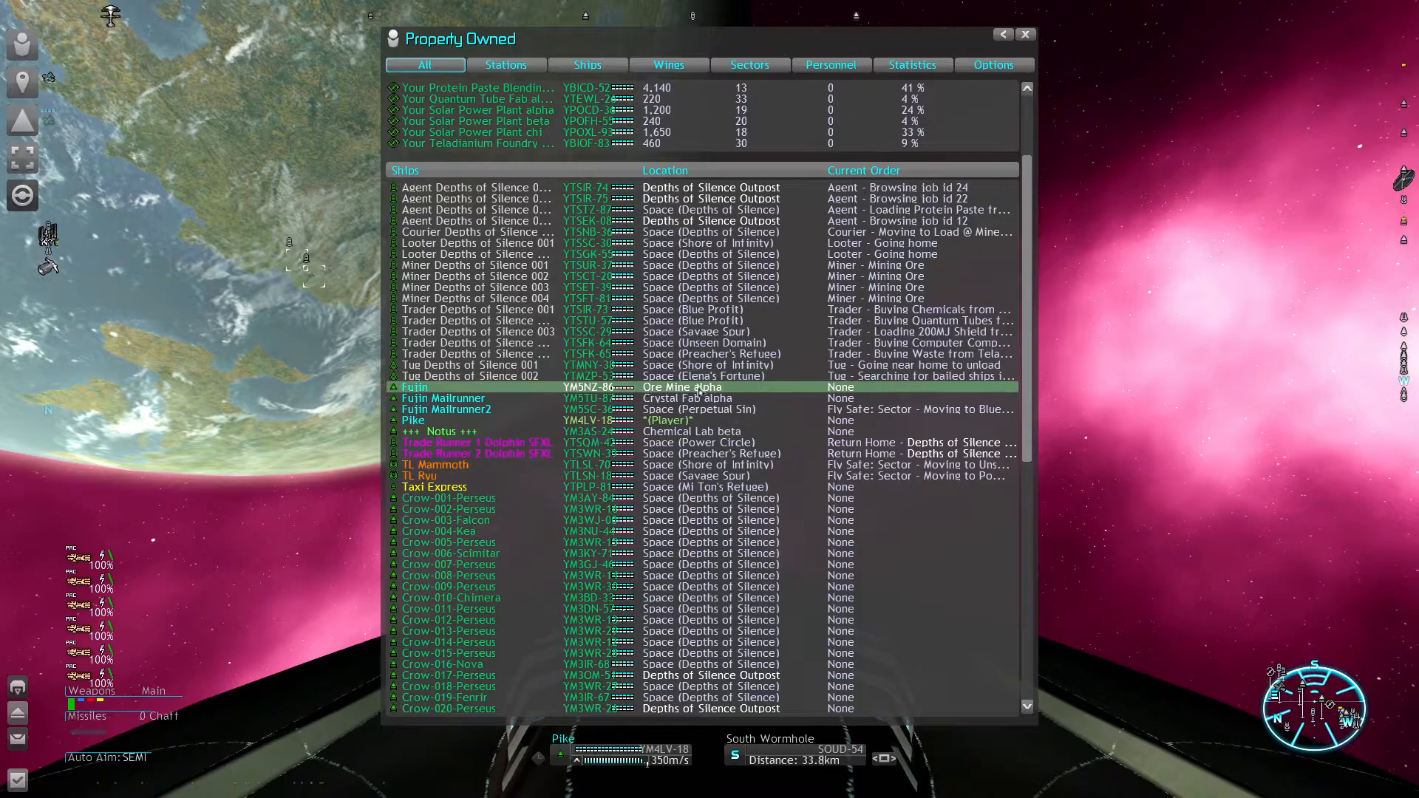
click(1026, 34)
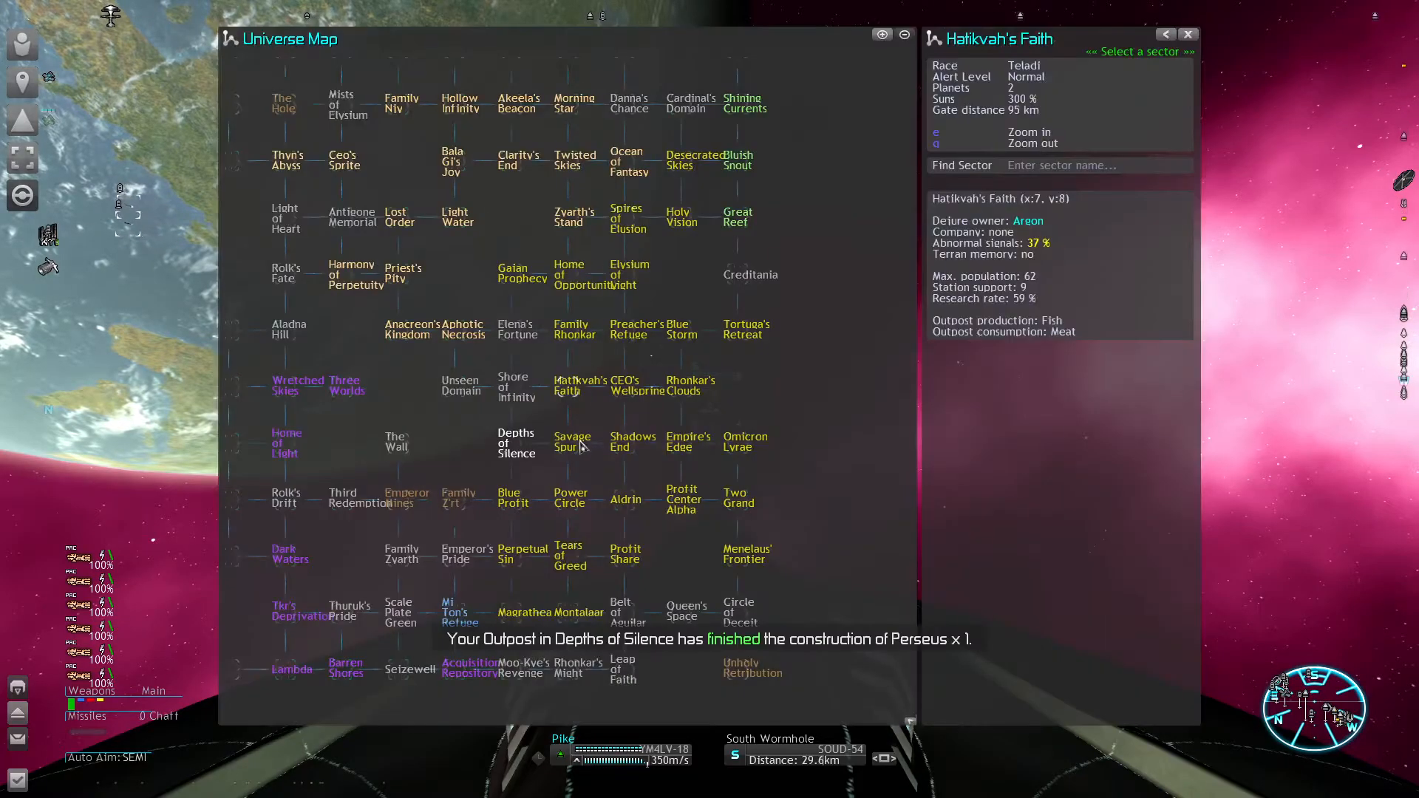
mouse_move(623, 456)
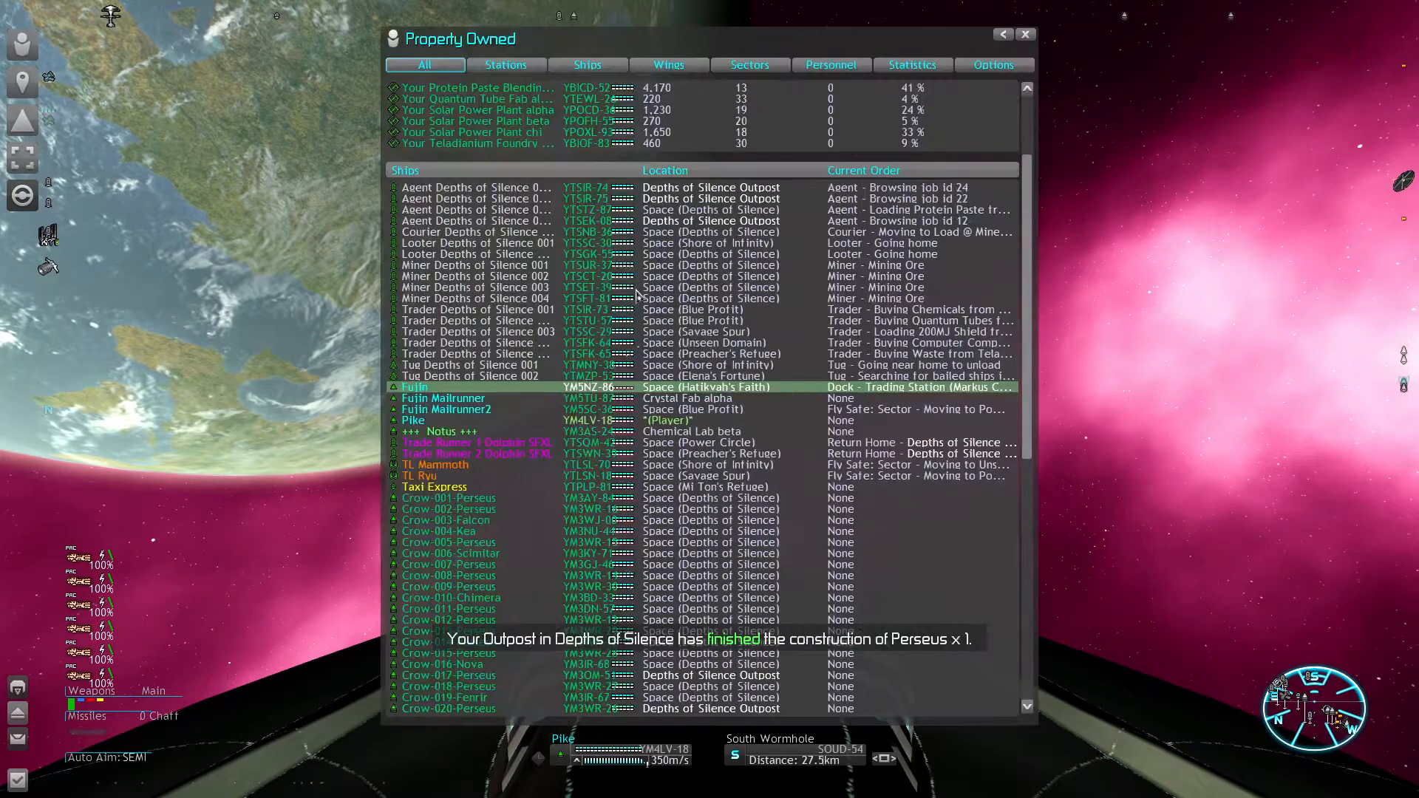
click(443, 398)
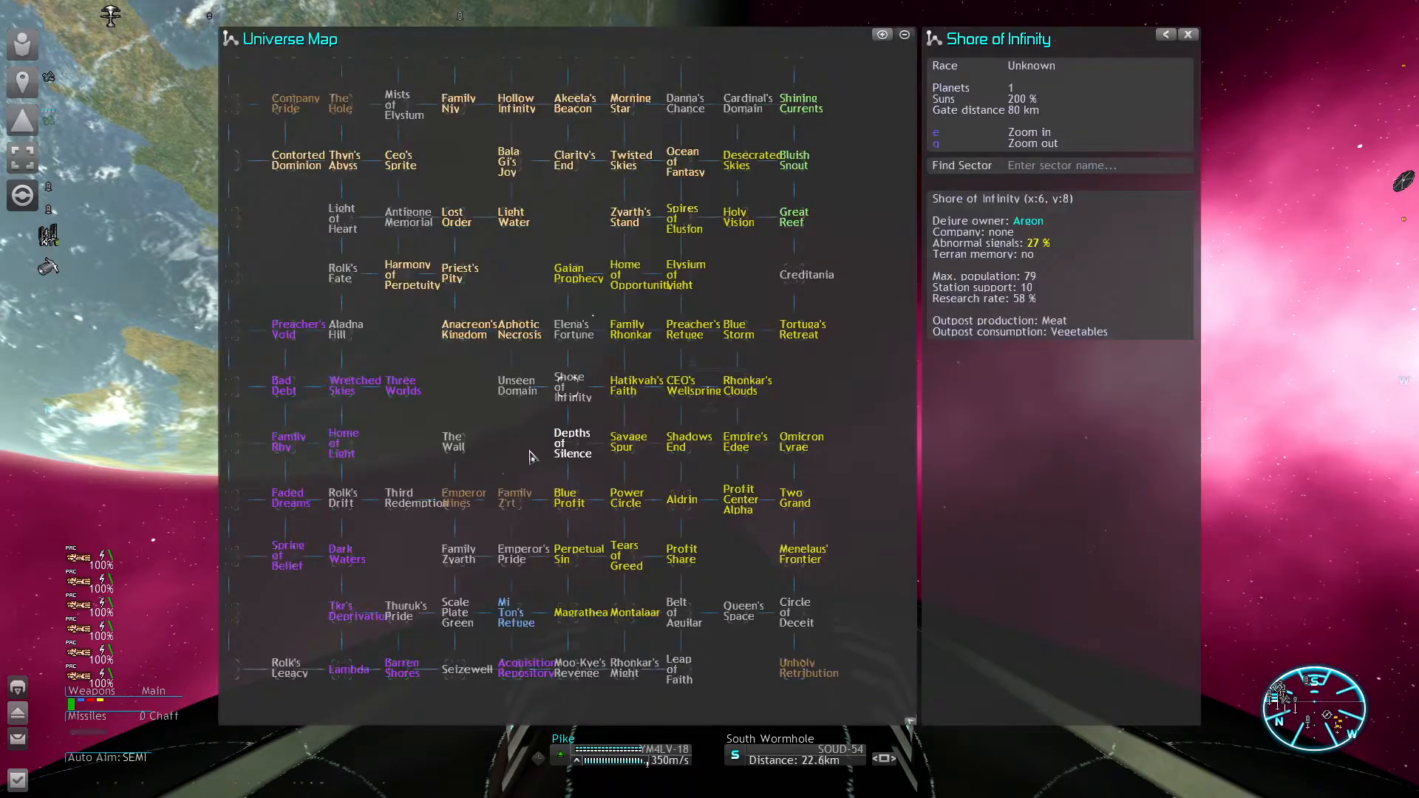
mouse_move(597, 408)
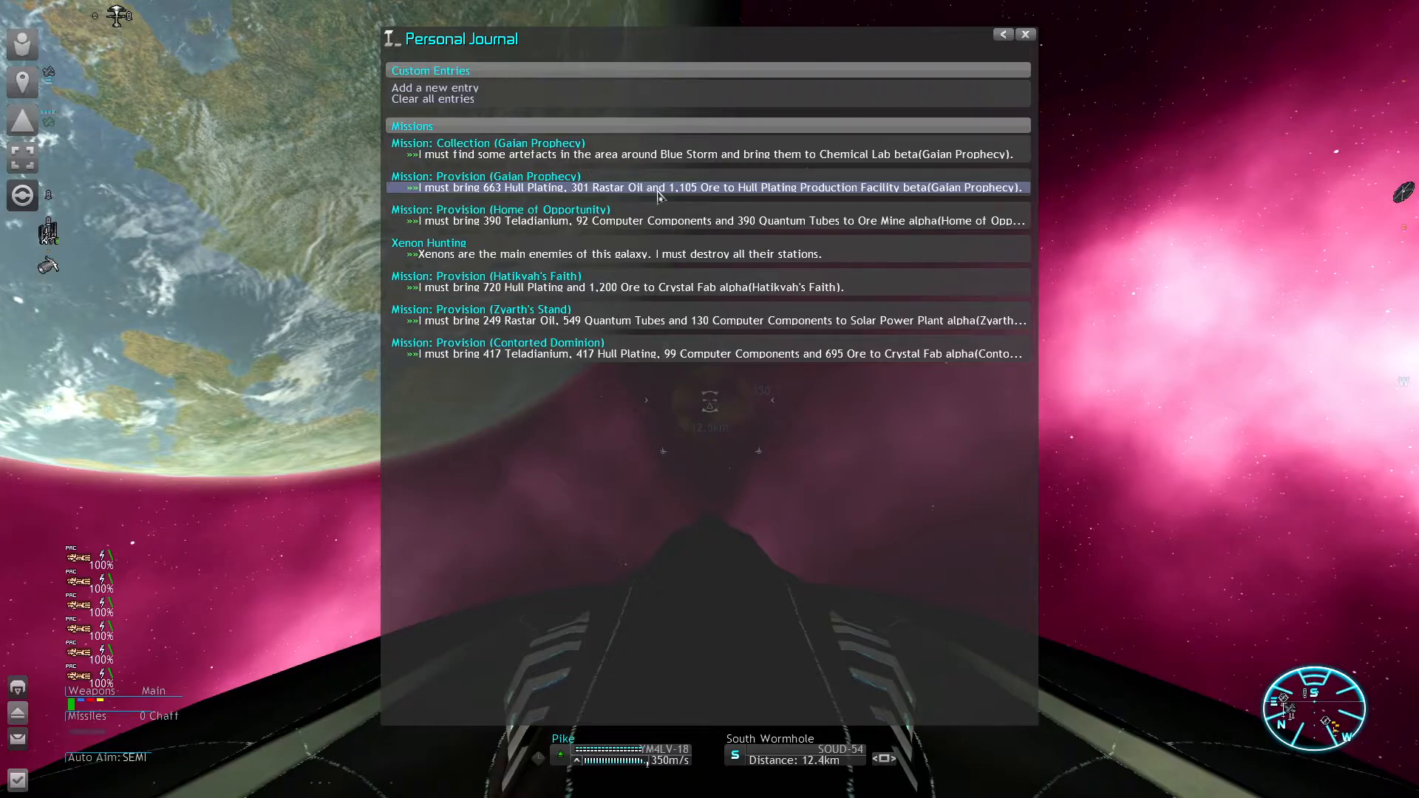
mouse_move(528, 197)
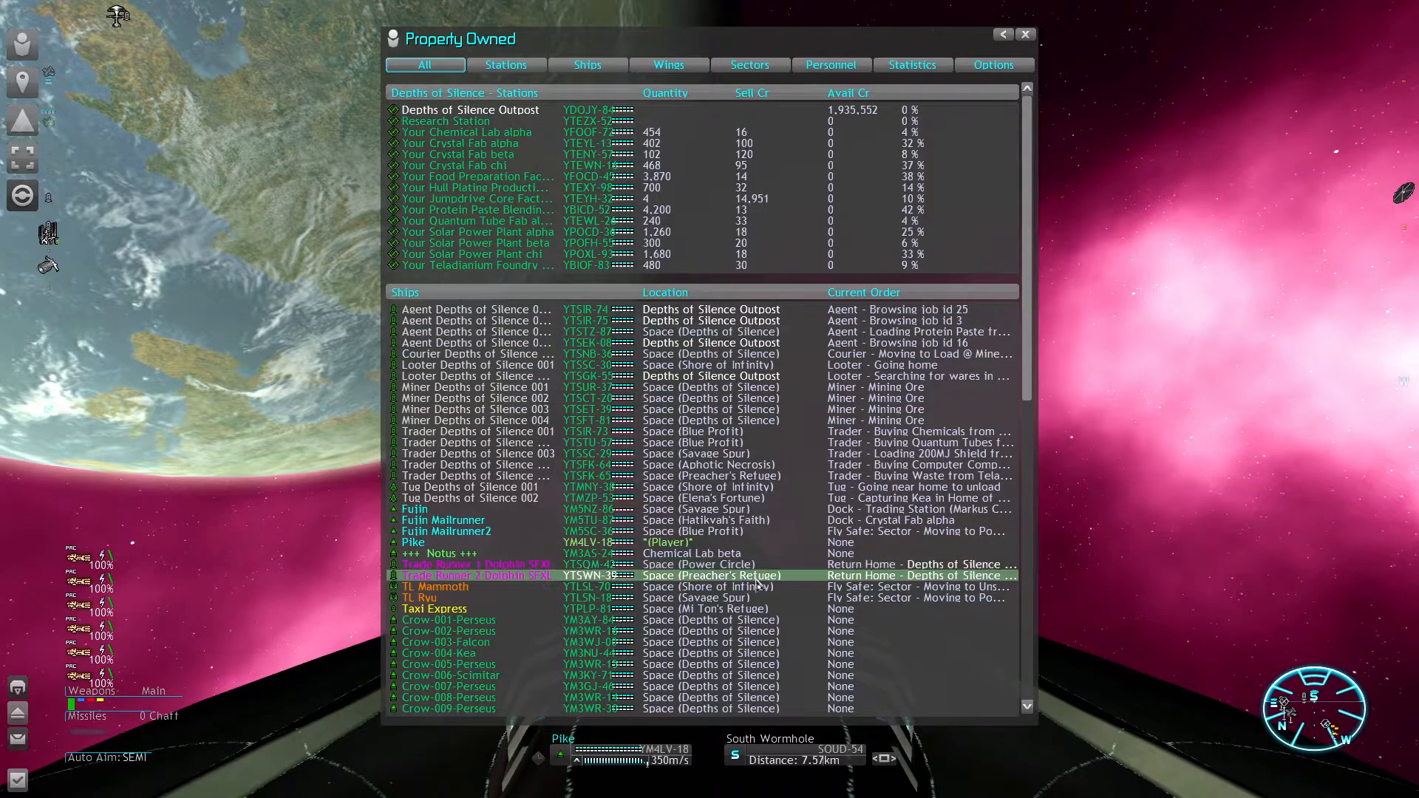
Step: Browse the owned ships list, then review the pilot's titles, inventory and statistics
scroll(down, 3)
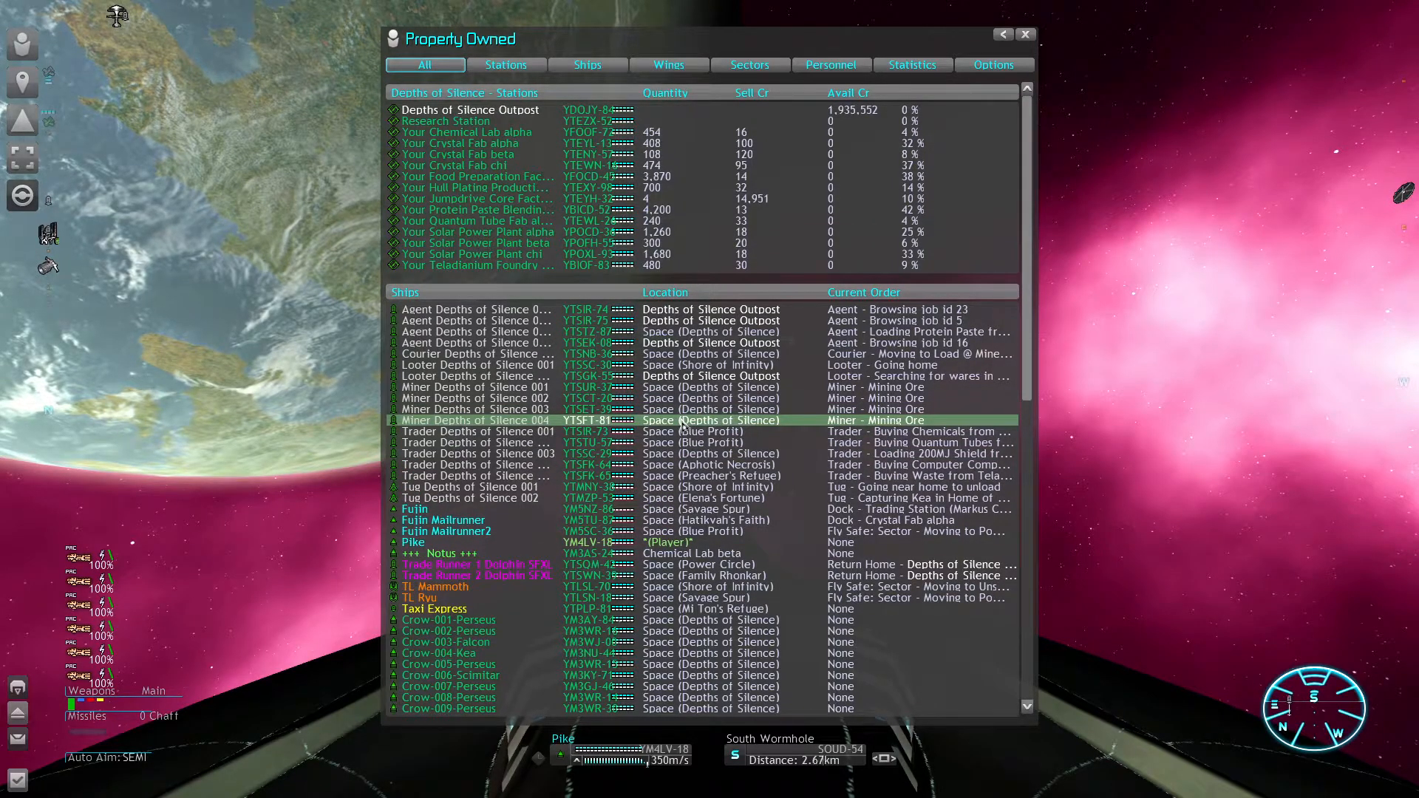
click(475, 410)
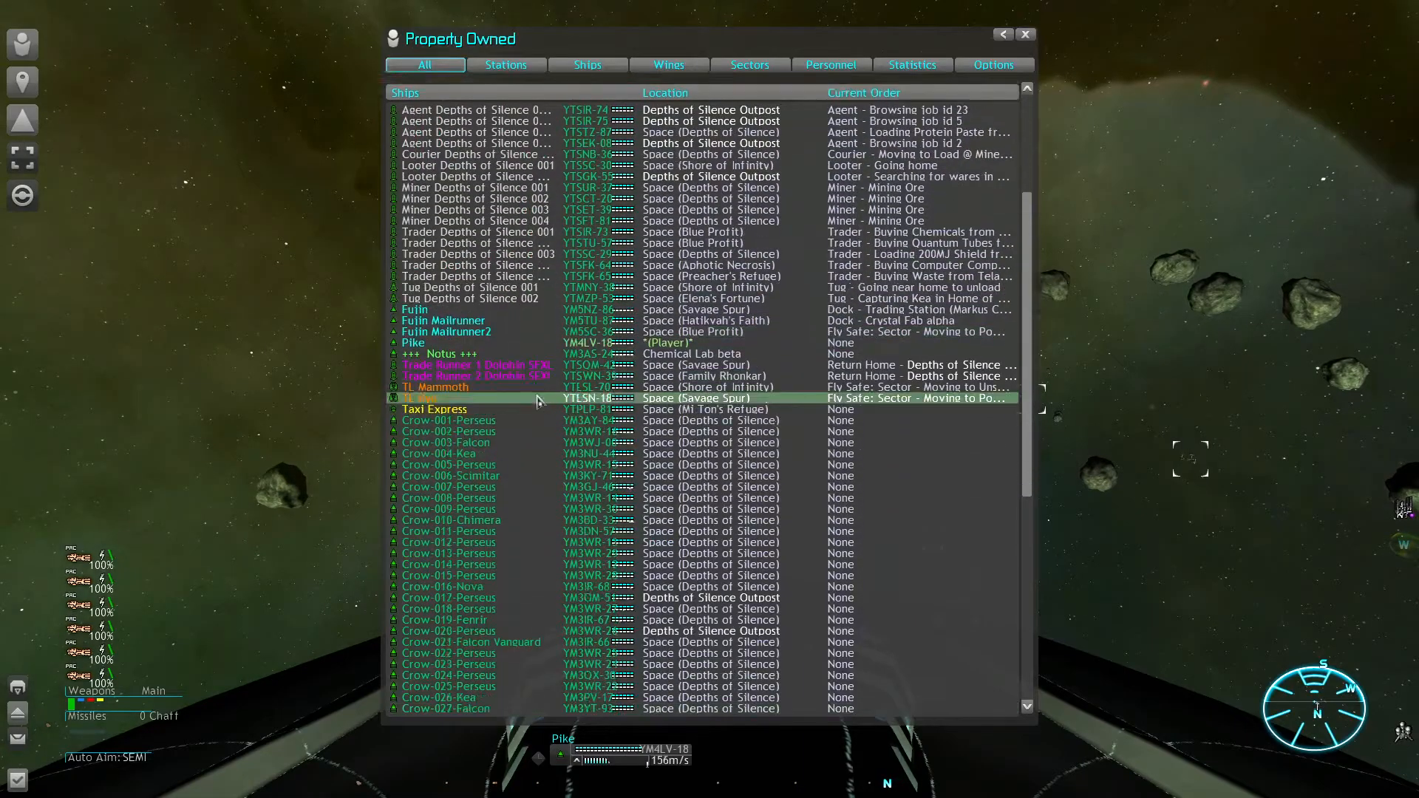
scroll(down, 3)
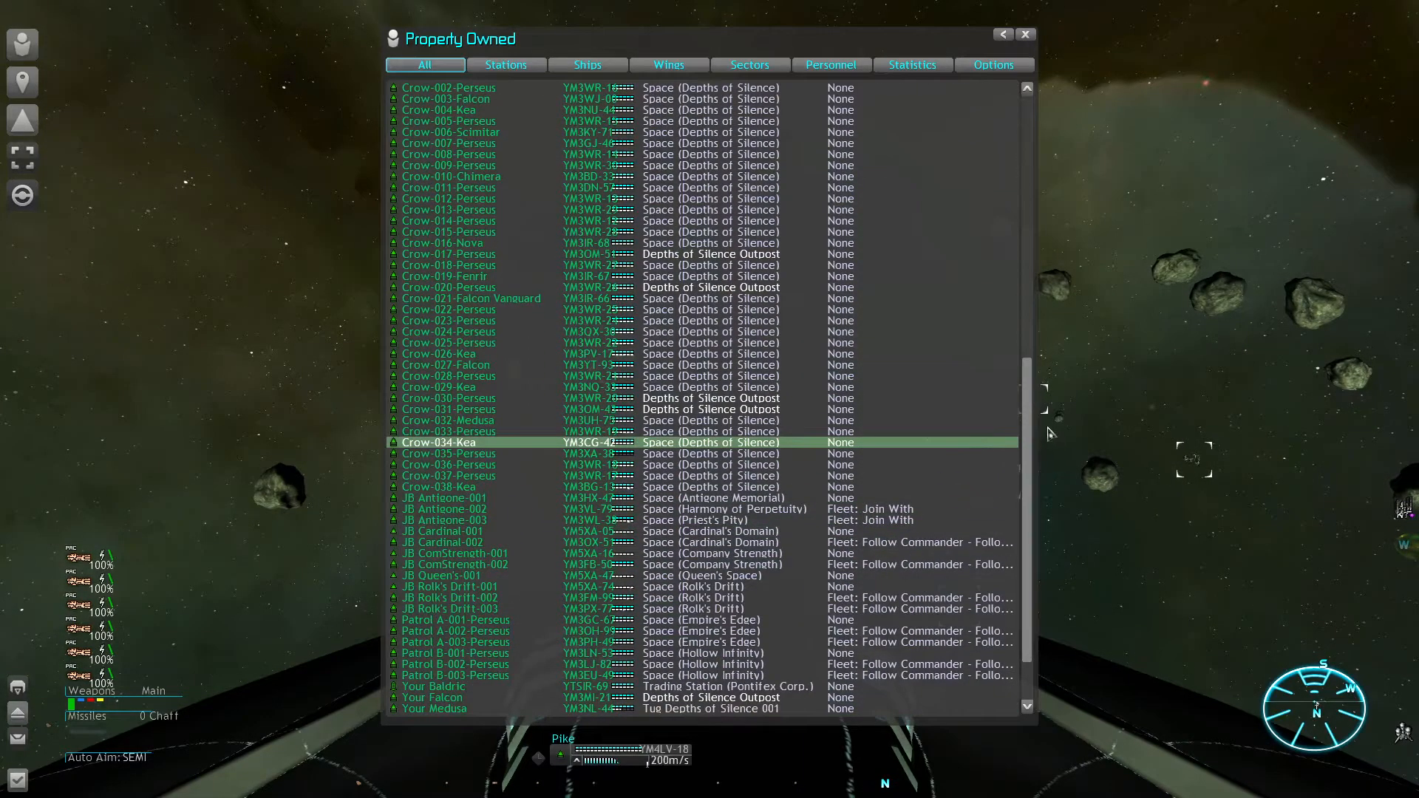
scroll(down, 3)
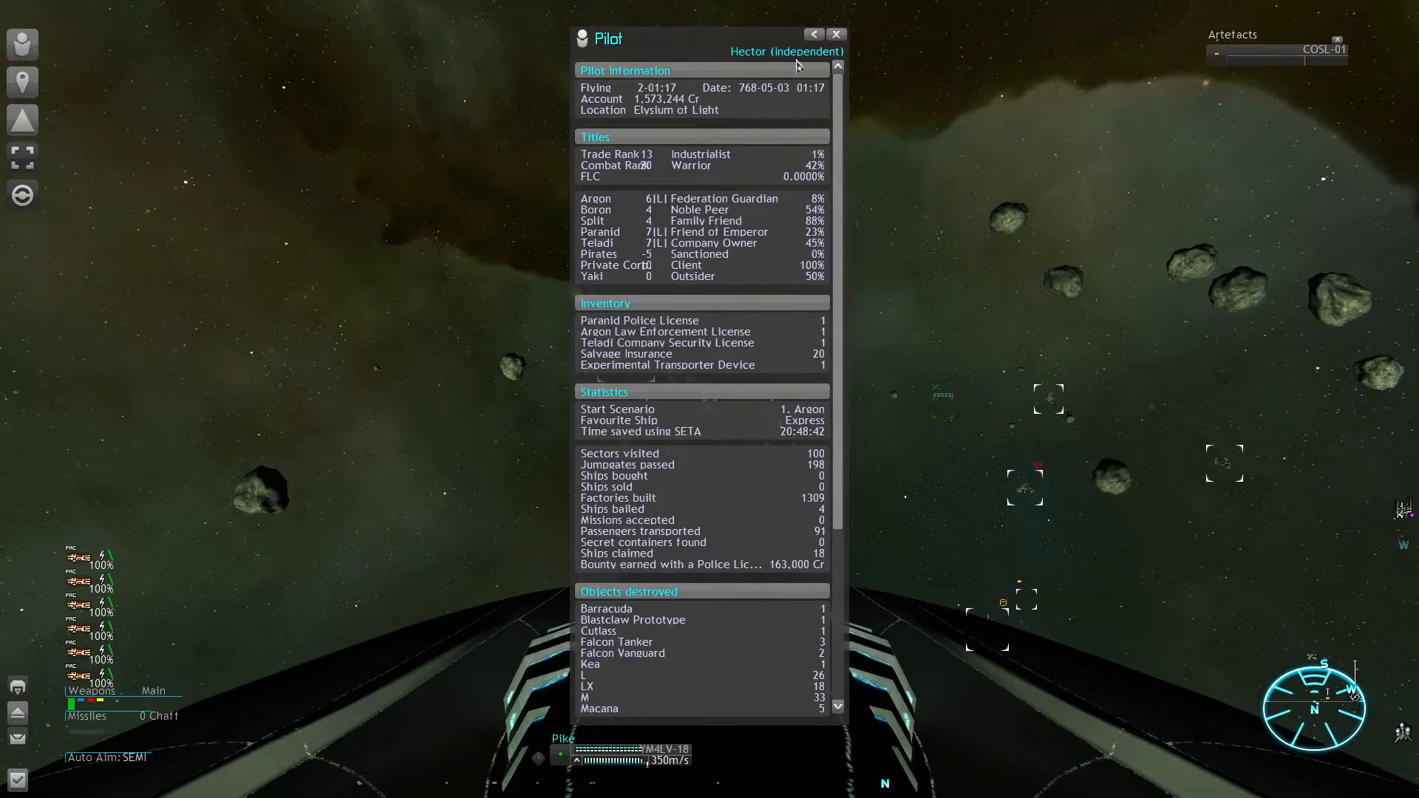
mouse_move(833, 34)
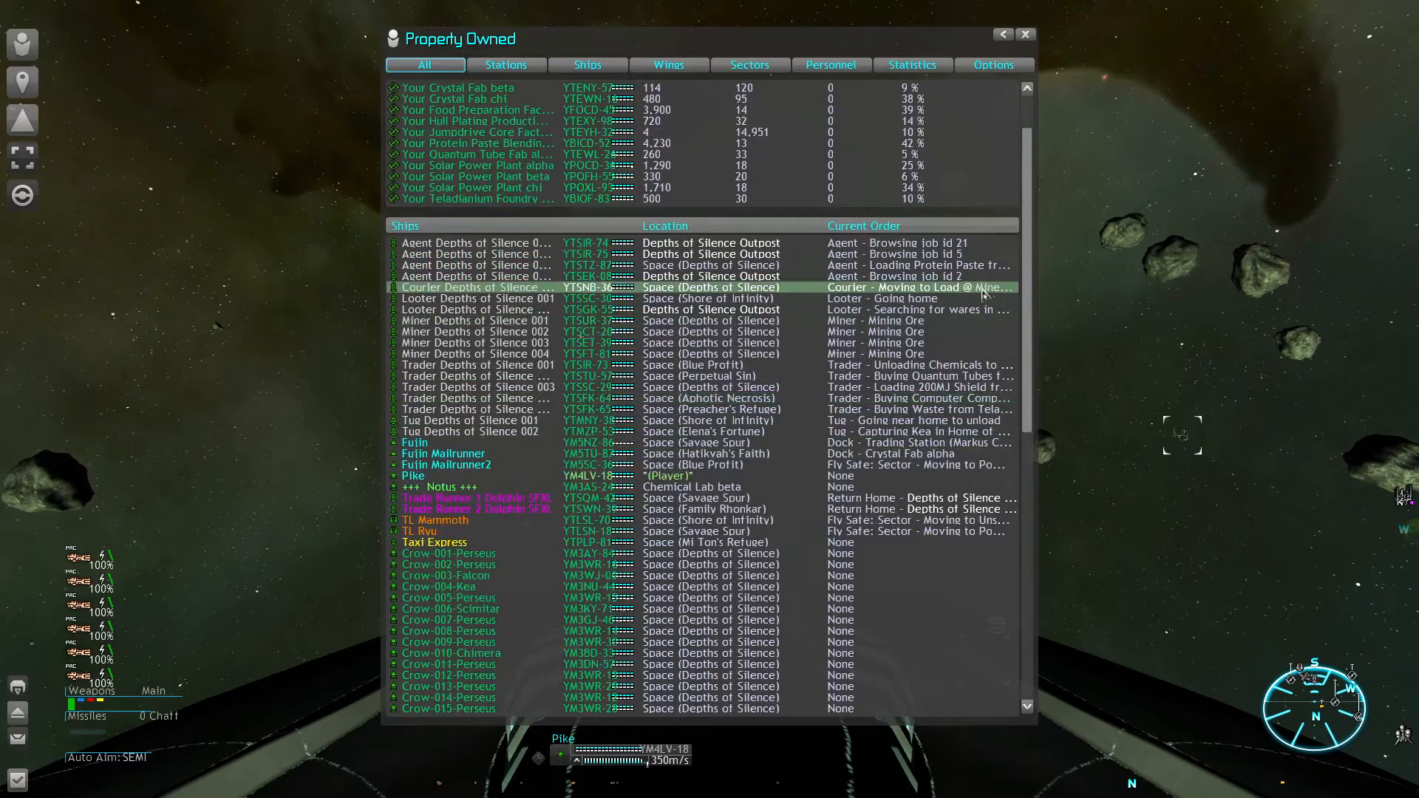
Step: Select Patrol A-001-Perseus from the patrol fleets and watch it fly near Patrol A-003-Perseus
scroll(down, 3)
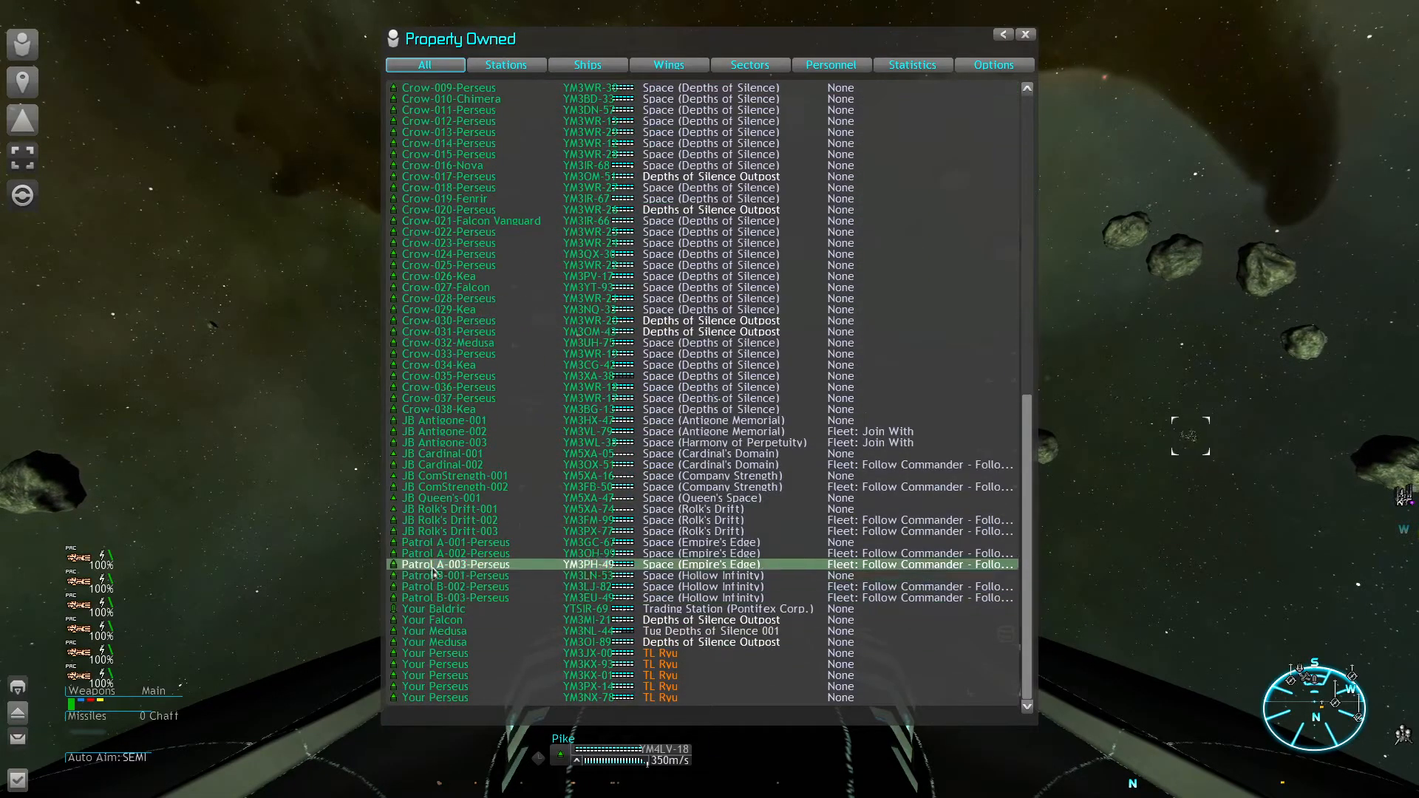
click(456, 575)
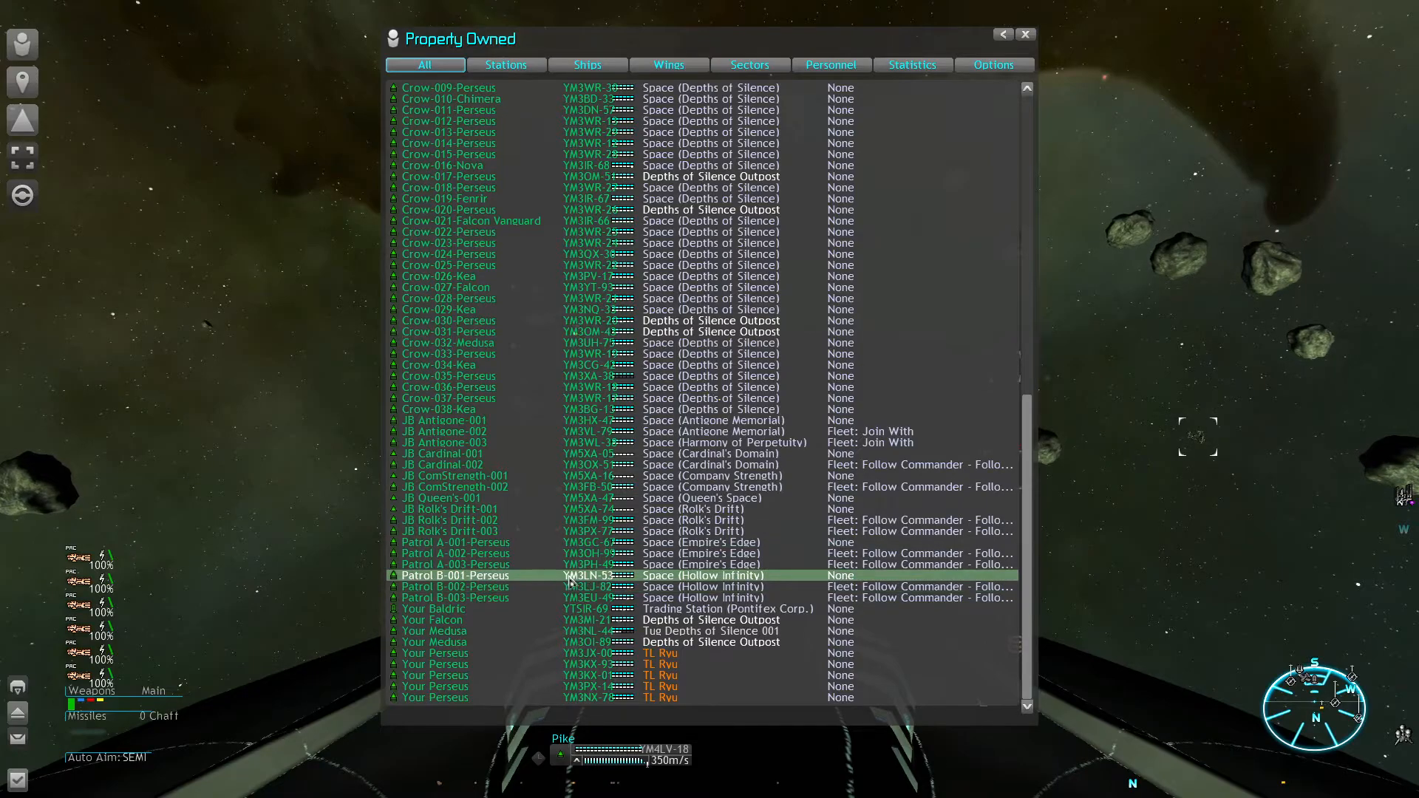
click(456, 542)
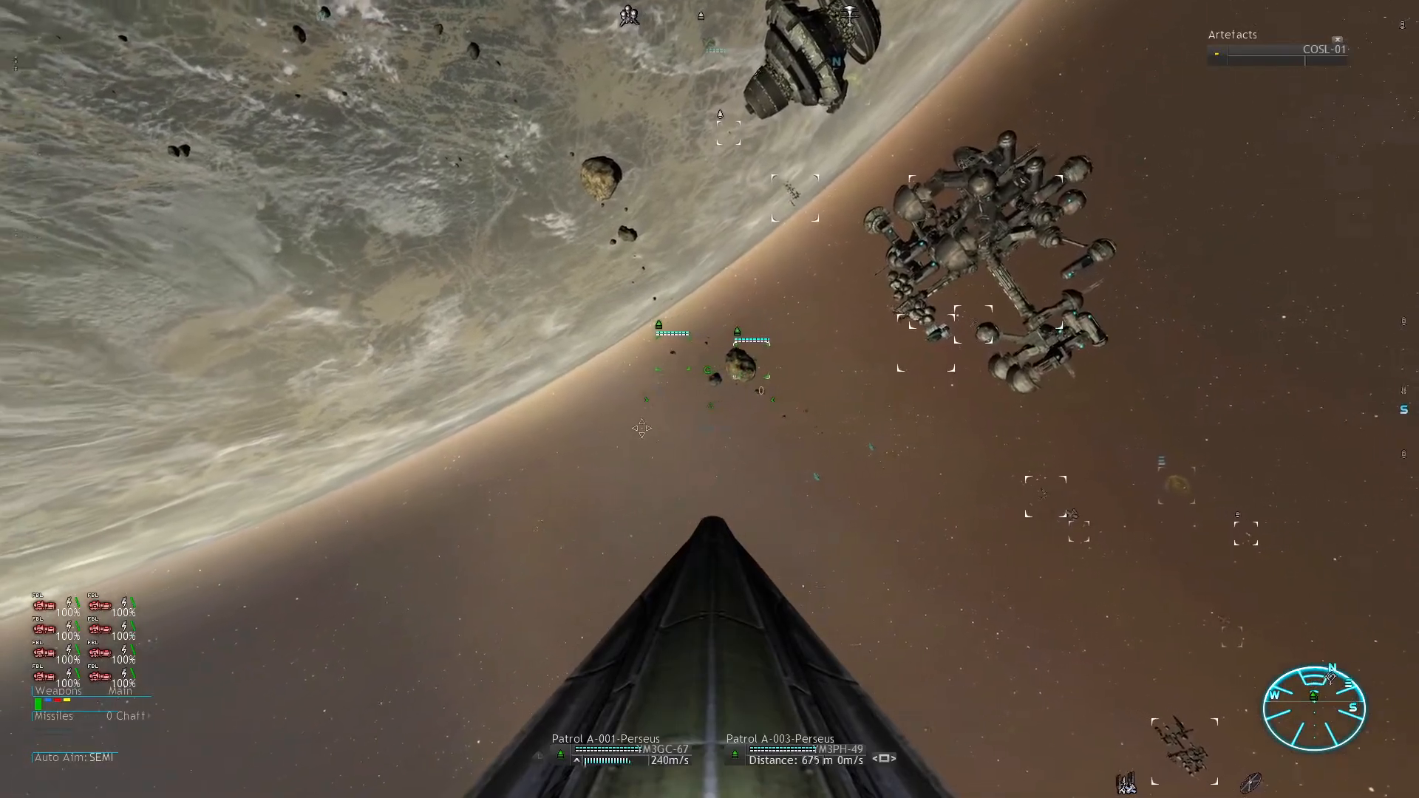
mouse_move(640, 428)
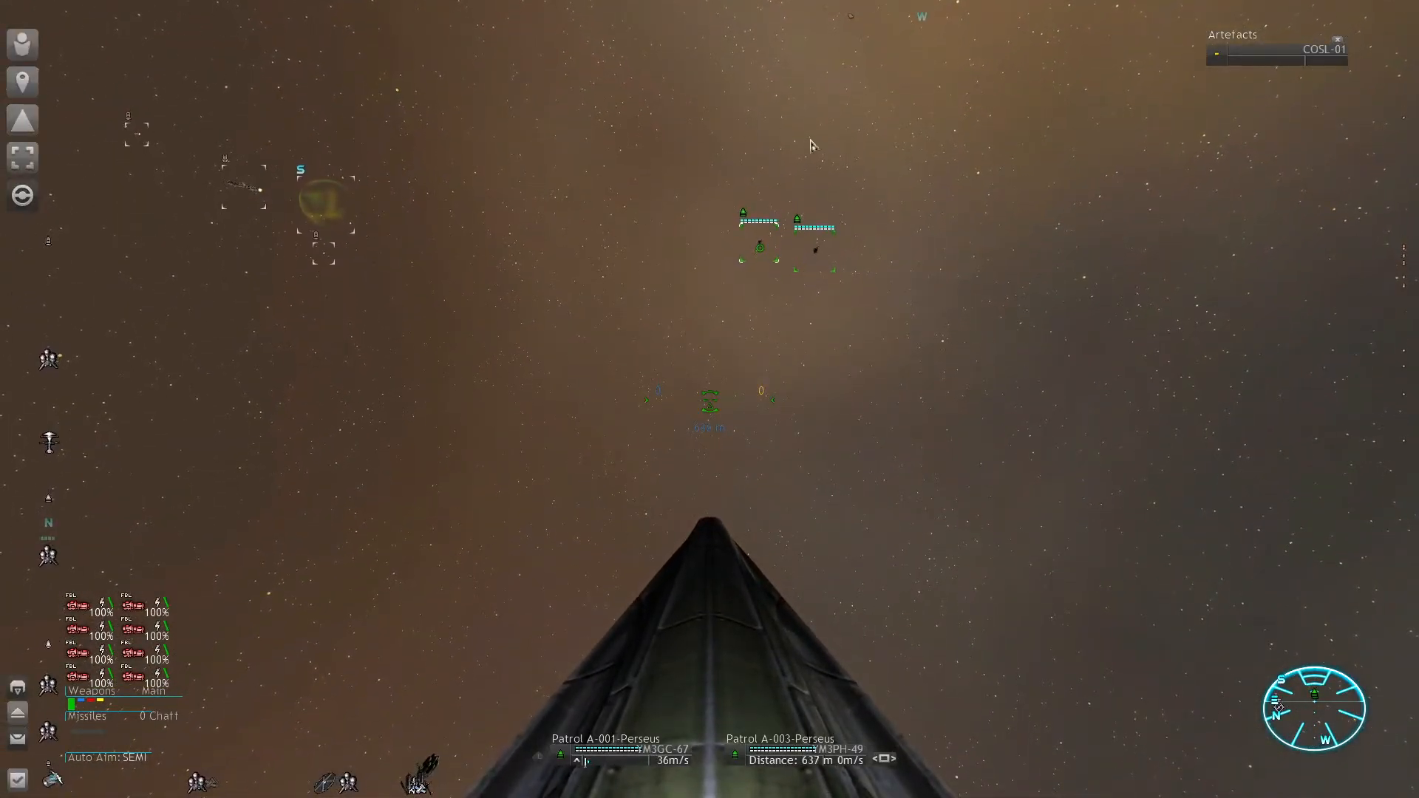
mouse_move(739, 373)
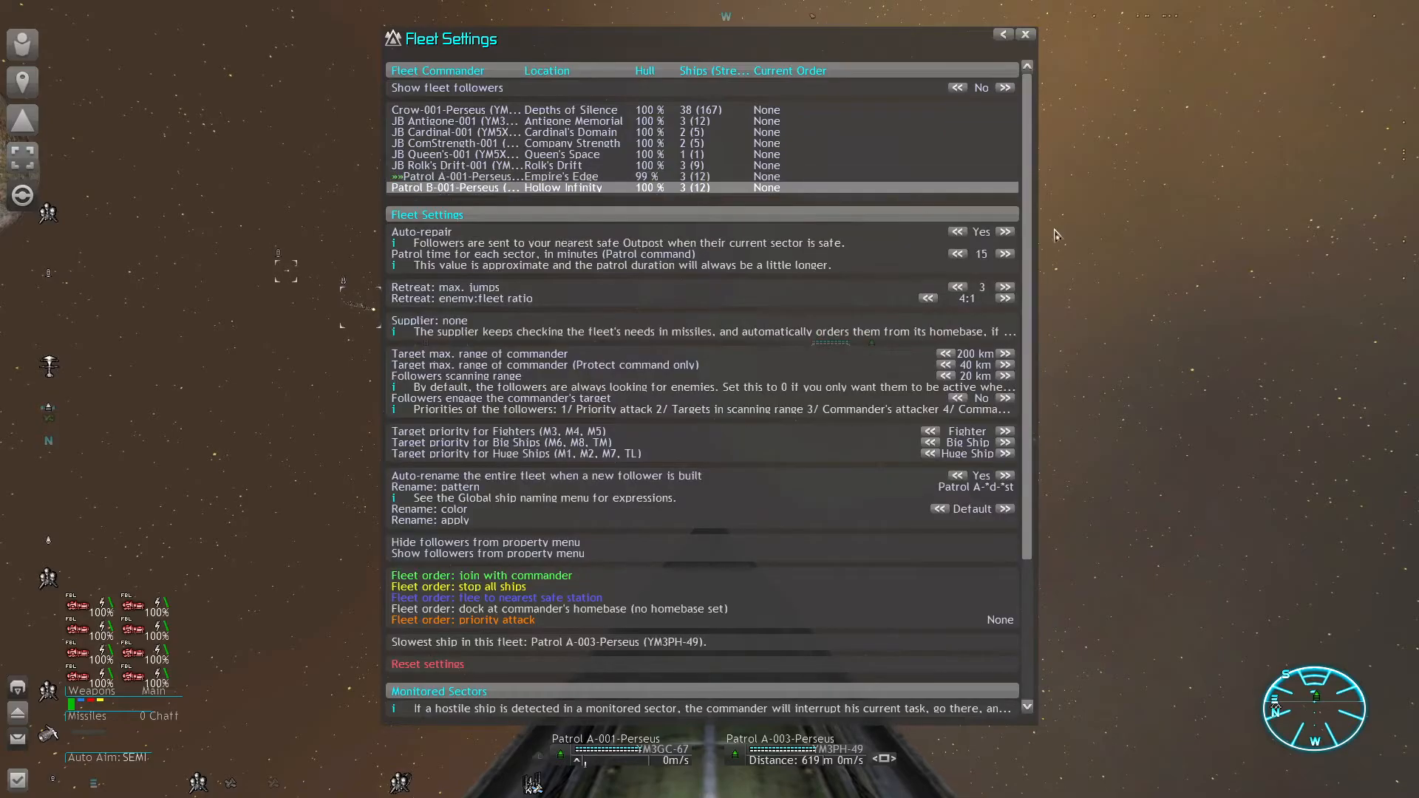
Step: Review the fleet's reinforcement and monitoring options, then return to the Patrol A-001-Perseus view
scroll(down, 3)
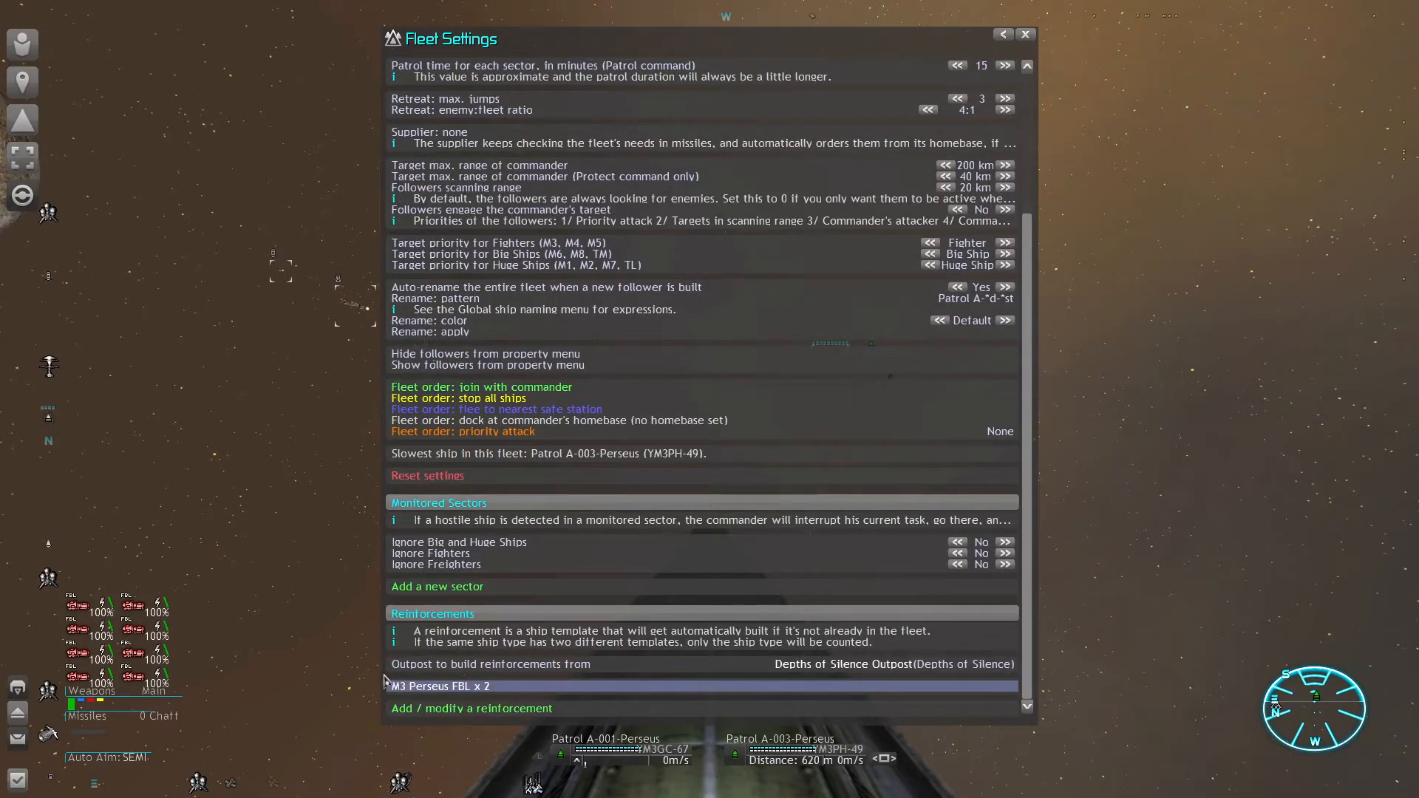
scroll(up, 3)
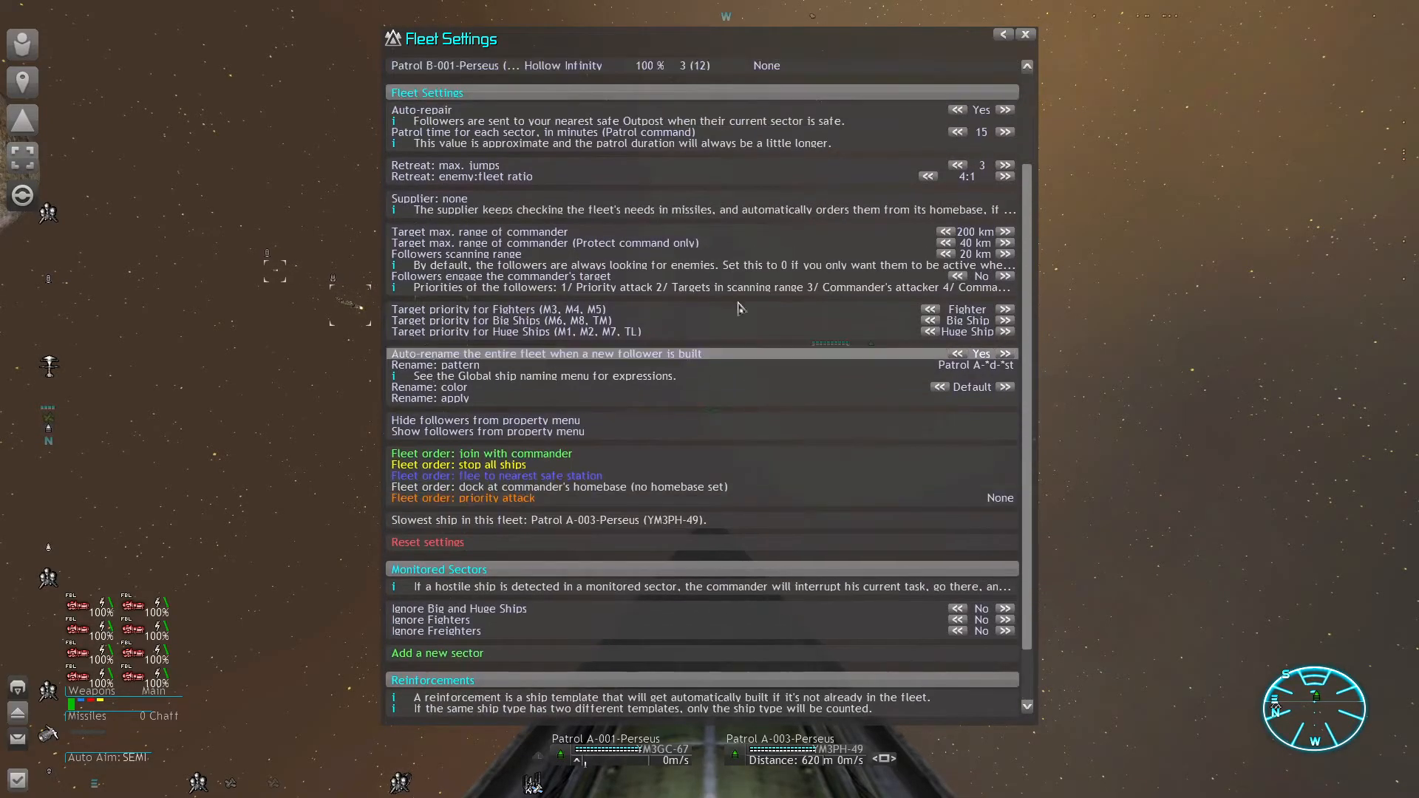
click(1024, 34)
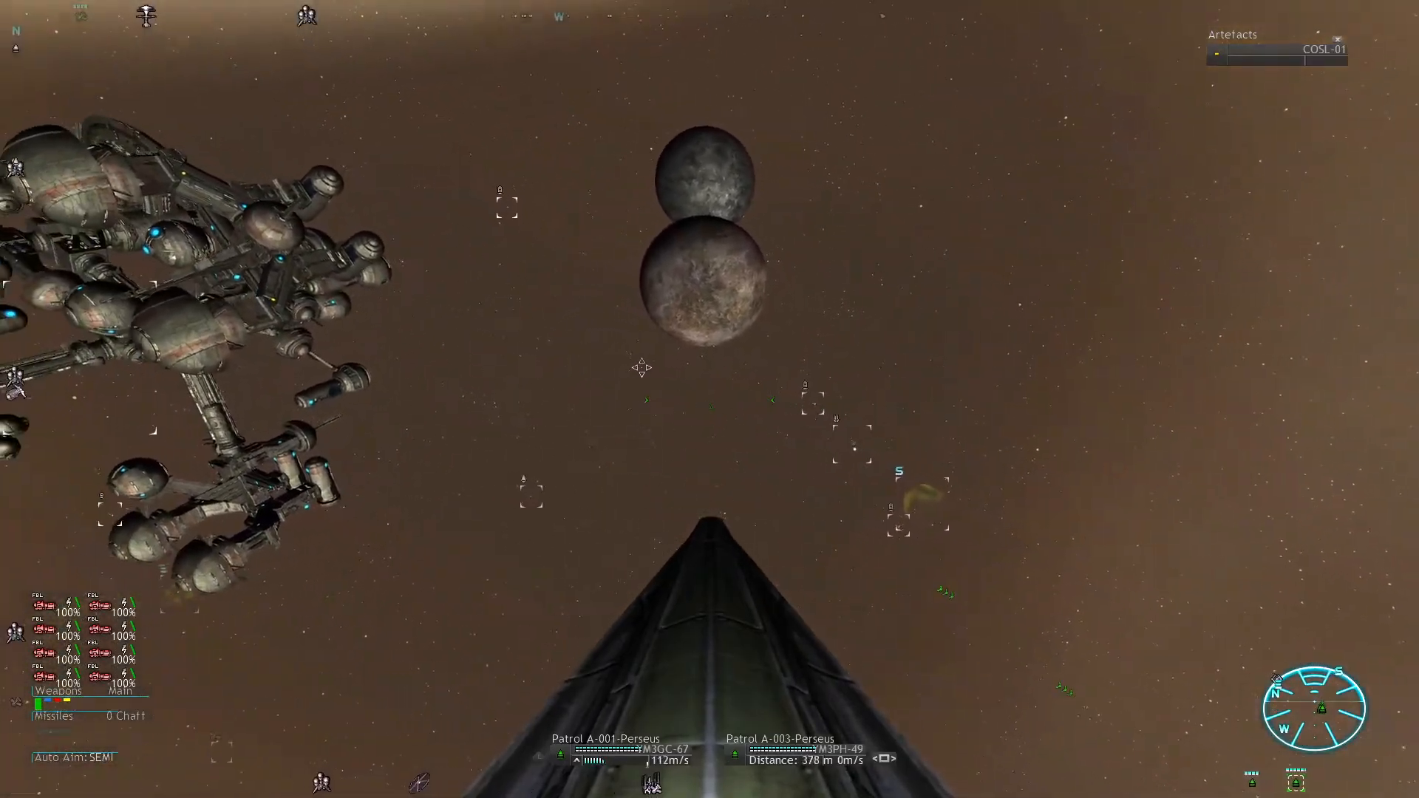
mouse_move(650, 369)
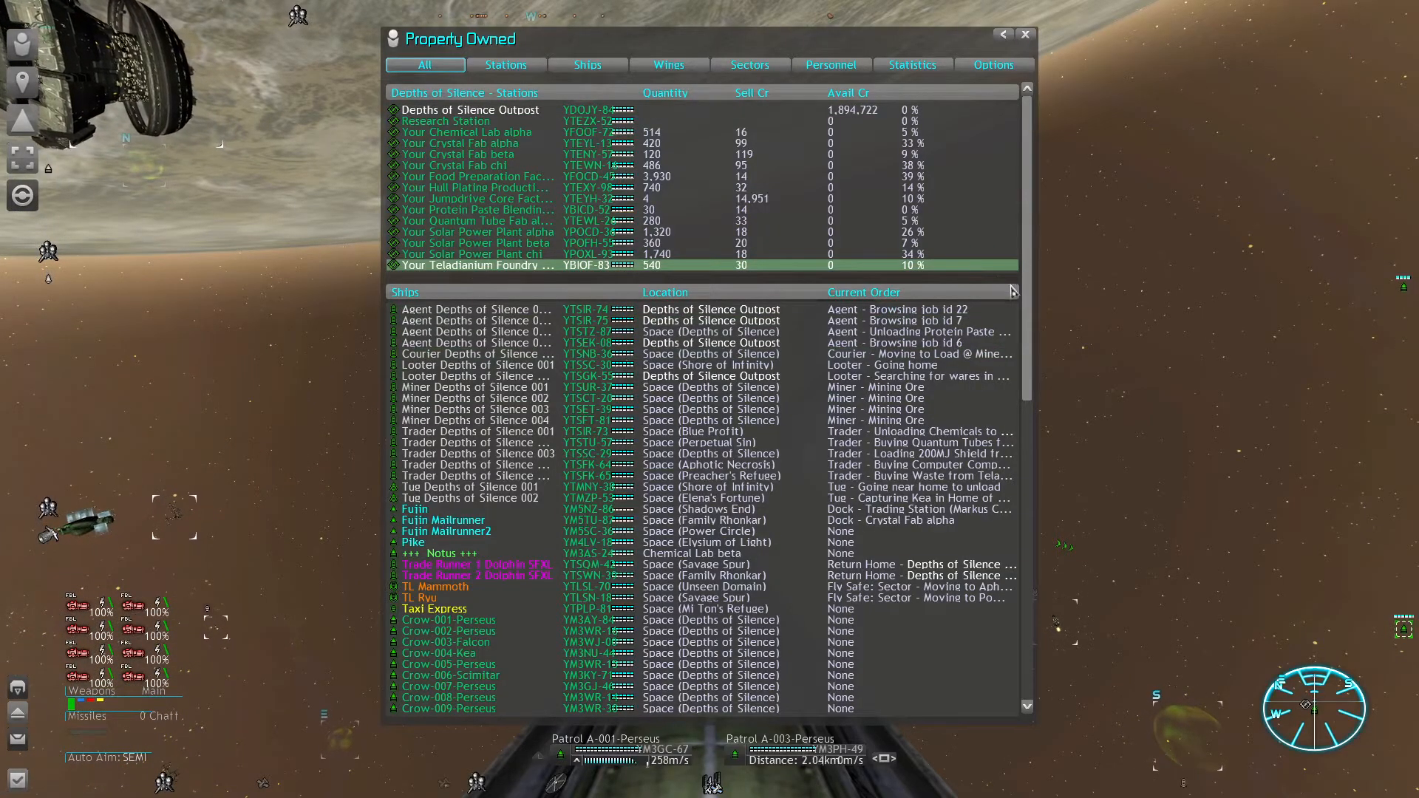
Step: Bring up the Property Owned list of stations and ships from the player menu
click(434, 607)
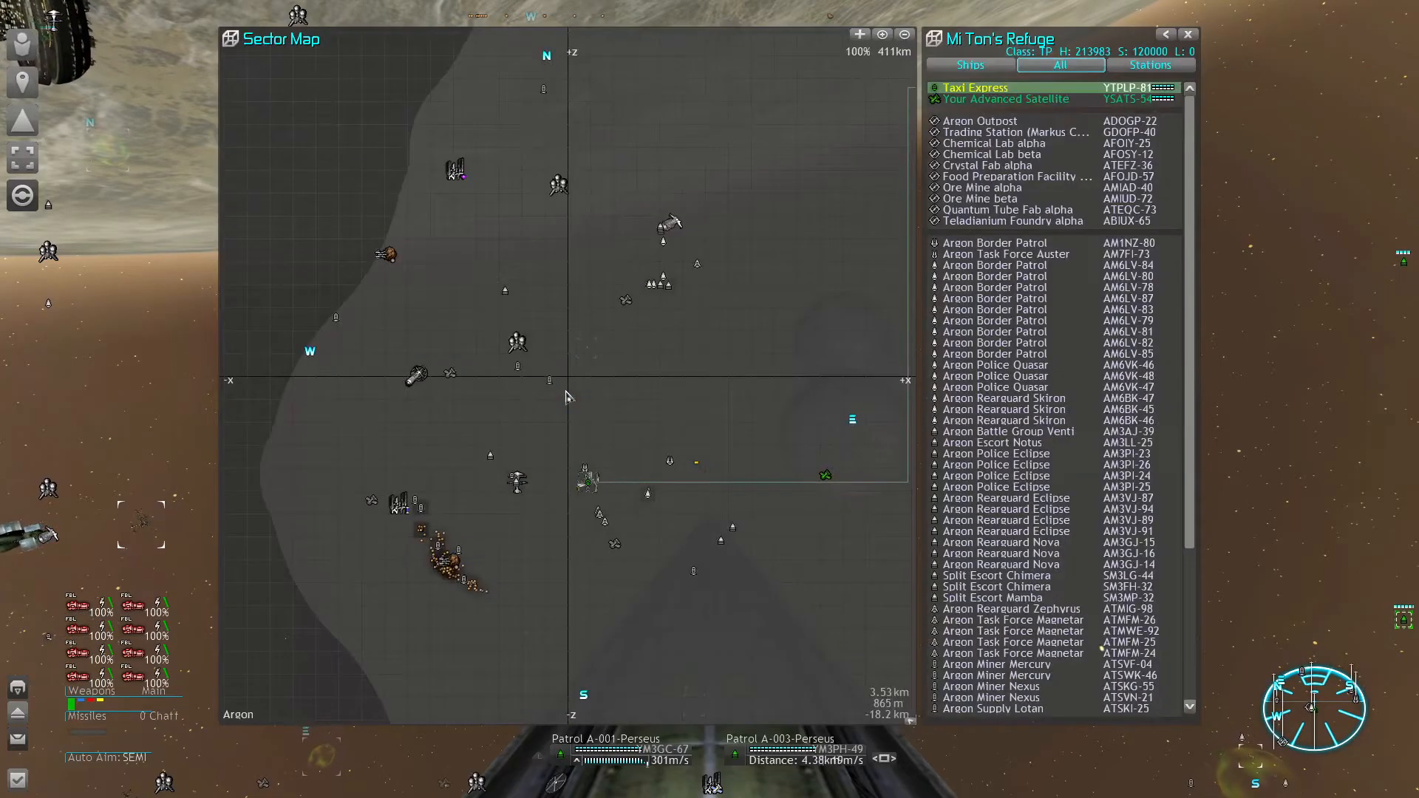
Step: Select Teladianium Foundry alpha in Mi Ton's Refuge, then show the sector's Universe Map details
click(1014, 220)
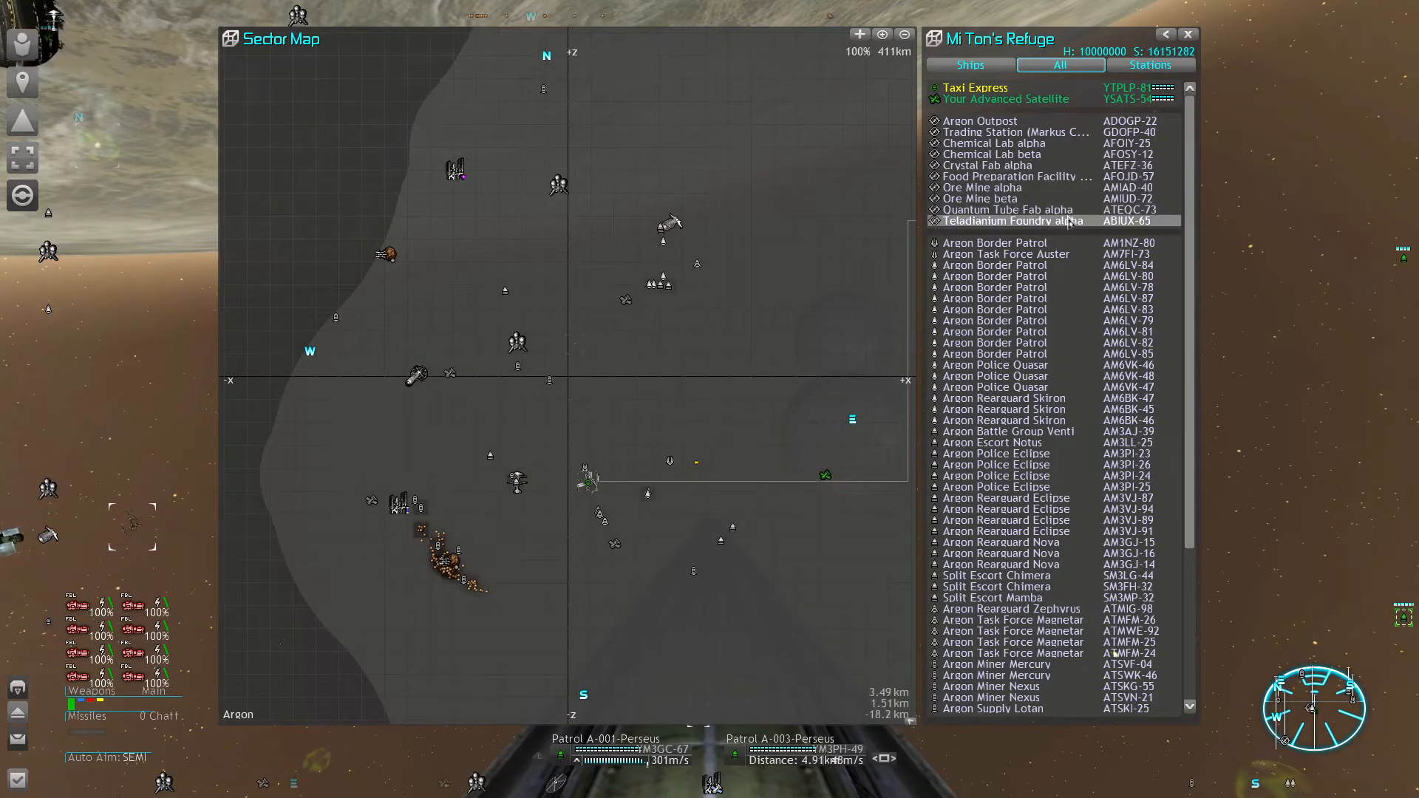
click(1006, 99)
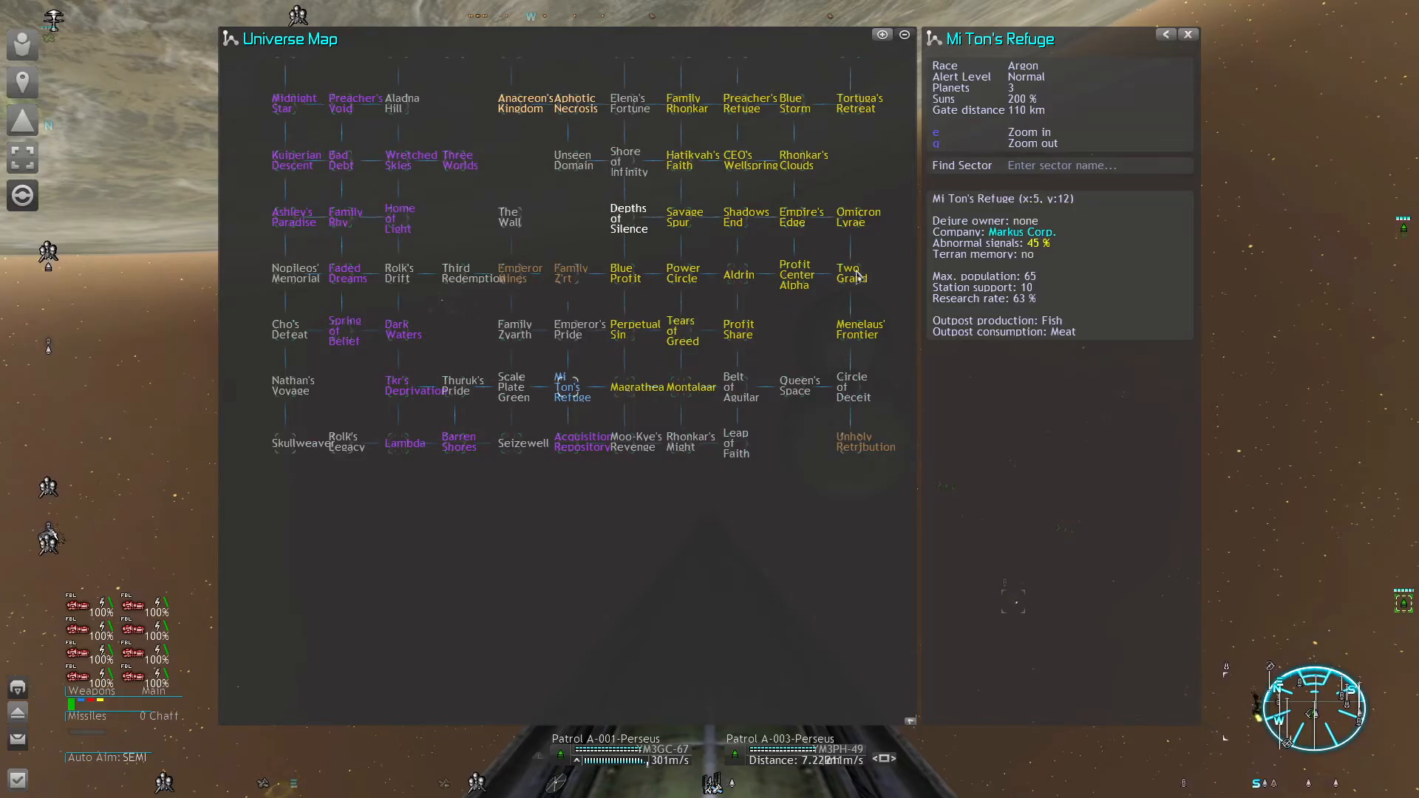
mouse_move(630, 247)
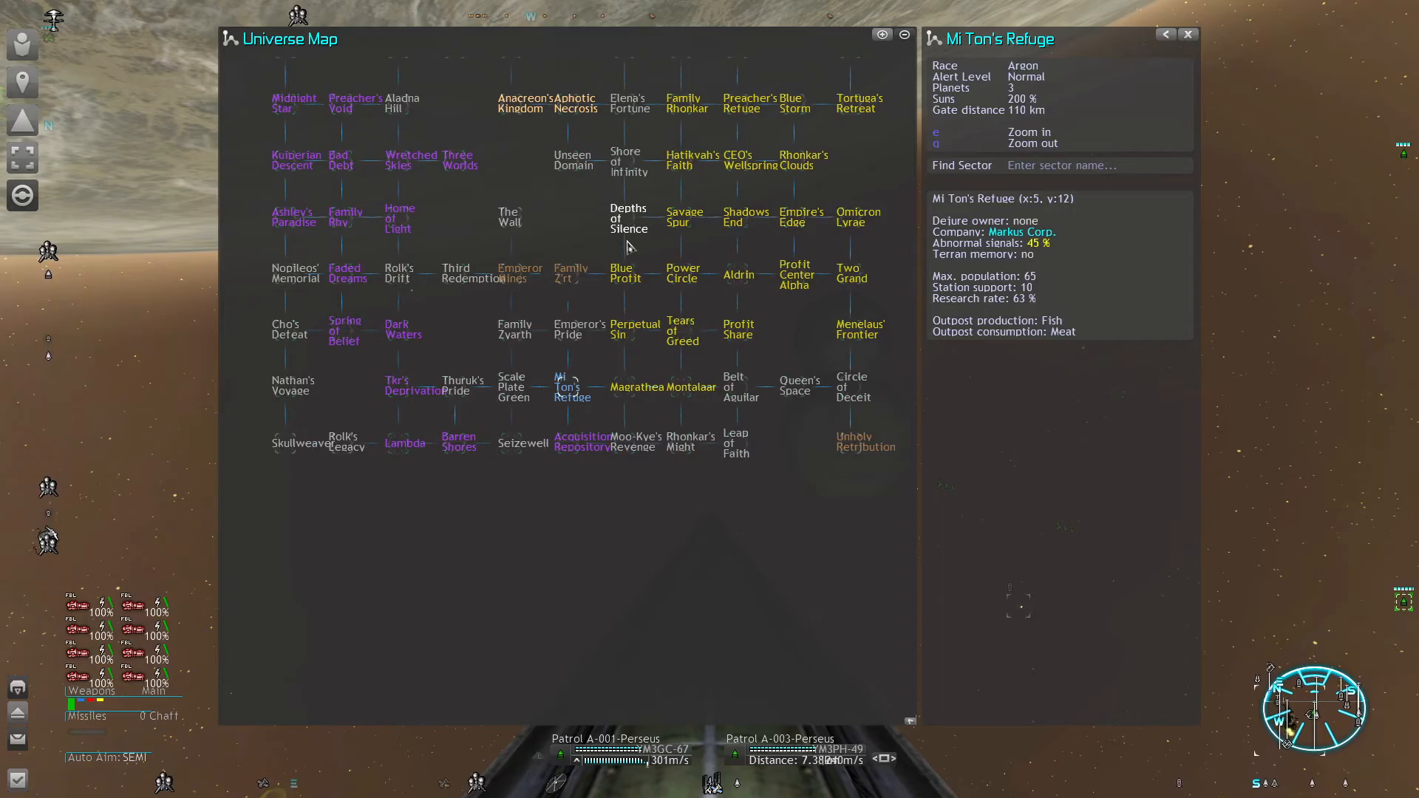
mouse_move(634, 396)
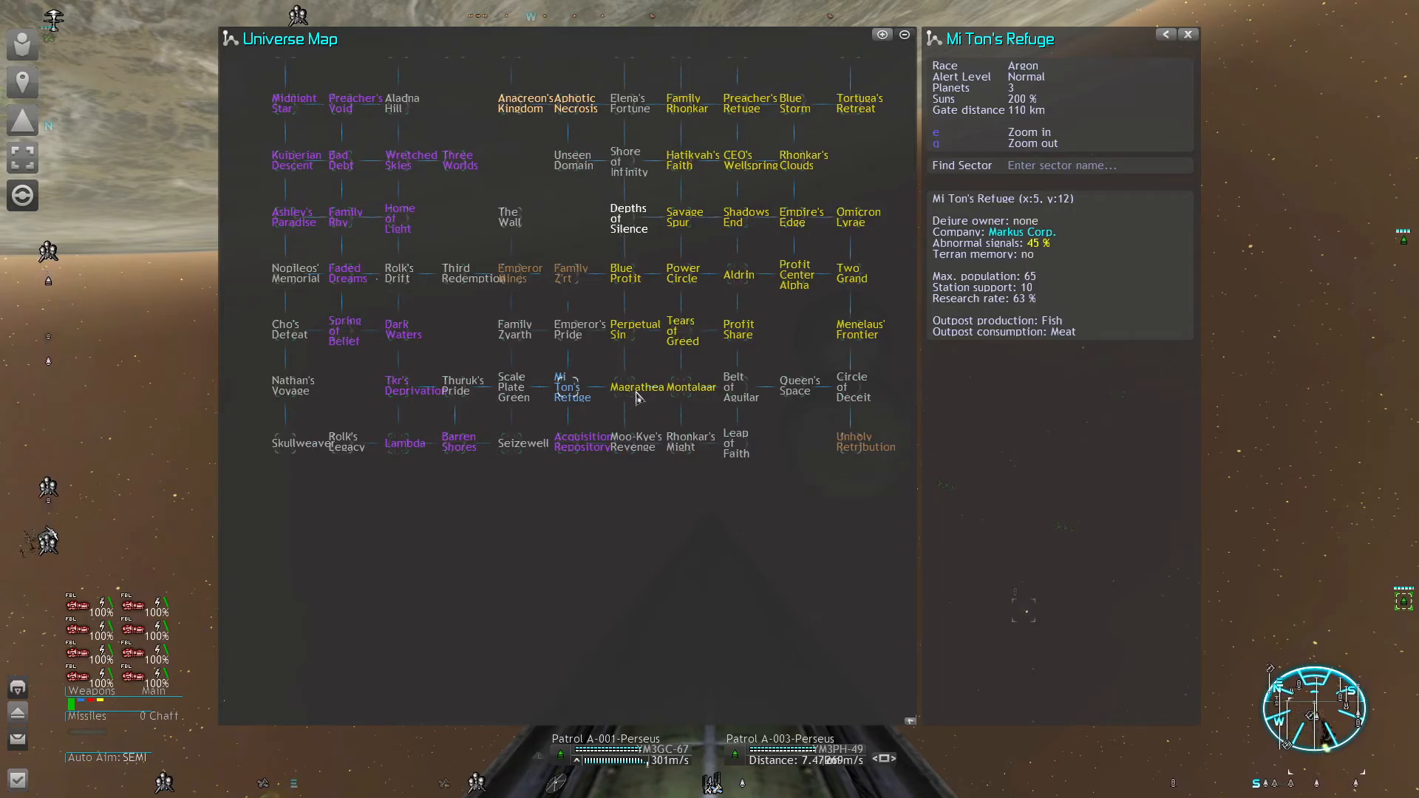
mouse_move(646, 441)
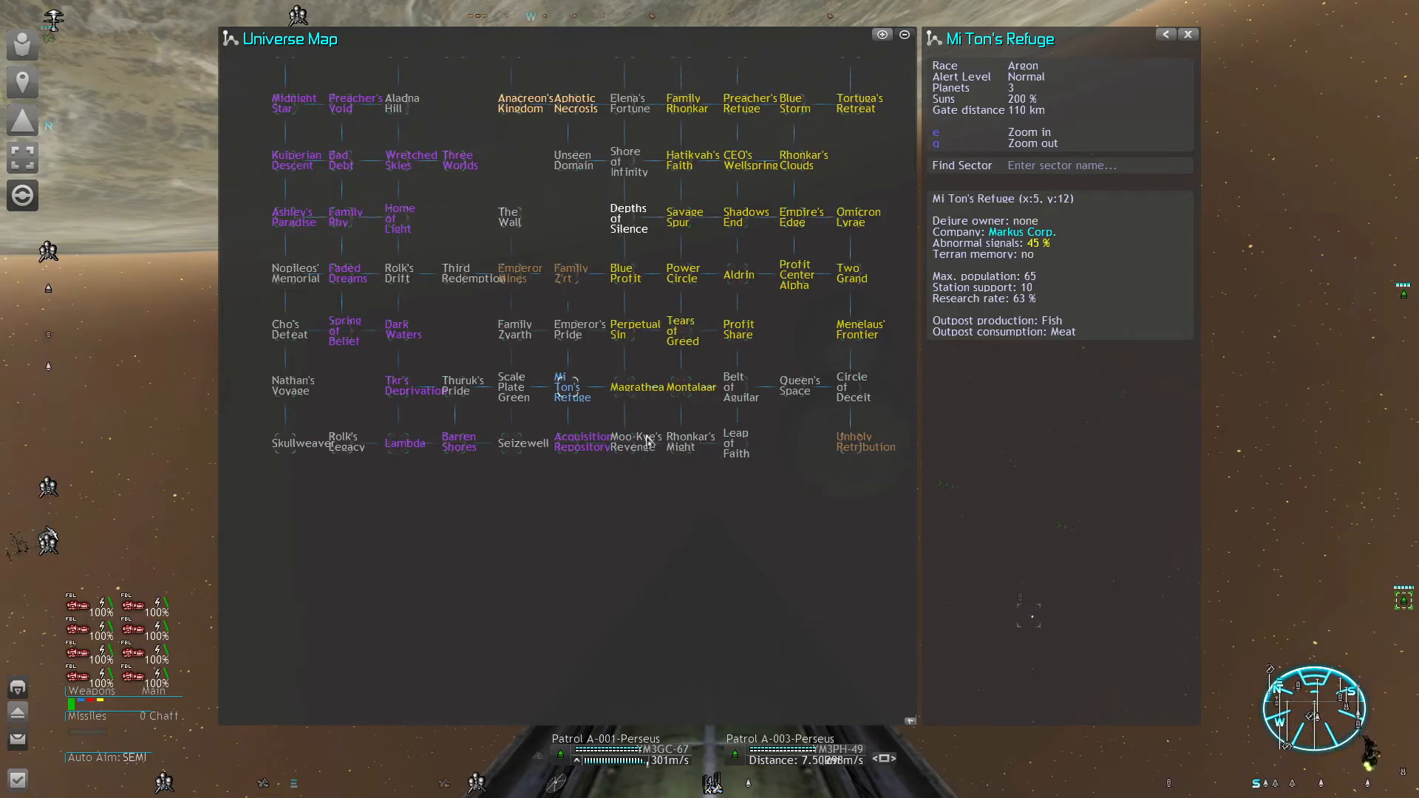
mouse_move(622, 312)
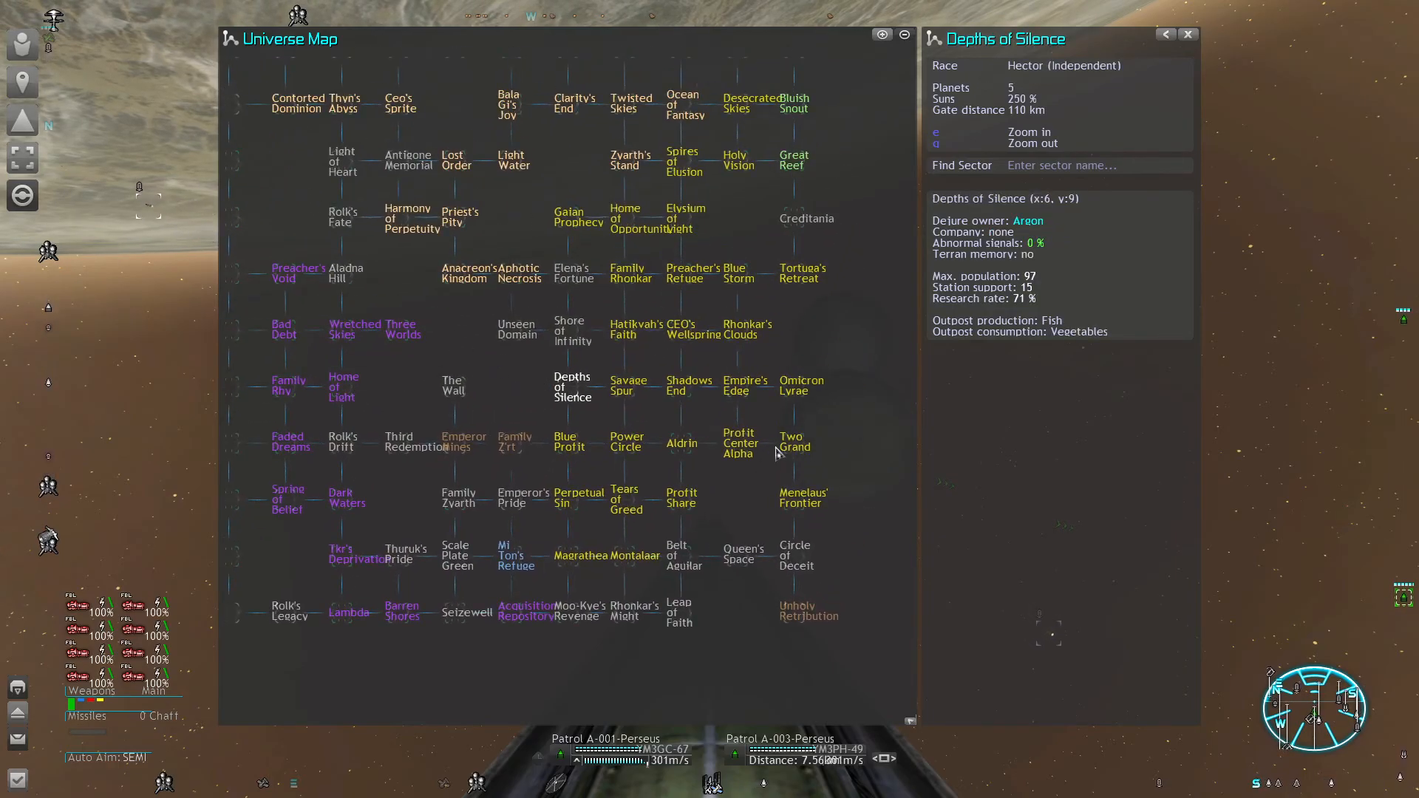
Step: Show Creditania's details: unknown race, two planets, Oceania Inc
click(804, 219)
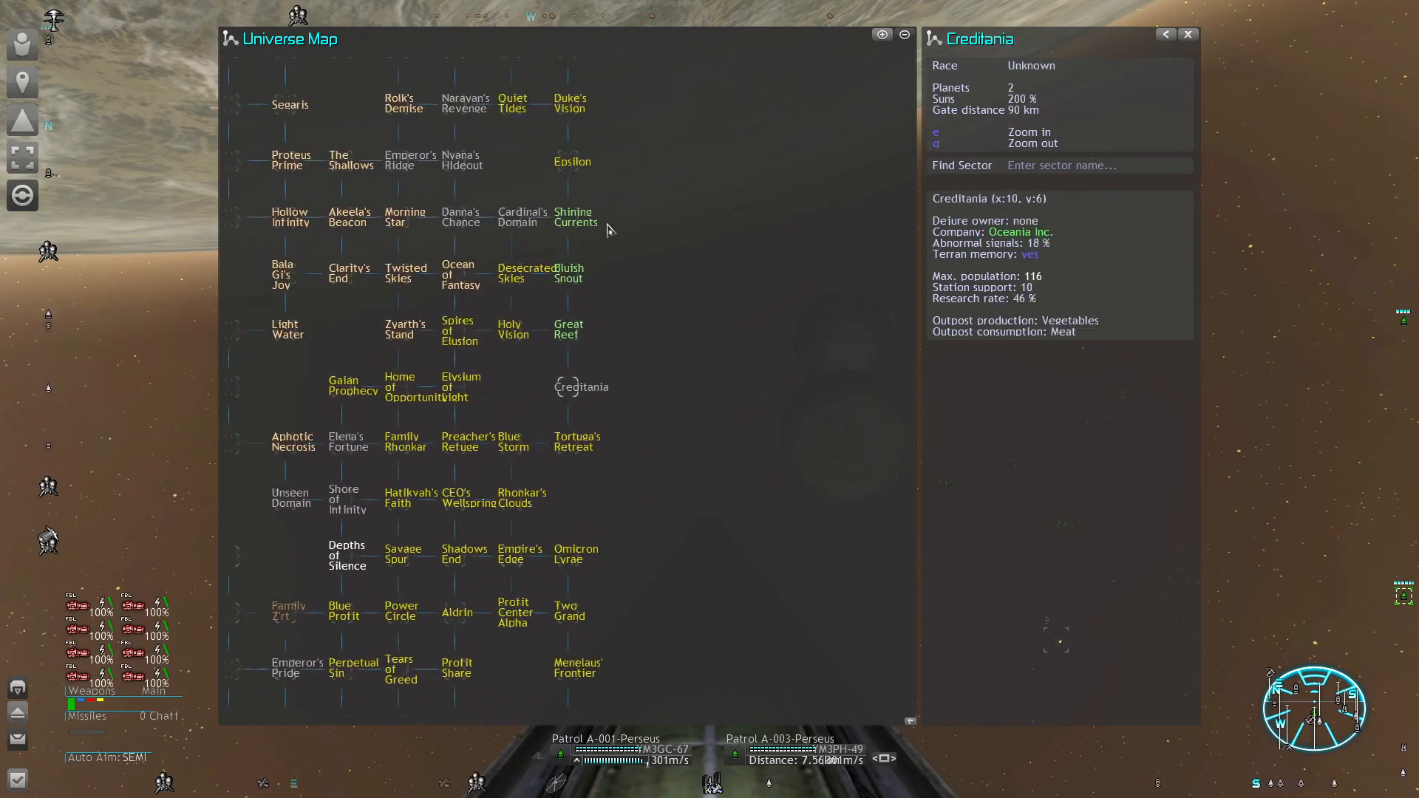